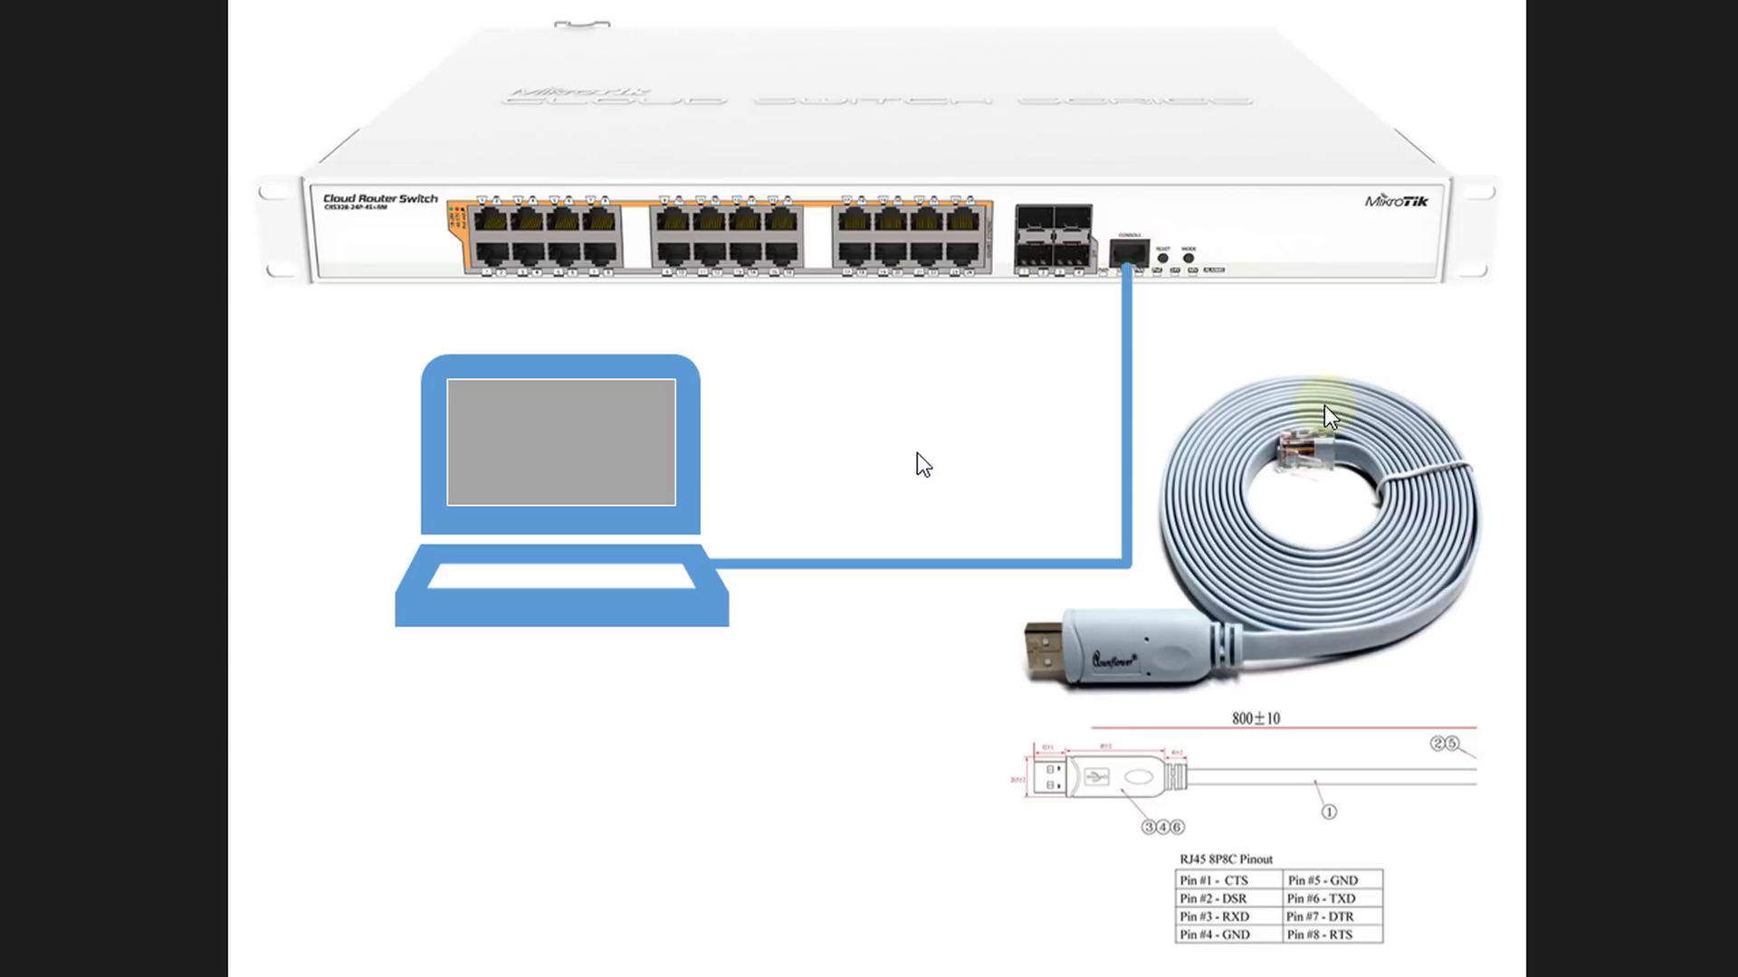
{"action": "mouse_move", "coordinate": [1202, 510]}
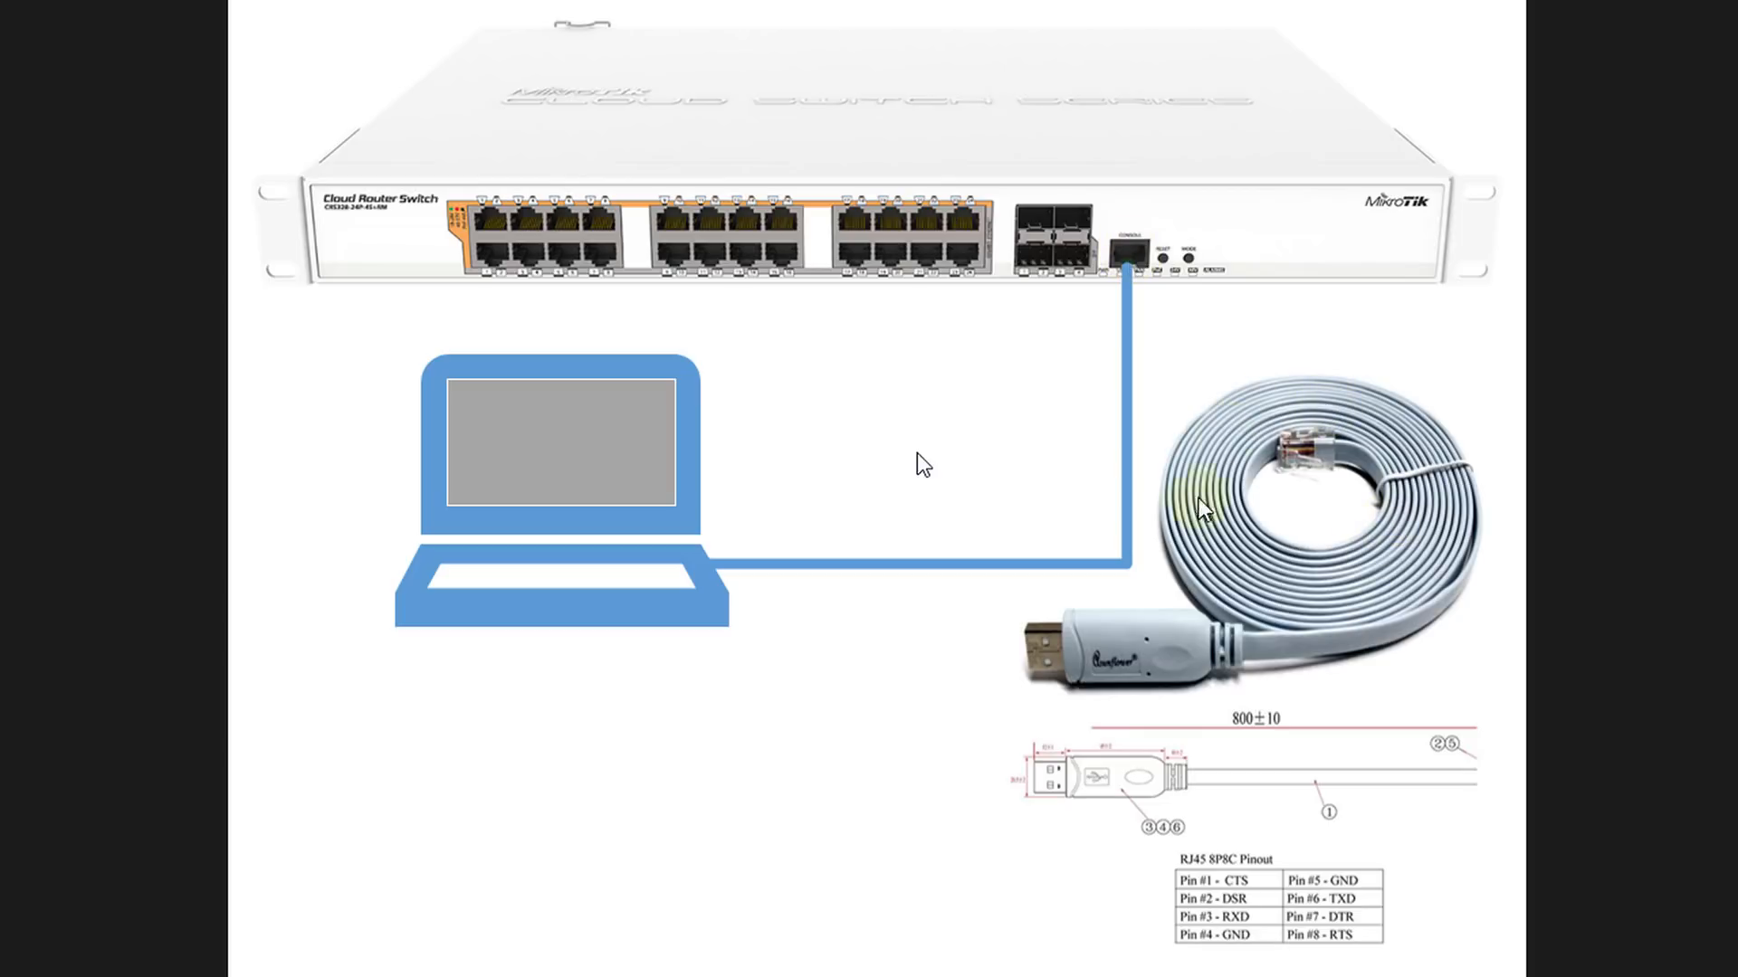
{"action": "mouse_move", "coordinate": [1086, 710]}
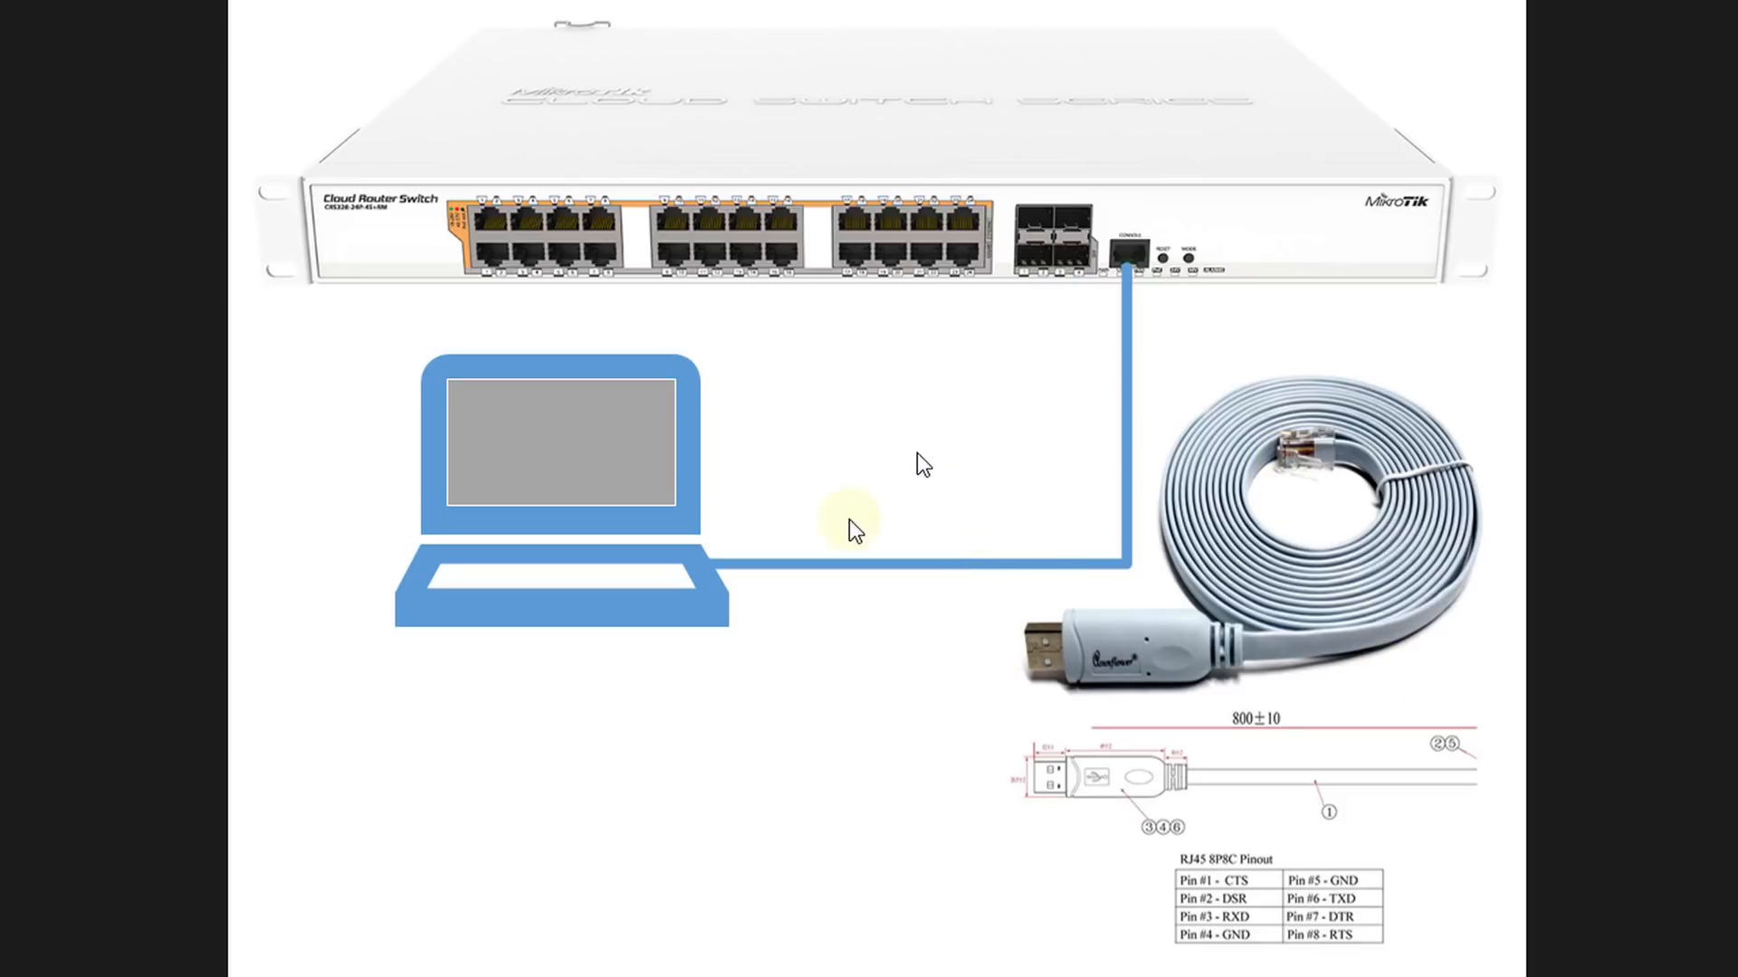
{"action": "mouse_move", "coordinate": [881, 684]}
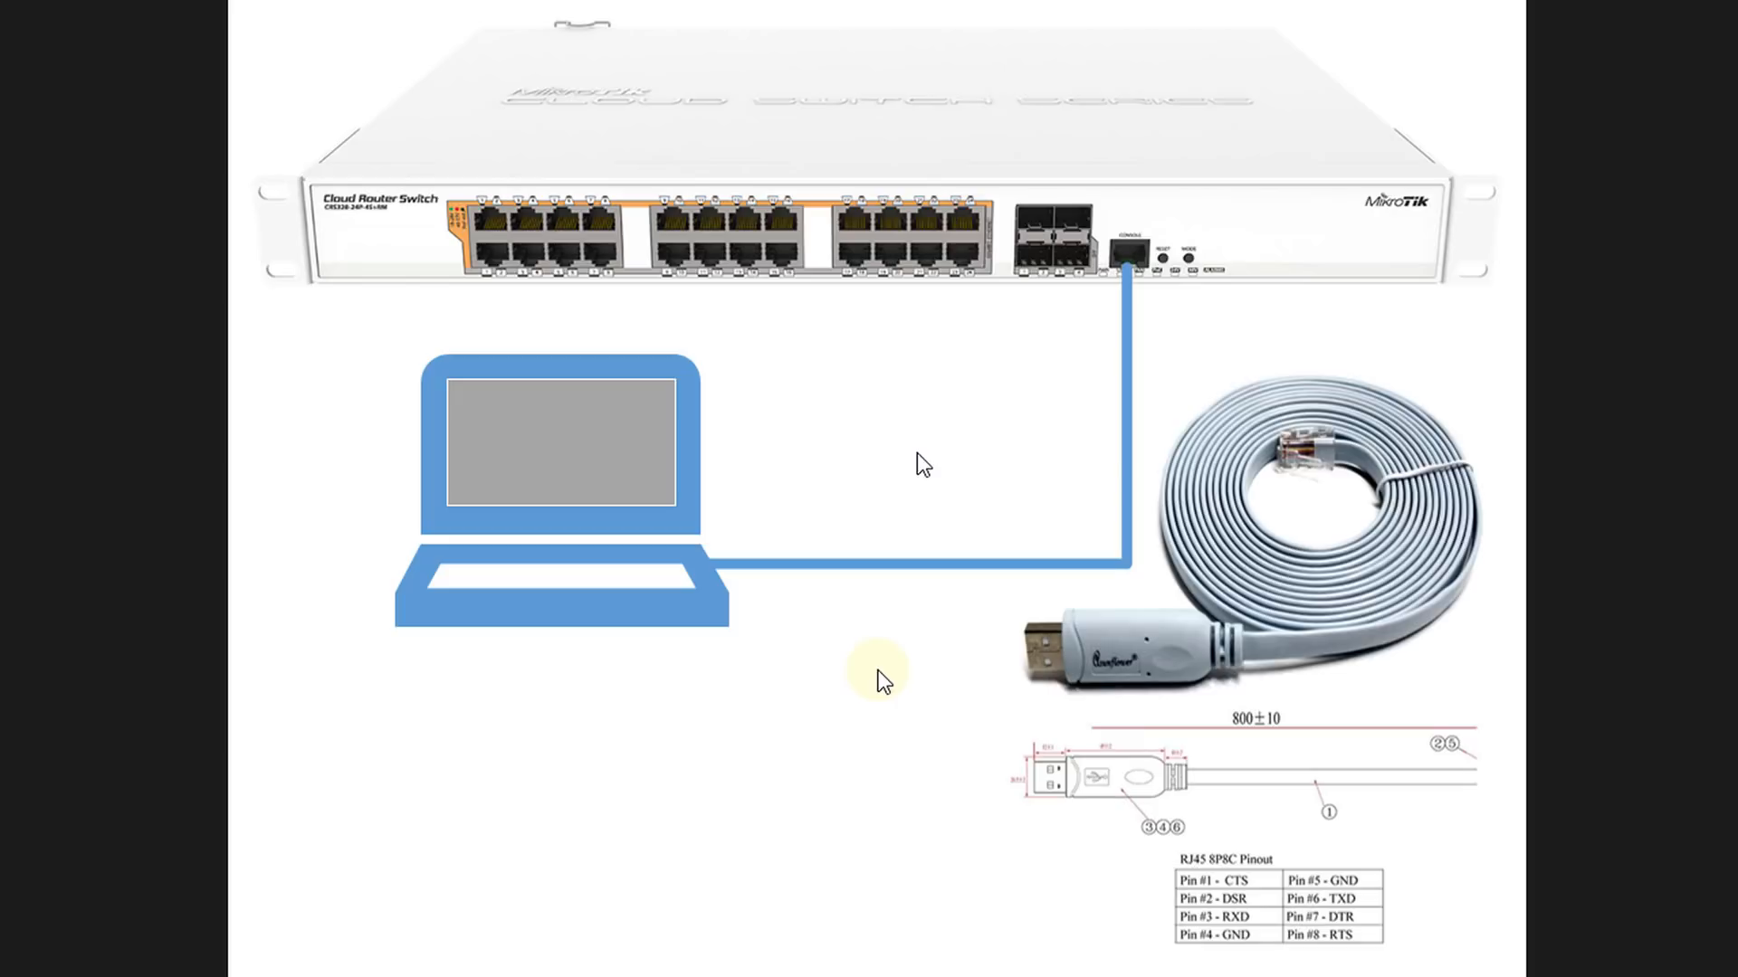
{"action": "mouse_move", "coordinate": [785, 651]}
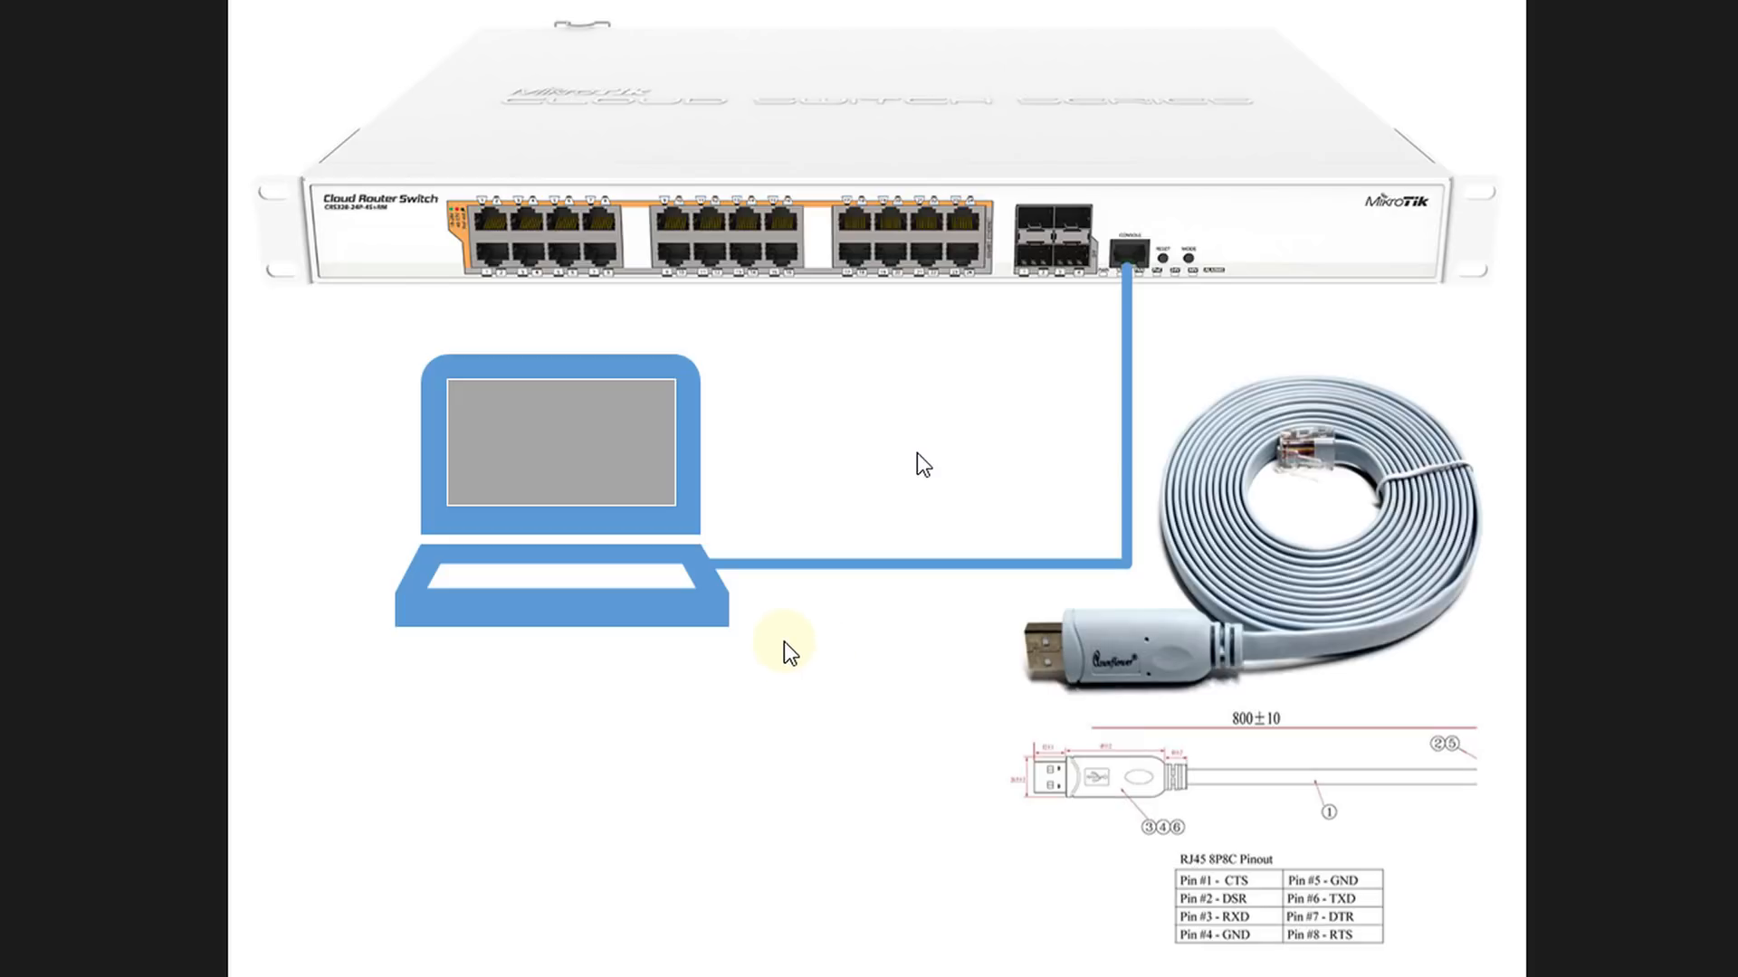
{"action": "mouse_move", "coordinate": [868, 647]}
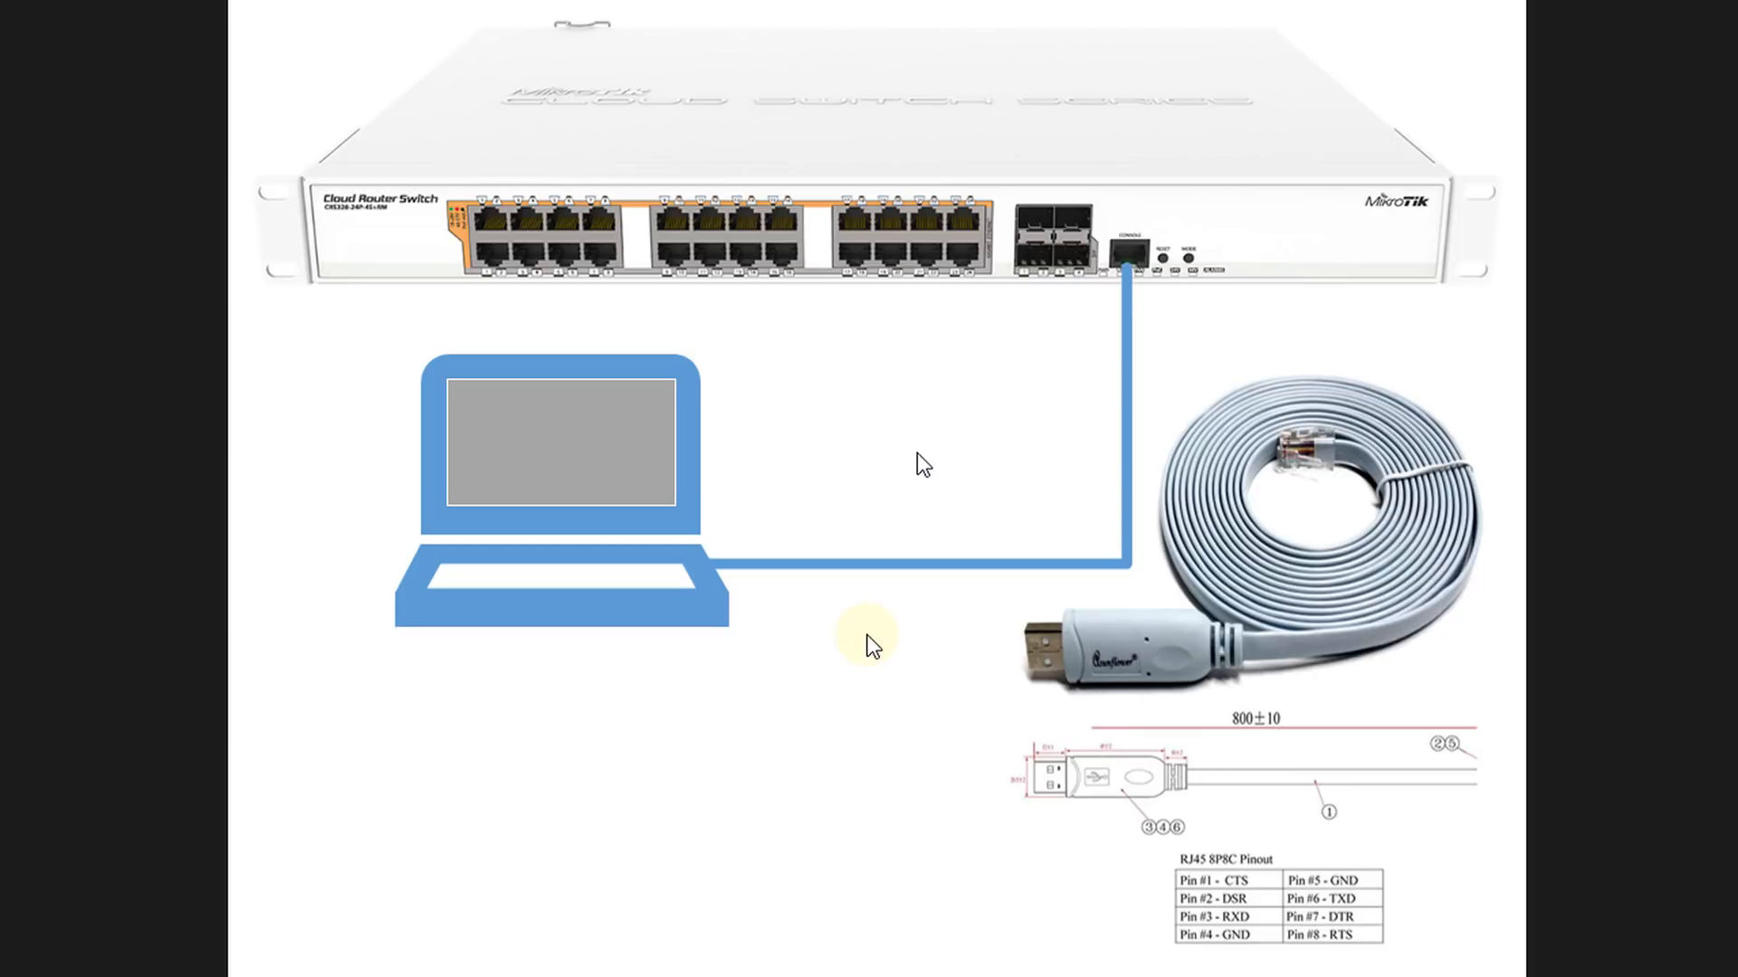
{"action": "mouse_move", "coordinate": [1049, 694]}
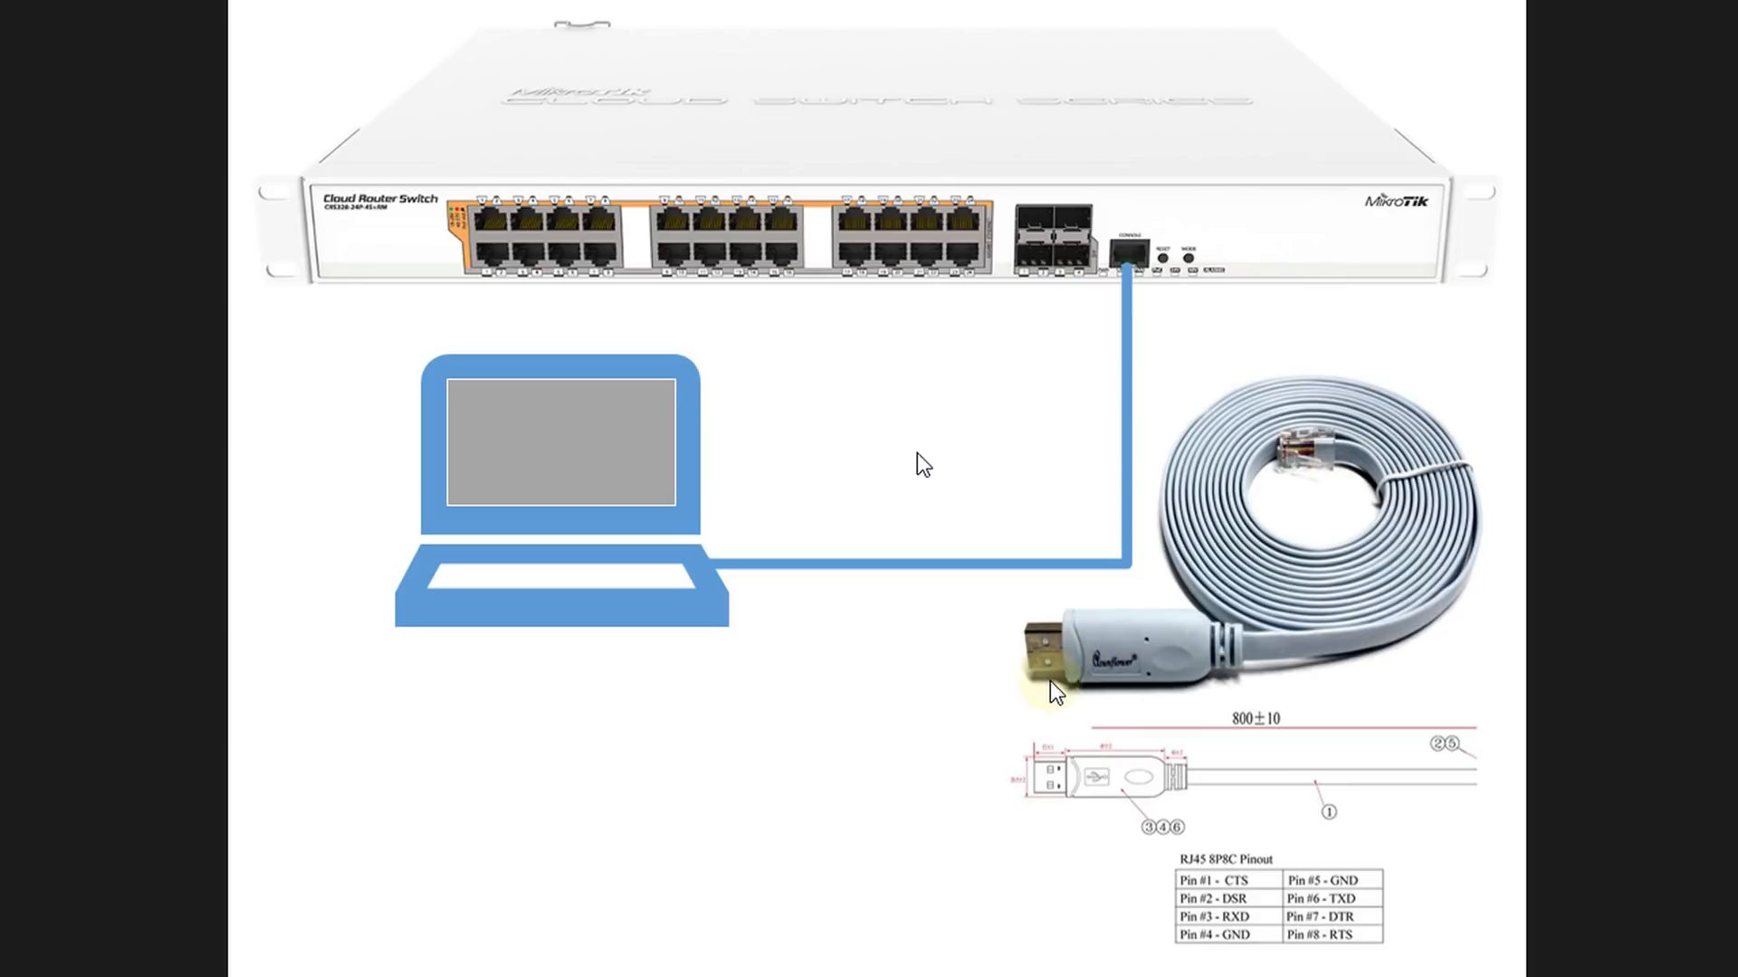
{"action": "mouse_move", "coordinate": [1232, 695]}
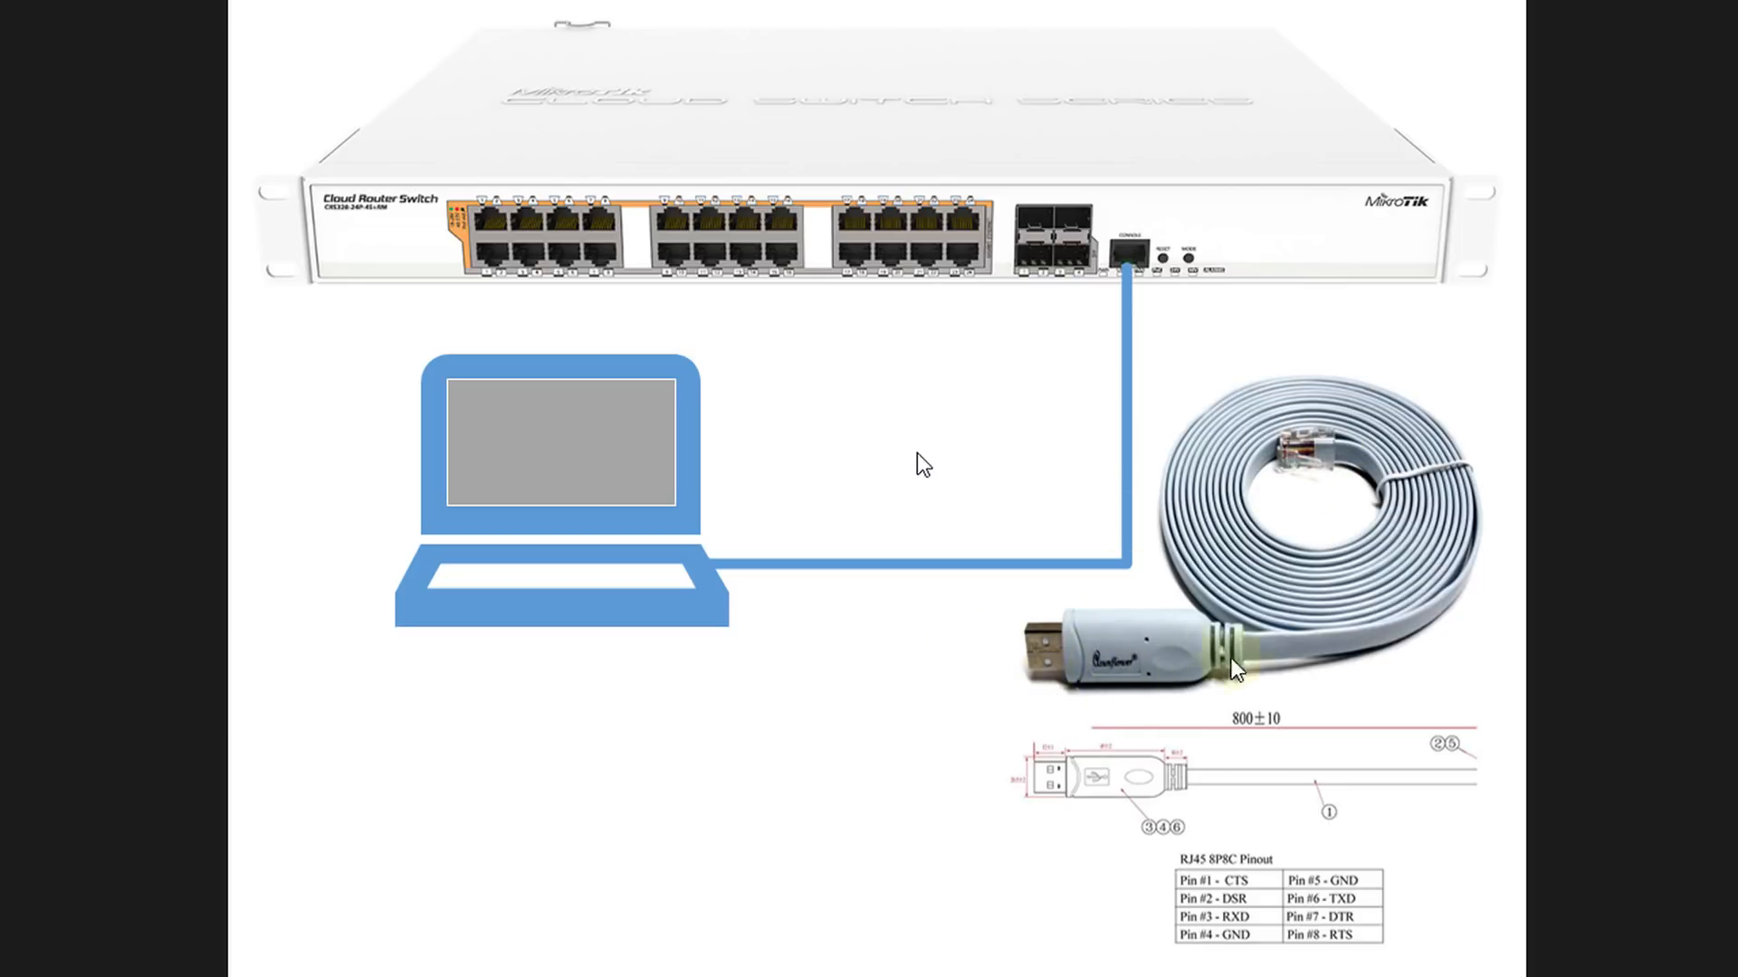
{"action": "mouse_move", "coordinate": [994, 755]}
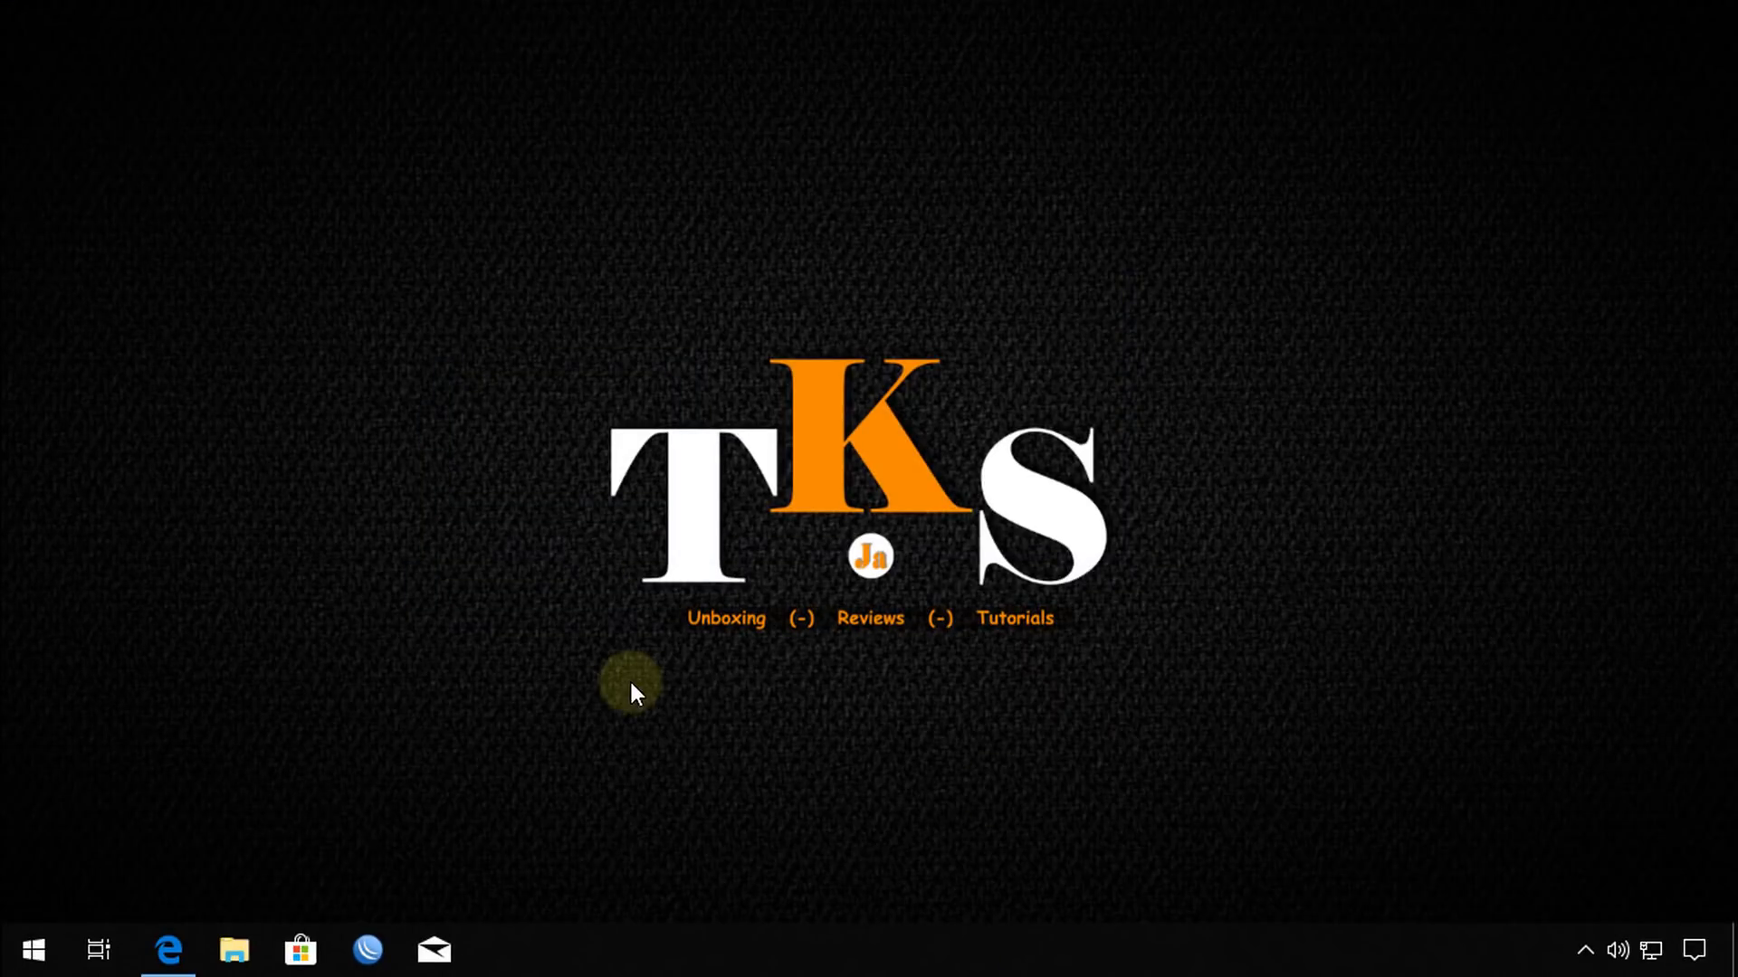
Search for putty in Edge and open the PuTTY latest release download page.
{"action": "left_click", "coordinate": [177, 950]}
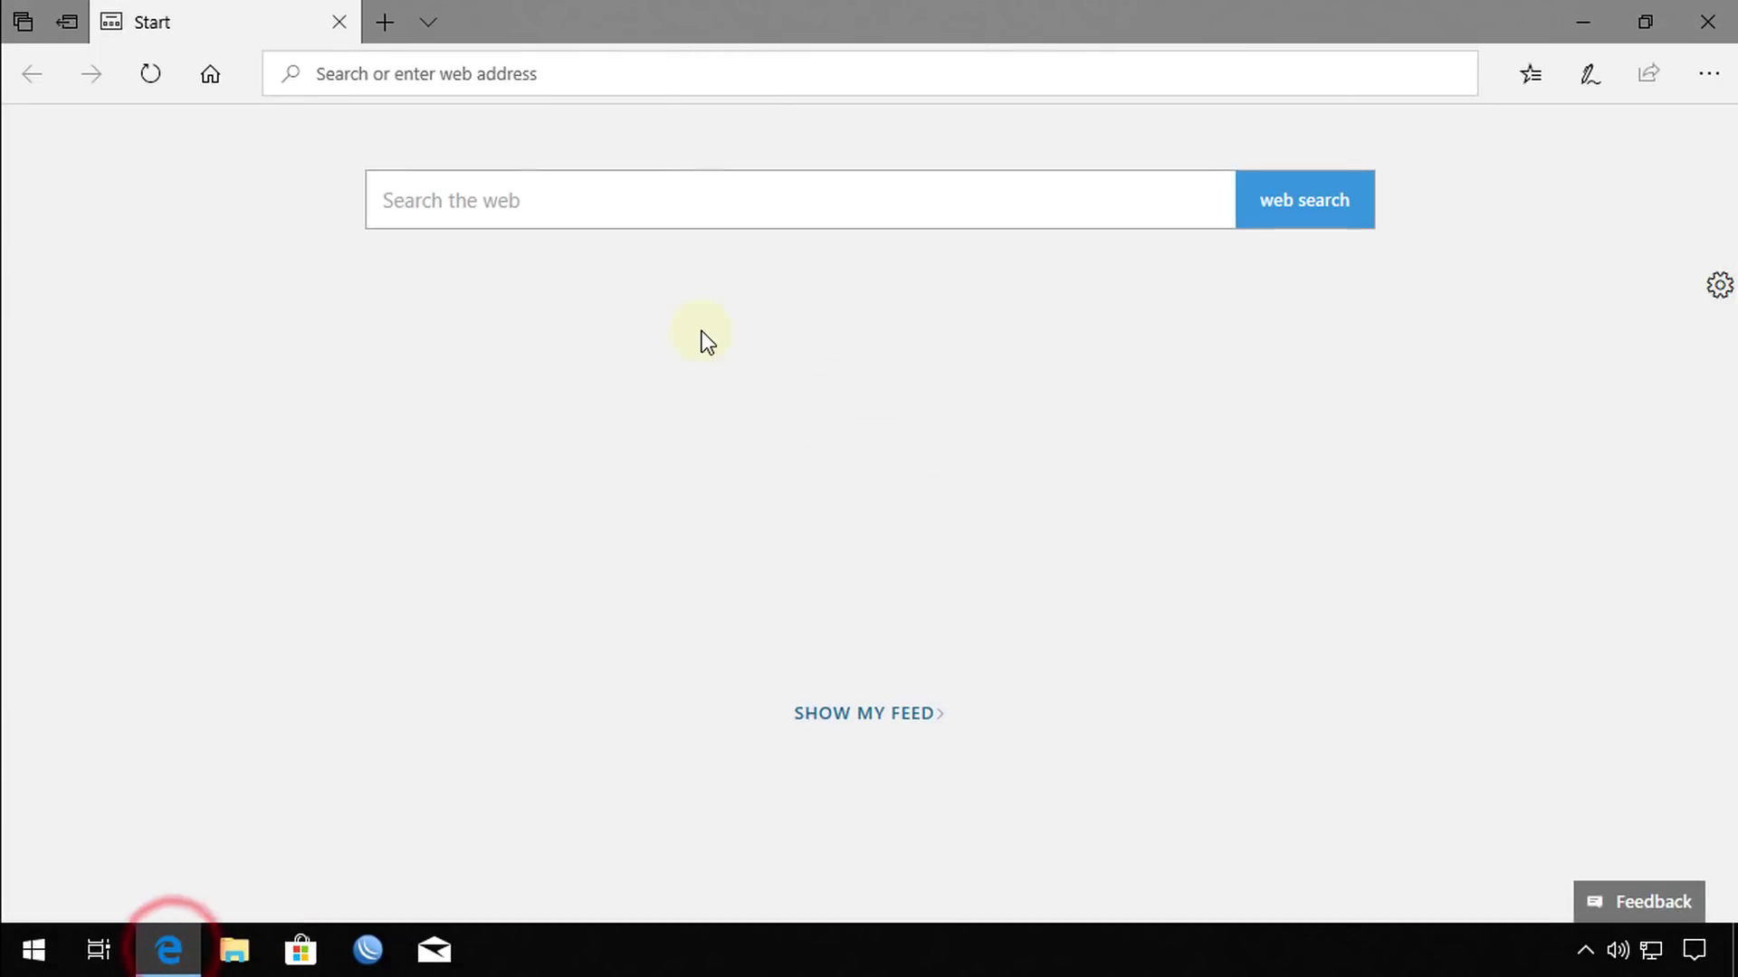
{"action": "type", "text": "putty"}
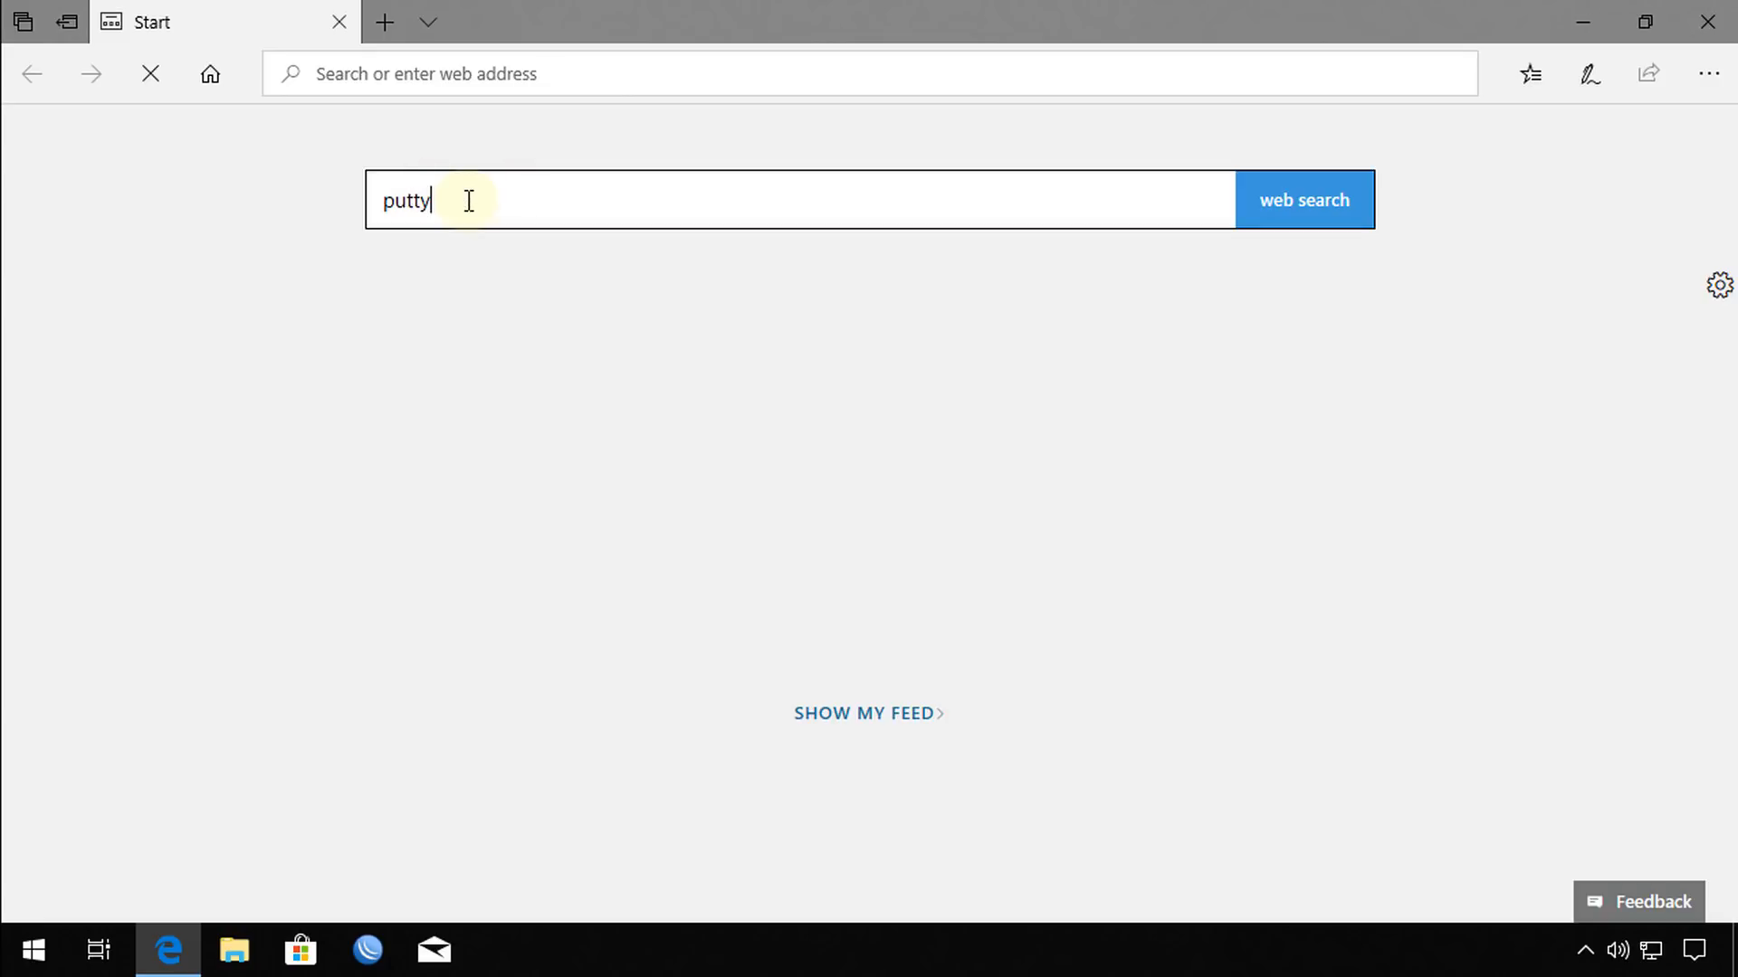
{"action": "left_click", "coordinate": [1303, 199]}
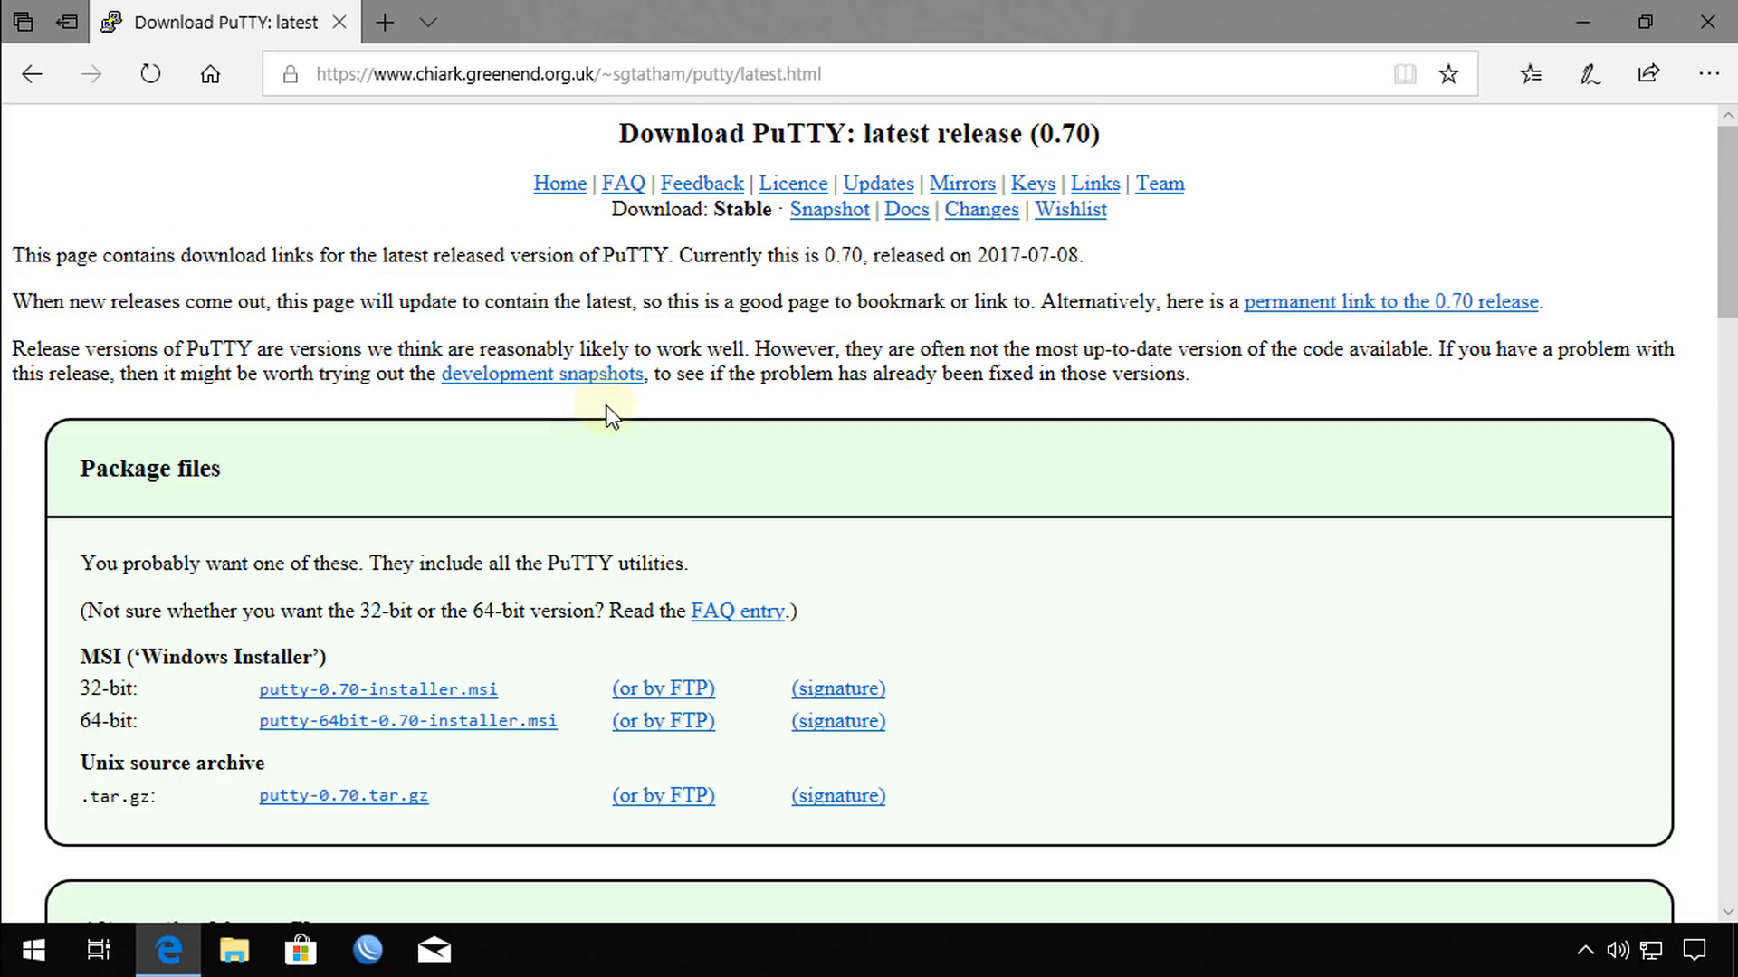
Download putty-64bit-0.70-installer.msi and run it from Edge's download bar.
{"action": "scroll", "scroll_direction": "down", "scroll_amount": 3}
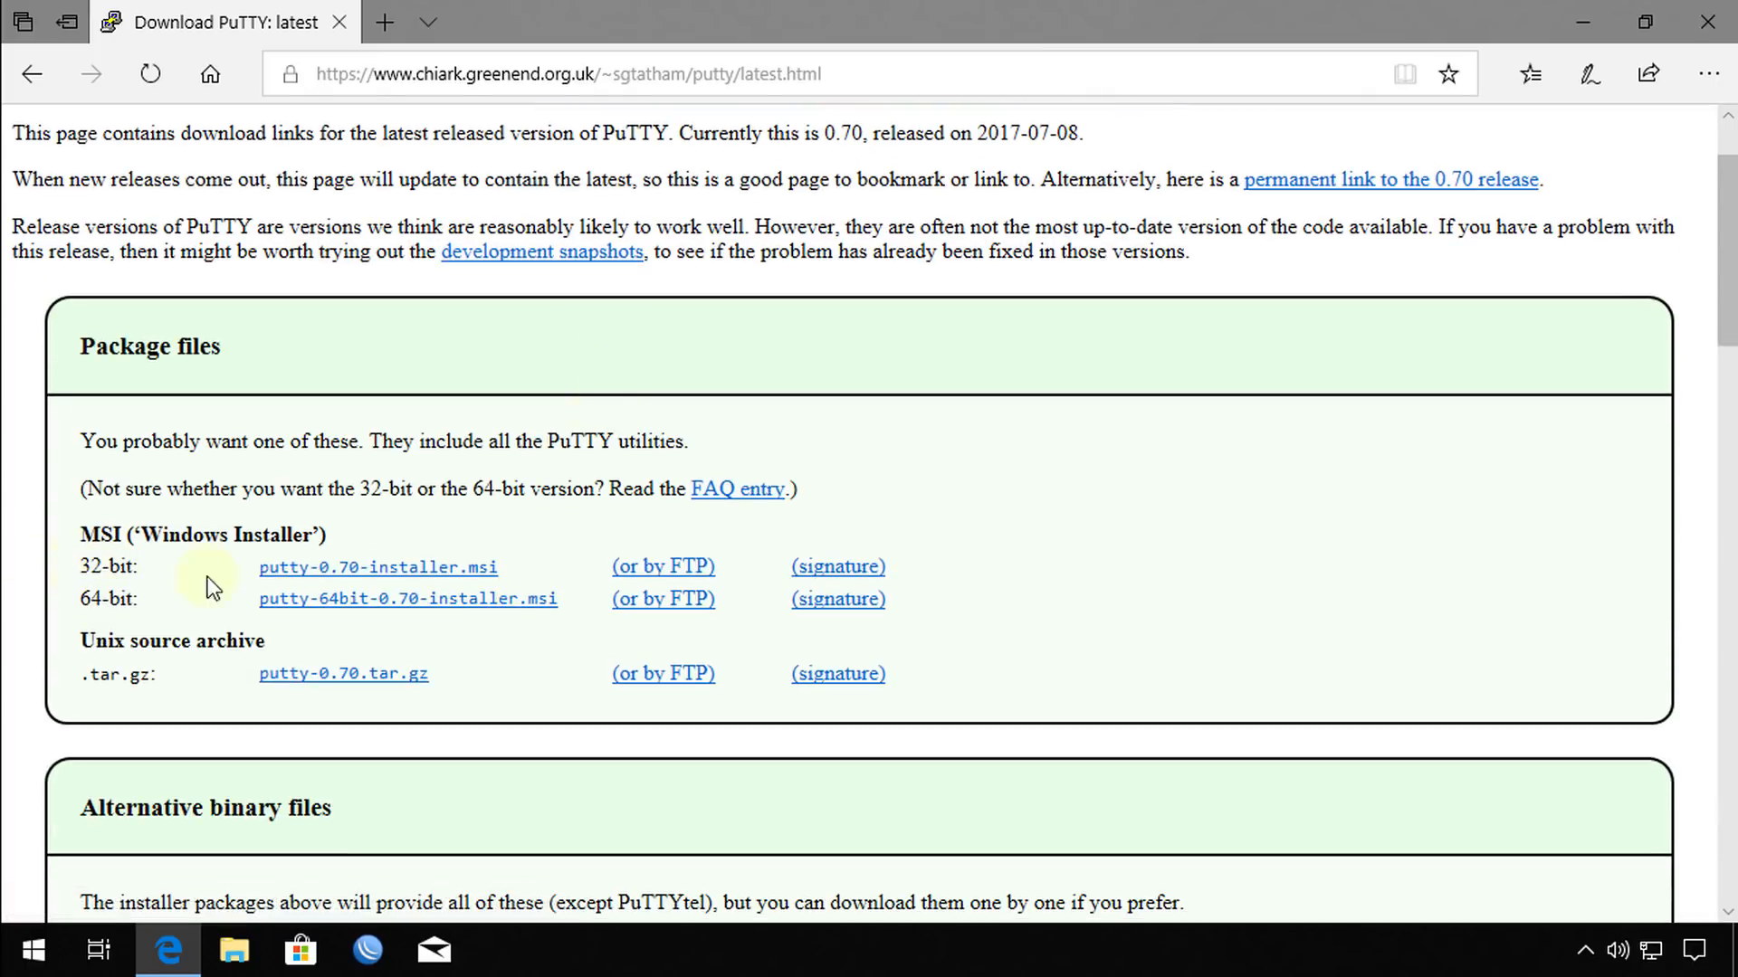
{"action": "mouse_move", "coordinate": [147, 590]}
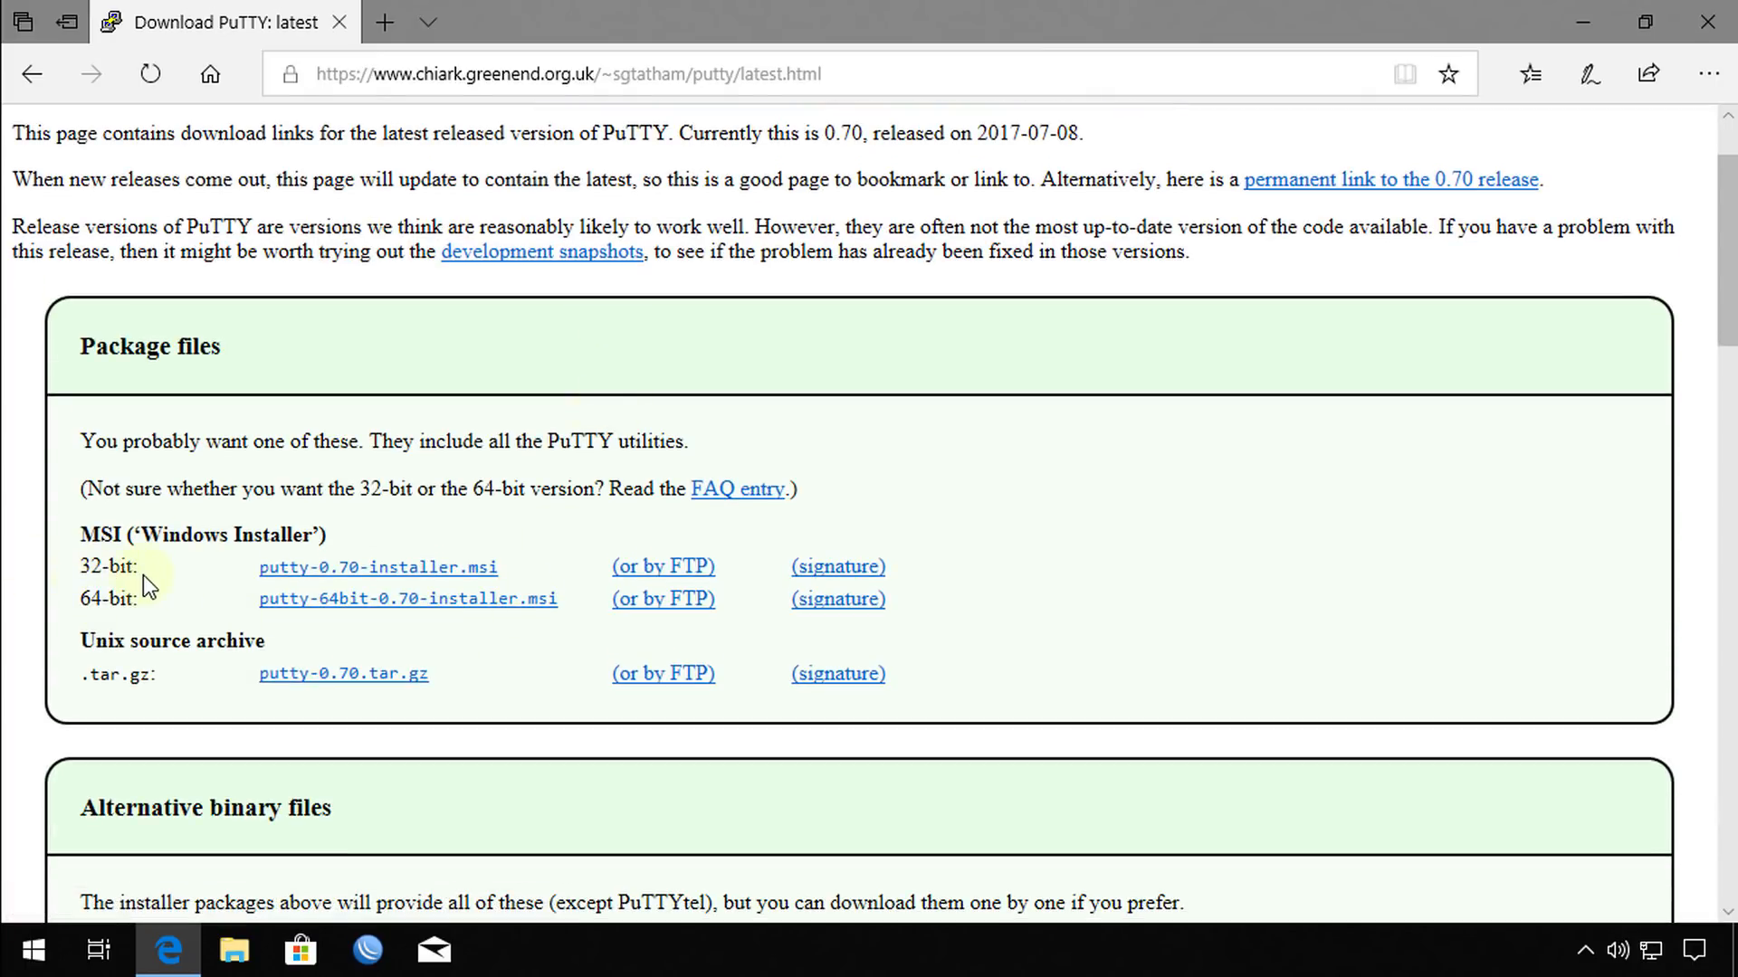
{"action": "mouse_move", "coordinate": [161, 592]}
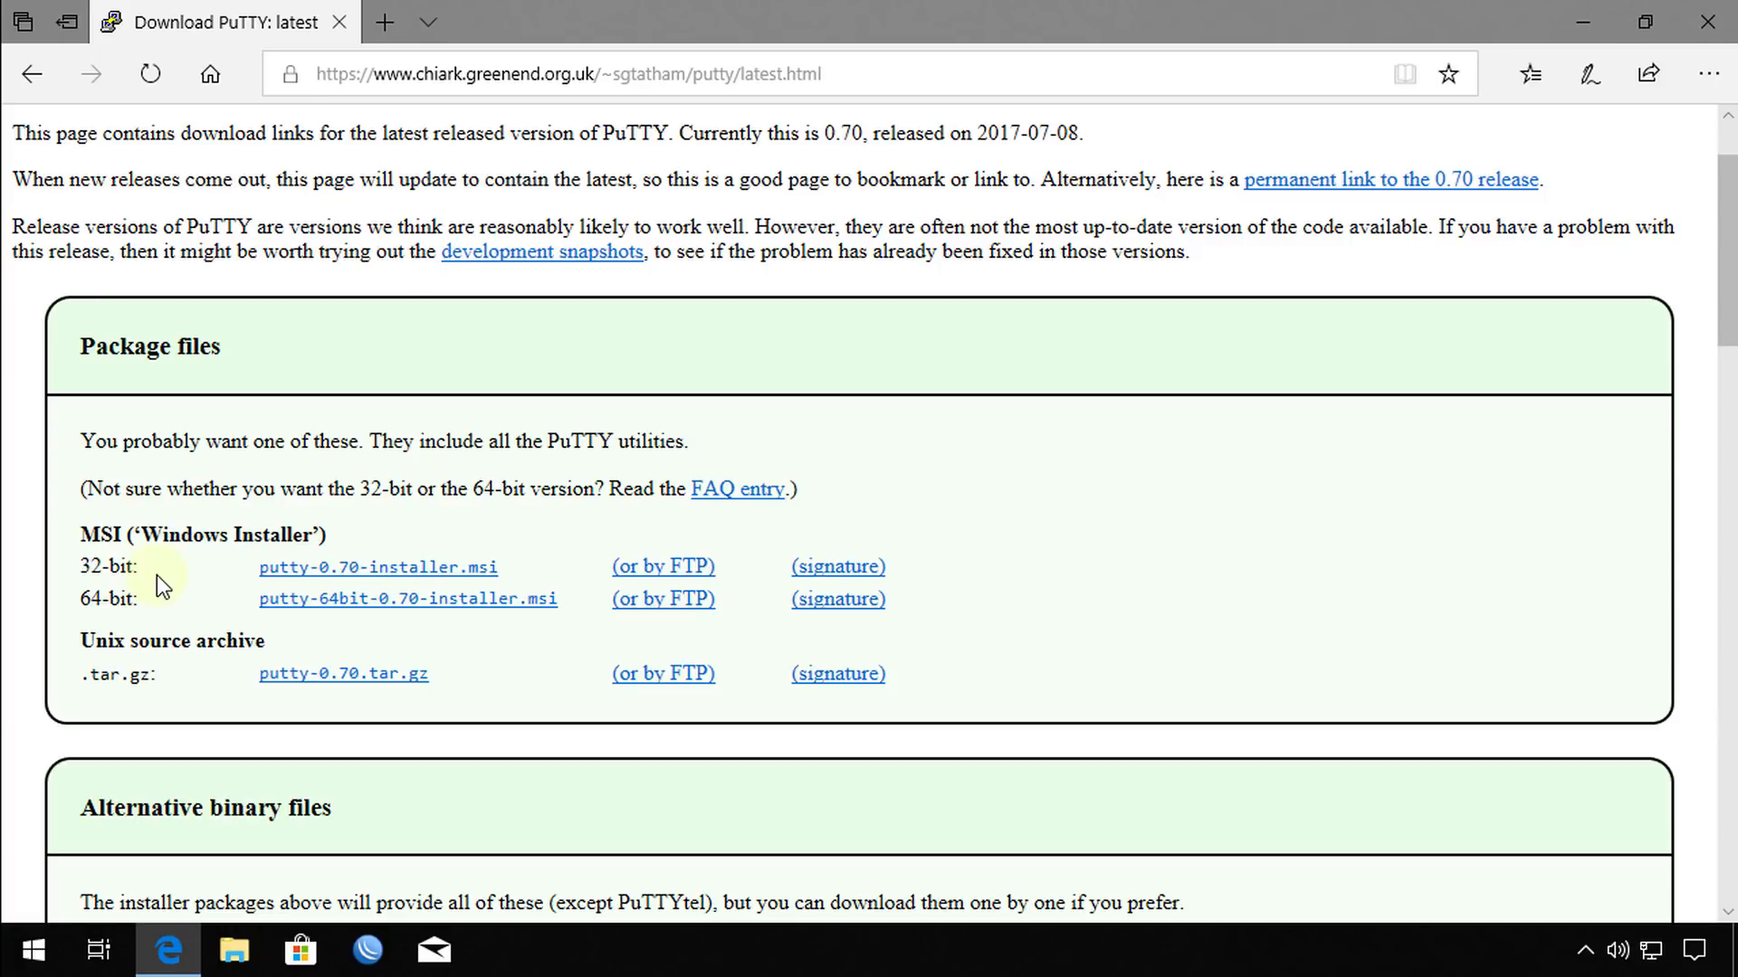
{"action": "mouse_move", "coordinate": [233, 588]}
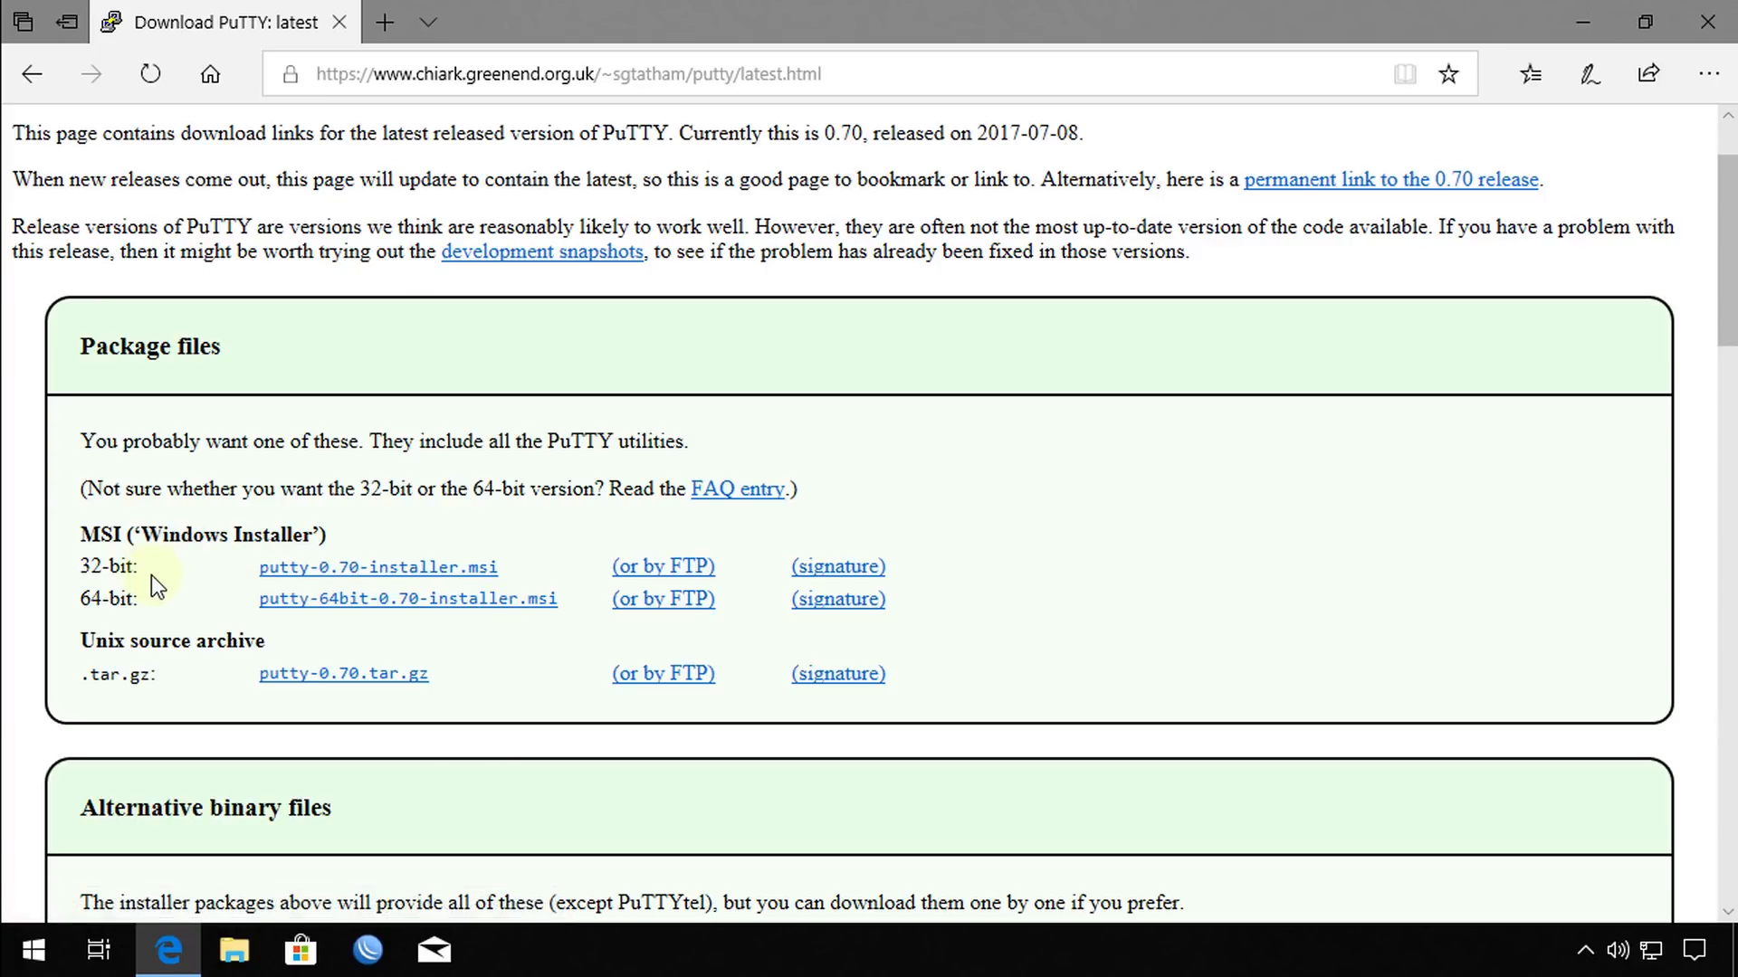
{"action": "left_click", "coordinate": [433, 599]}
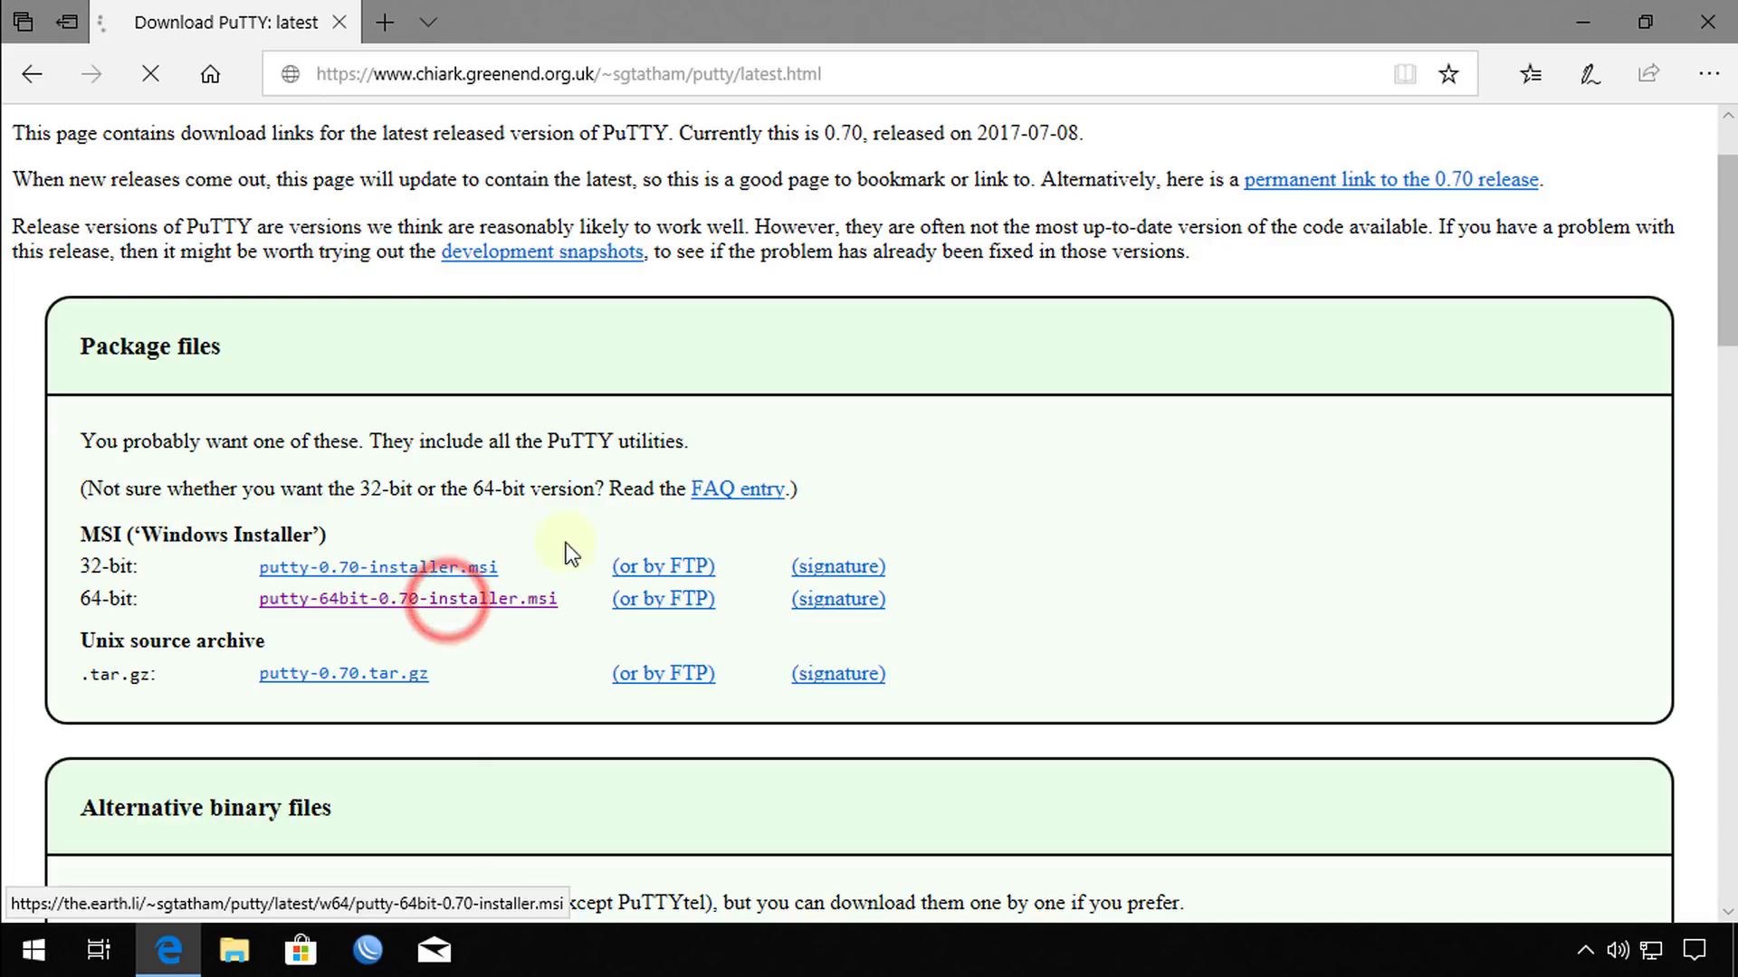
{"action": "left_click", "coordinate": [406, 600]}
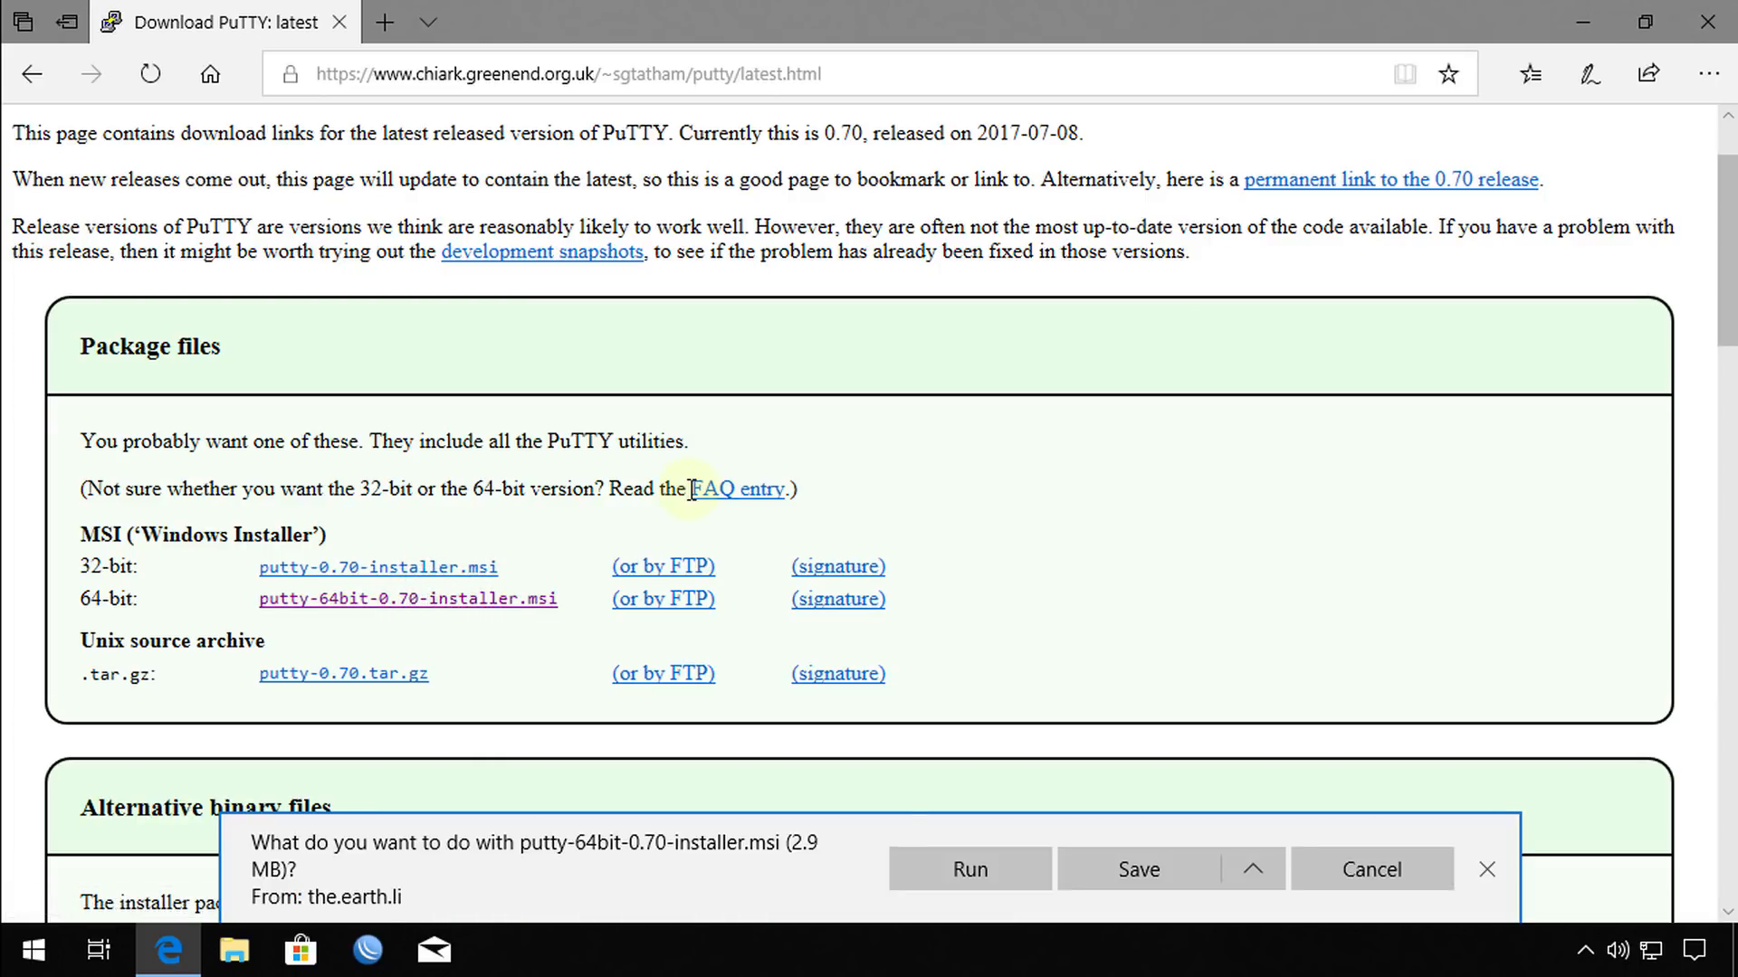
{"action": "left_click", "coordinate": [970, 869]}
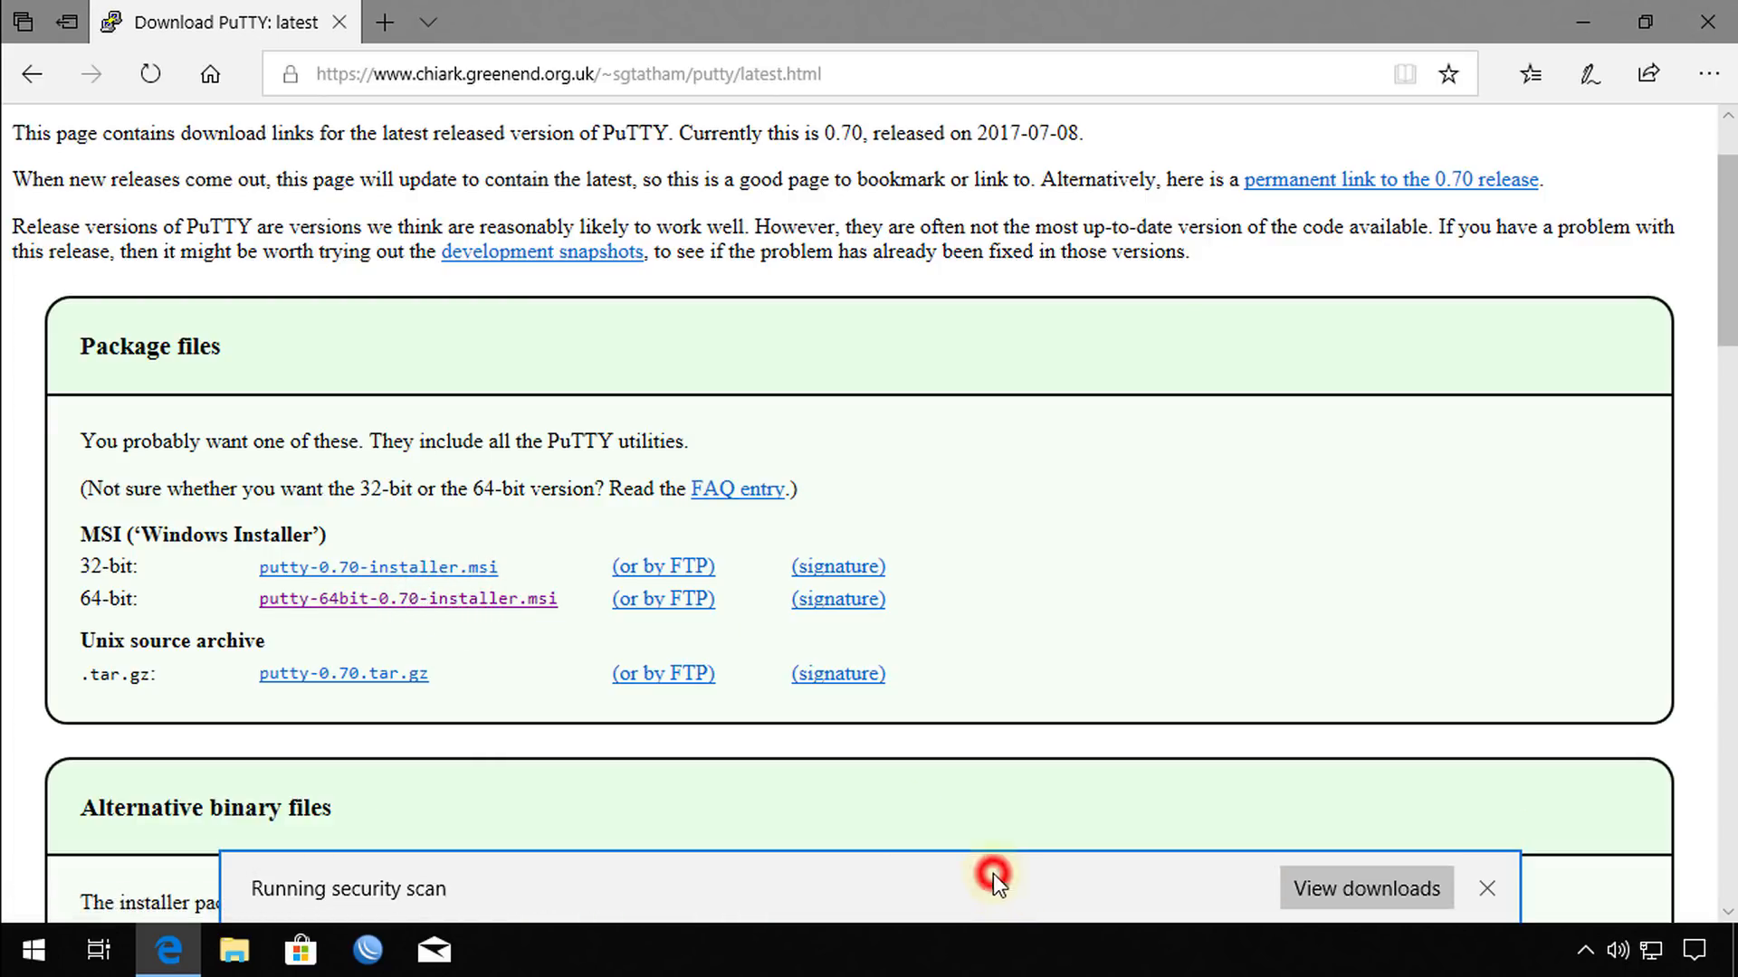
{"action": "mouse_move", "coordinate": [912, 574]}
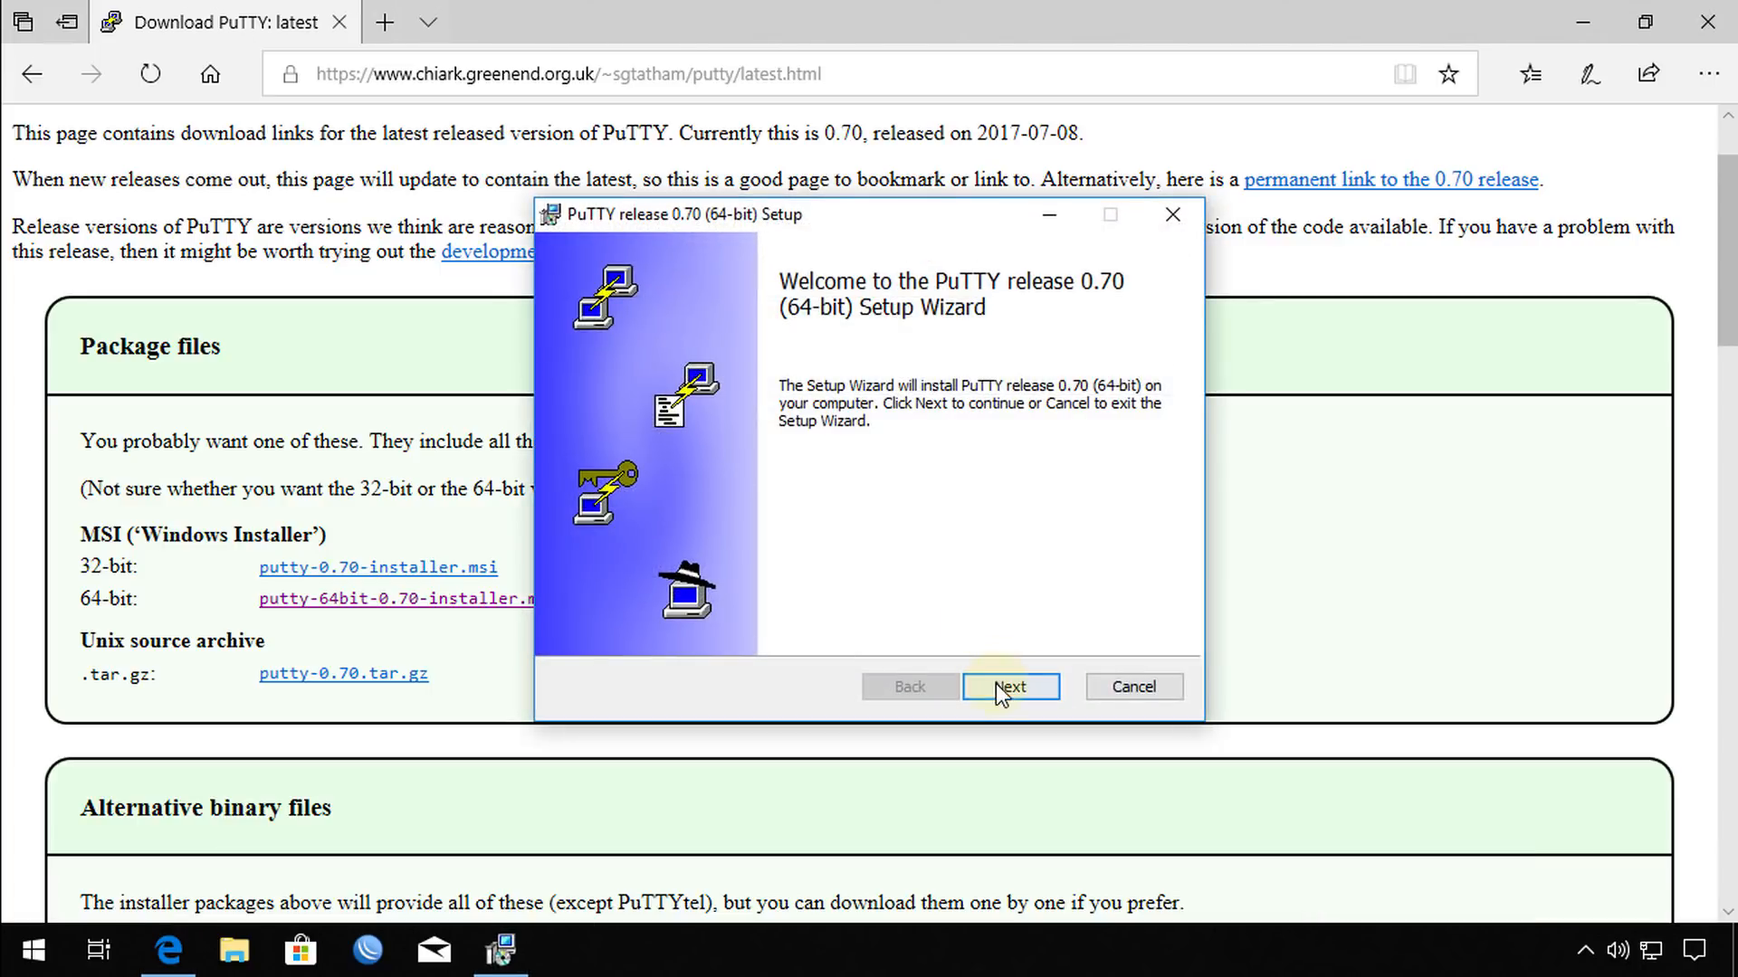
Install PuTTY 0.70 (64-bit) with the default folder and features, then finish the wizard.
{"action": "left_click", "coordinate": [1011, 686]}
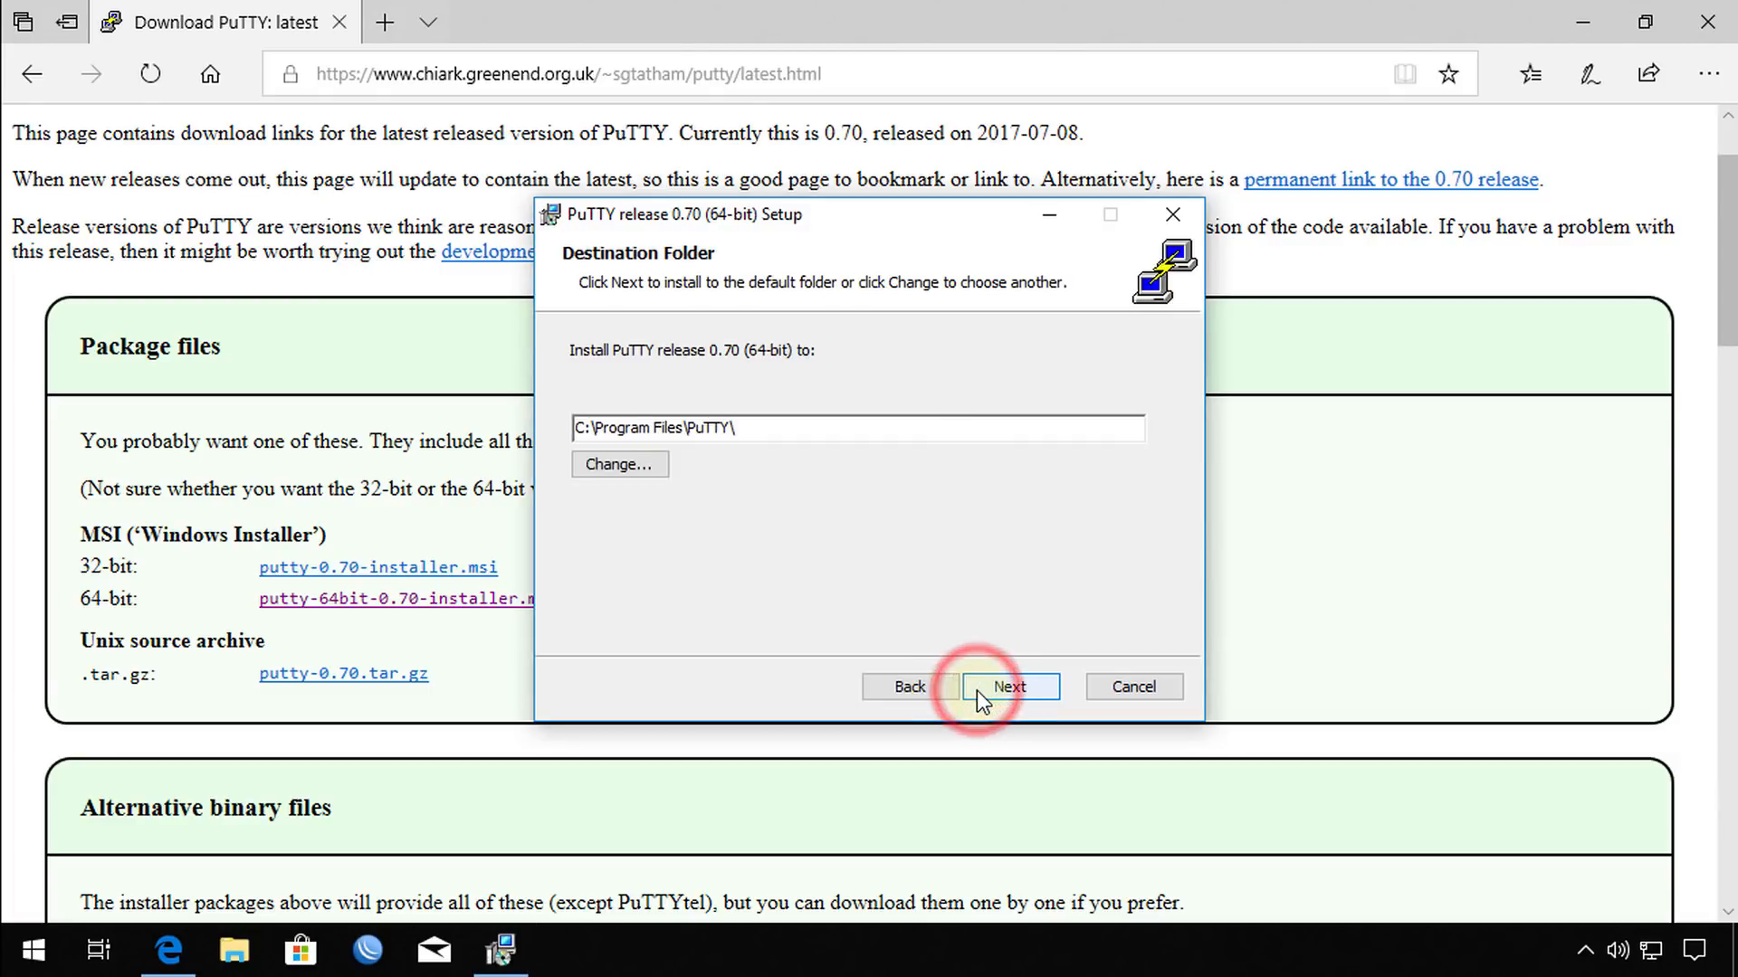
{"action": "left_click", "coordinate": [1010, 687]}
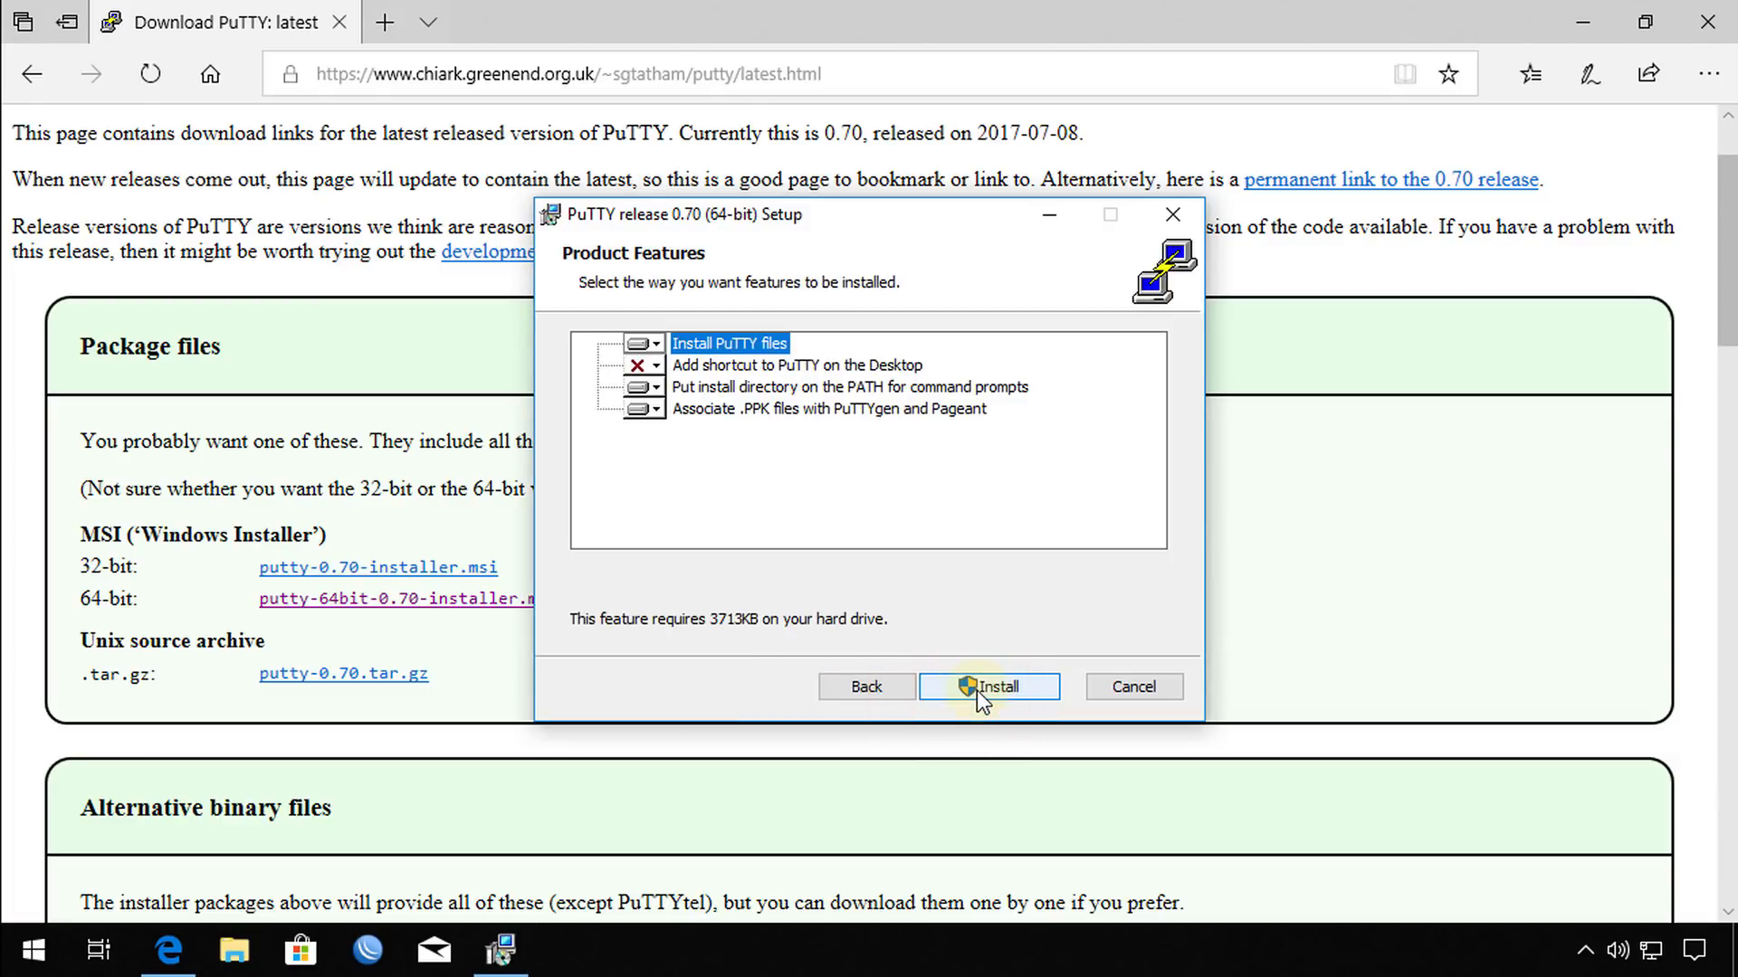
{"action": "left_click", "coordinate": [990, 687]}
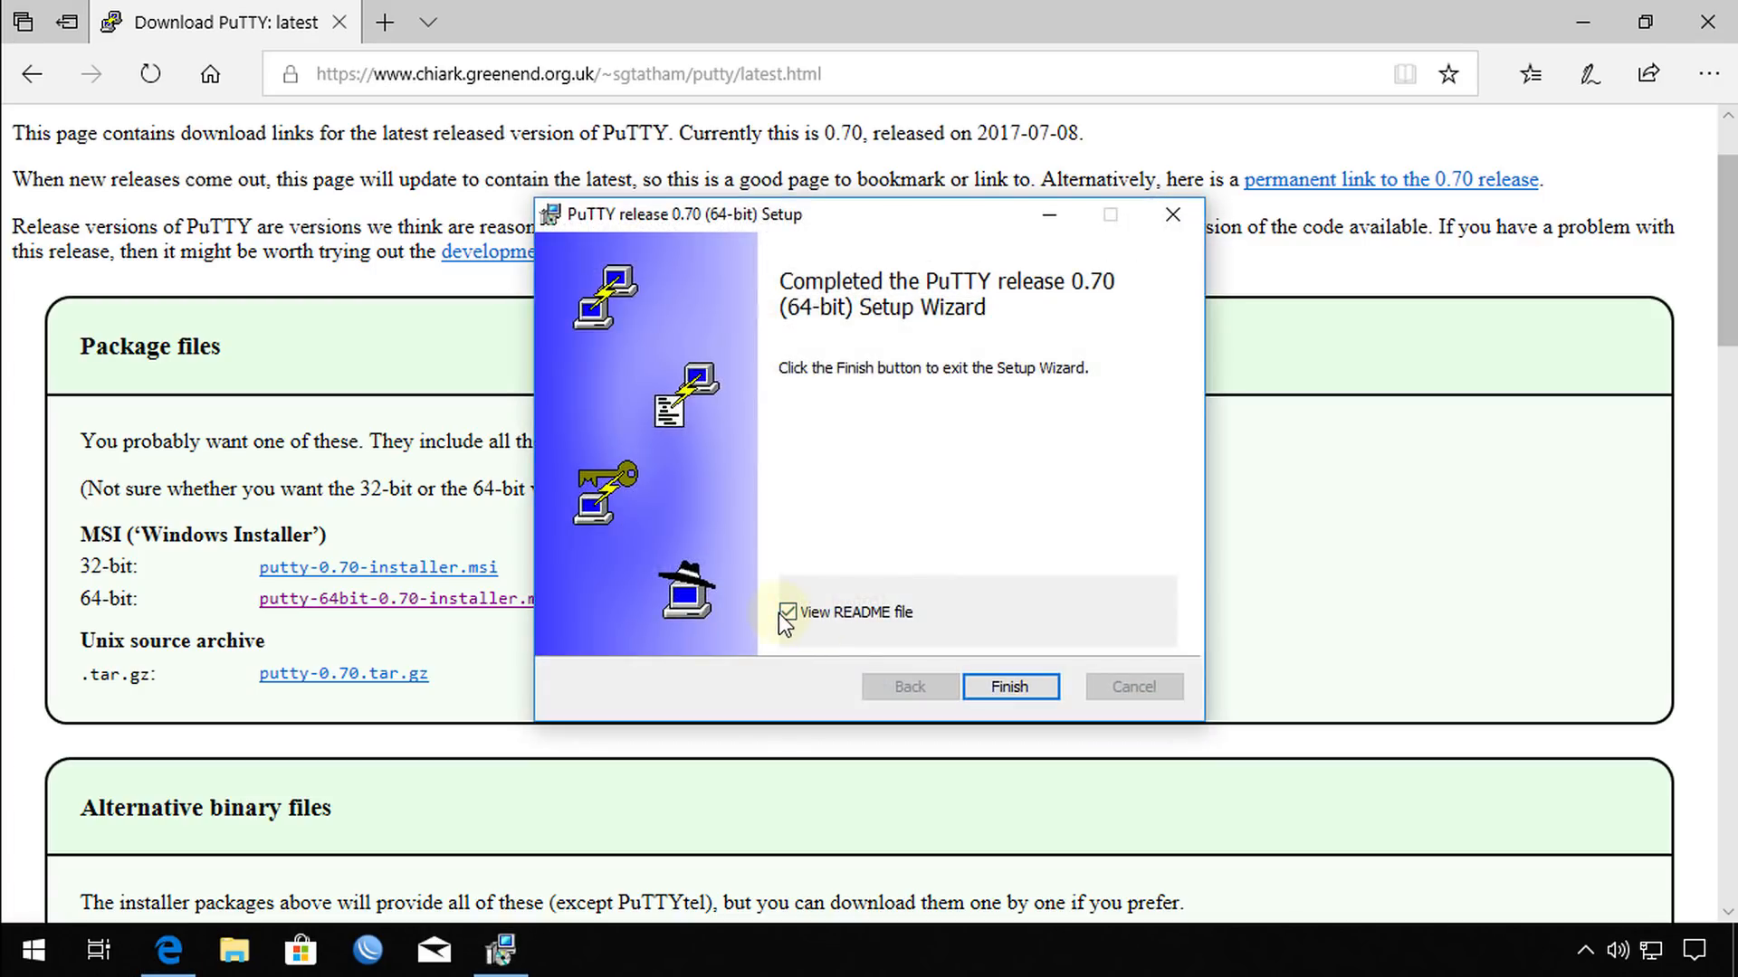
{"action": "left_click", "coordinate": [1011, 686]}
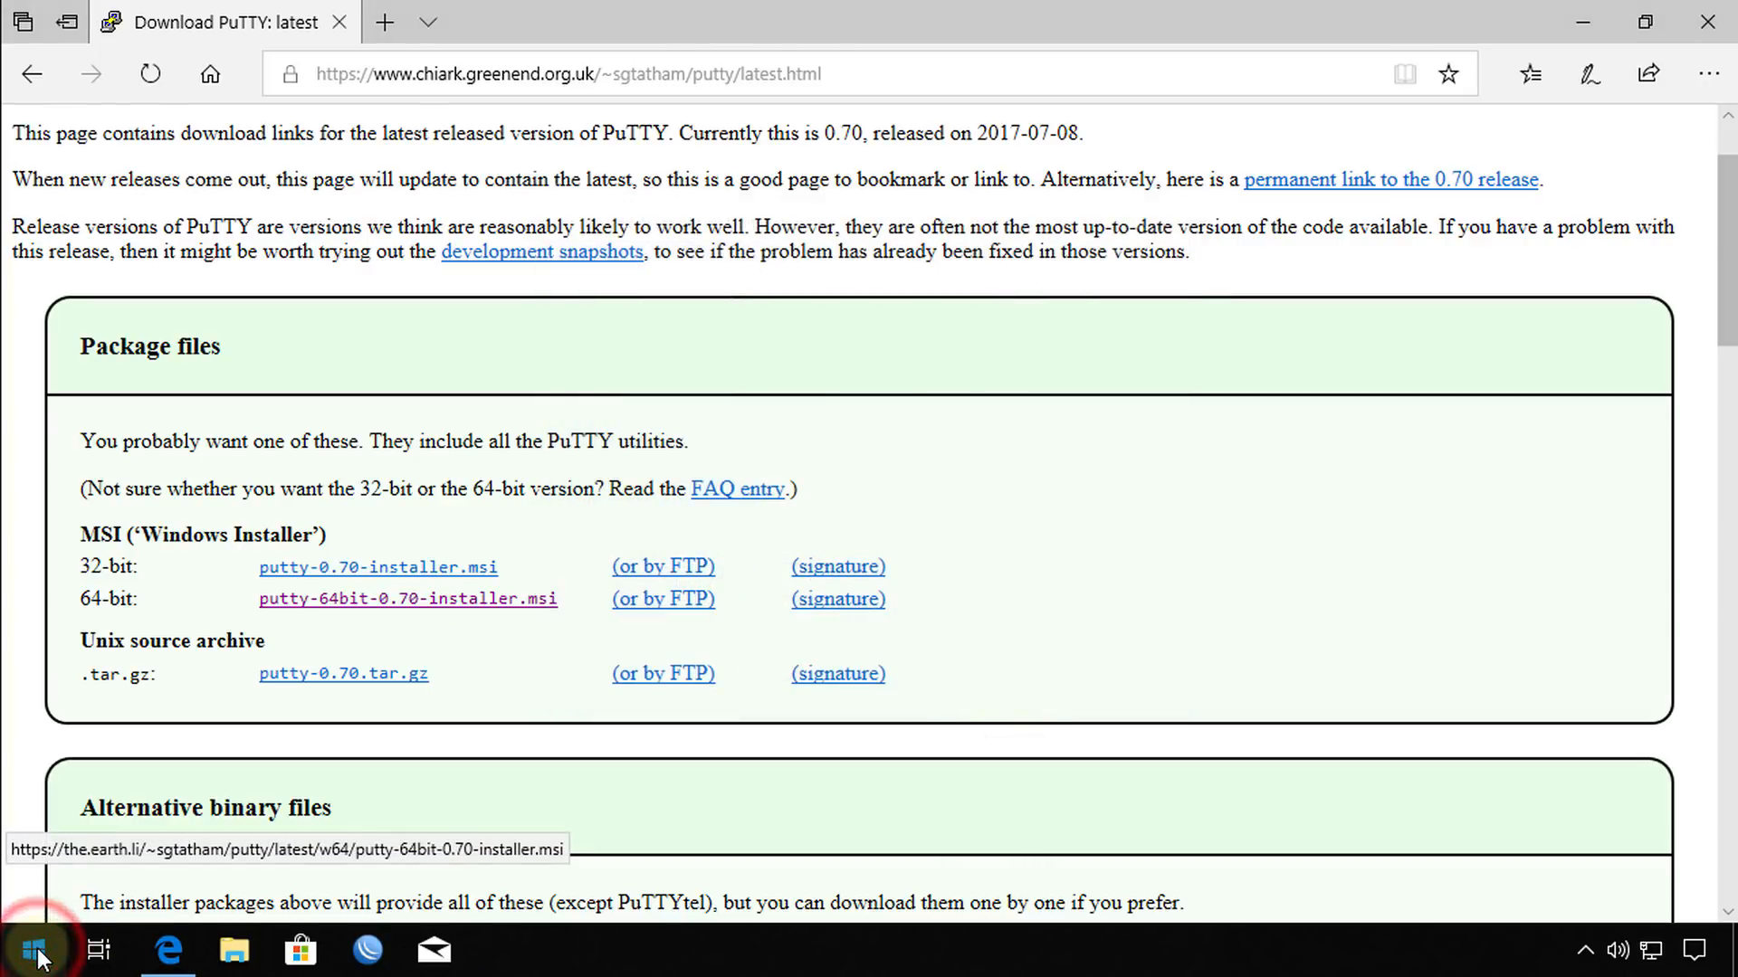
Launch PuTTY from the Start menu's Recently added list, then bring up File Explorer.
{"action": "left_click", "coordinate": [30, 946]}
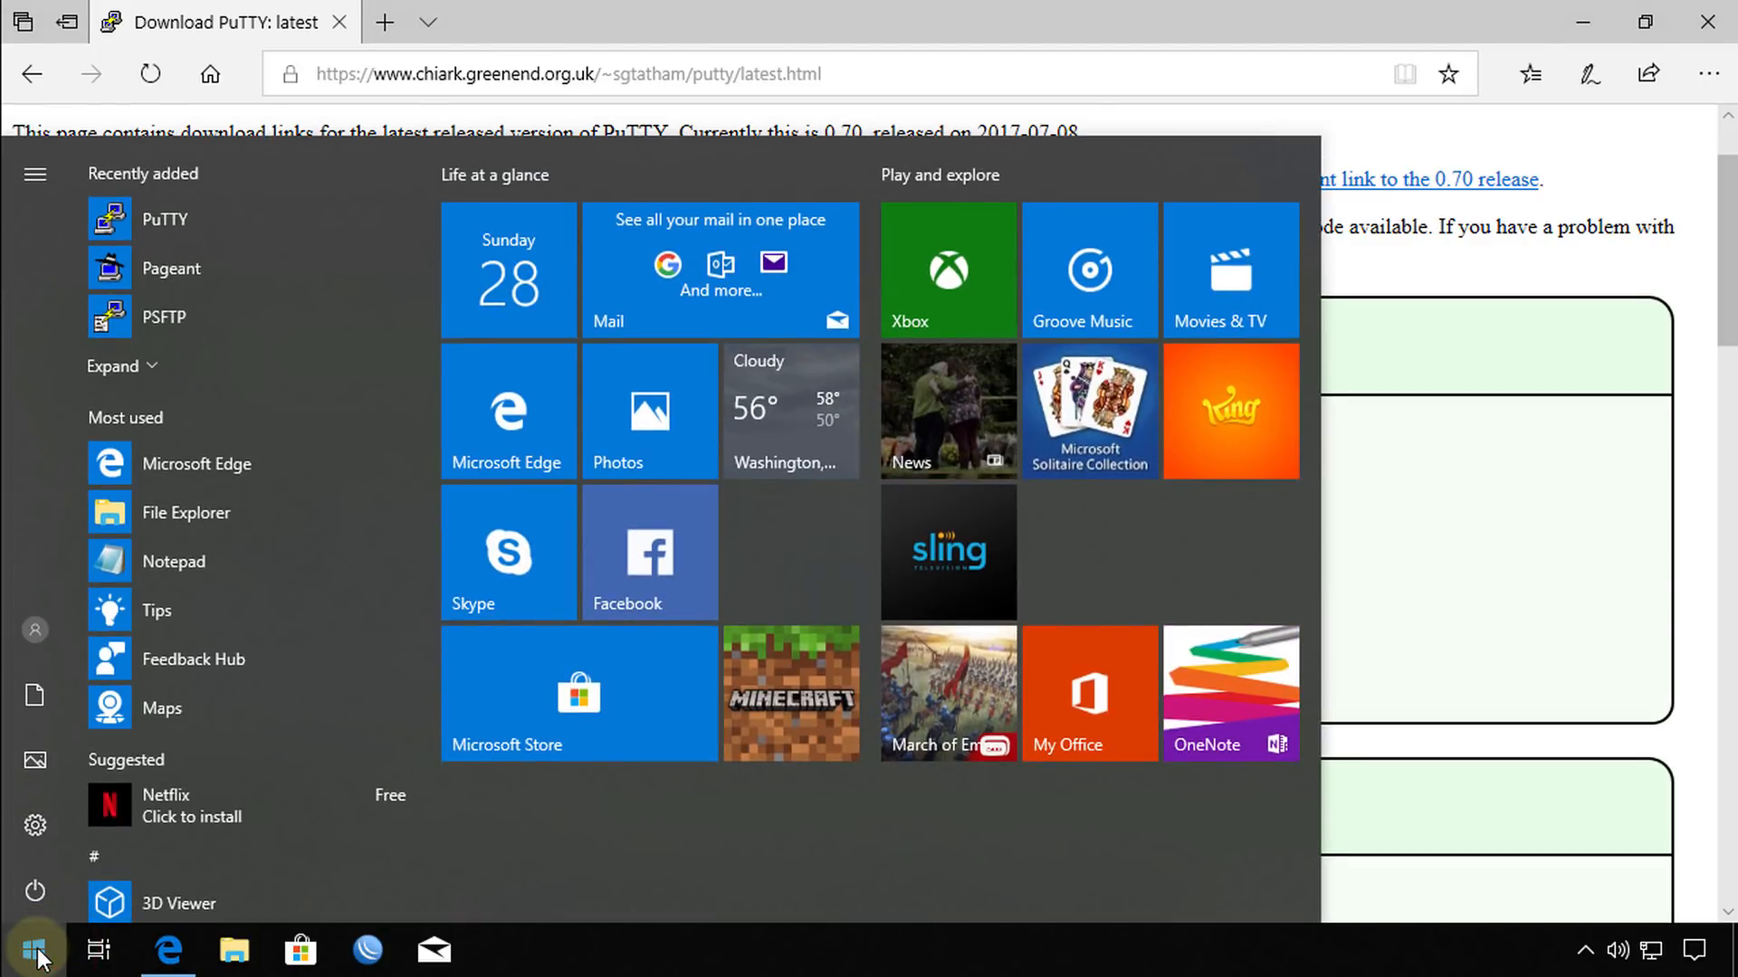
{"action": "mouse_move", "coordinate": [180, 235]}
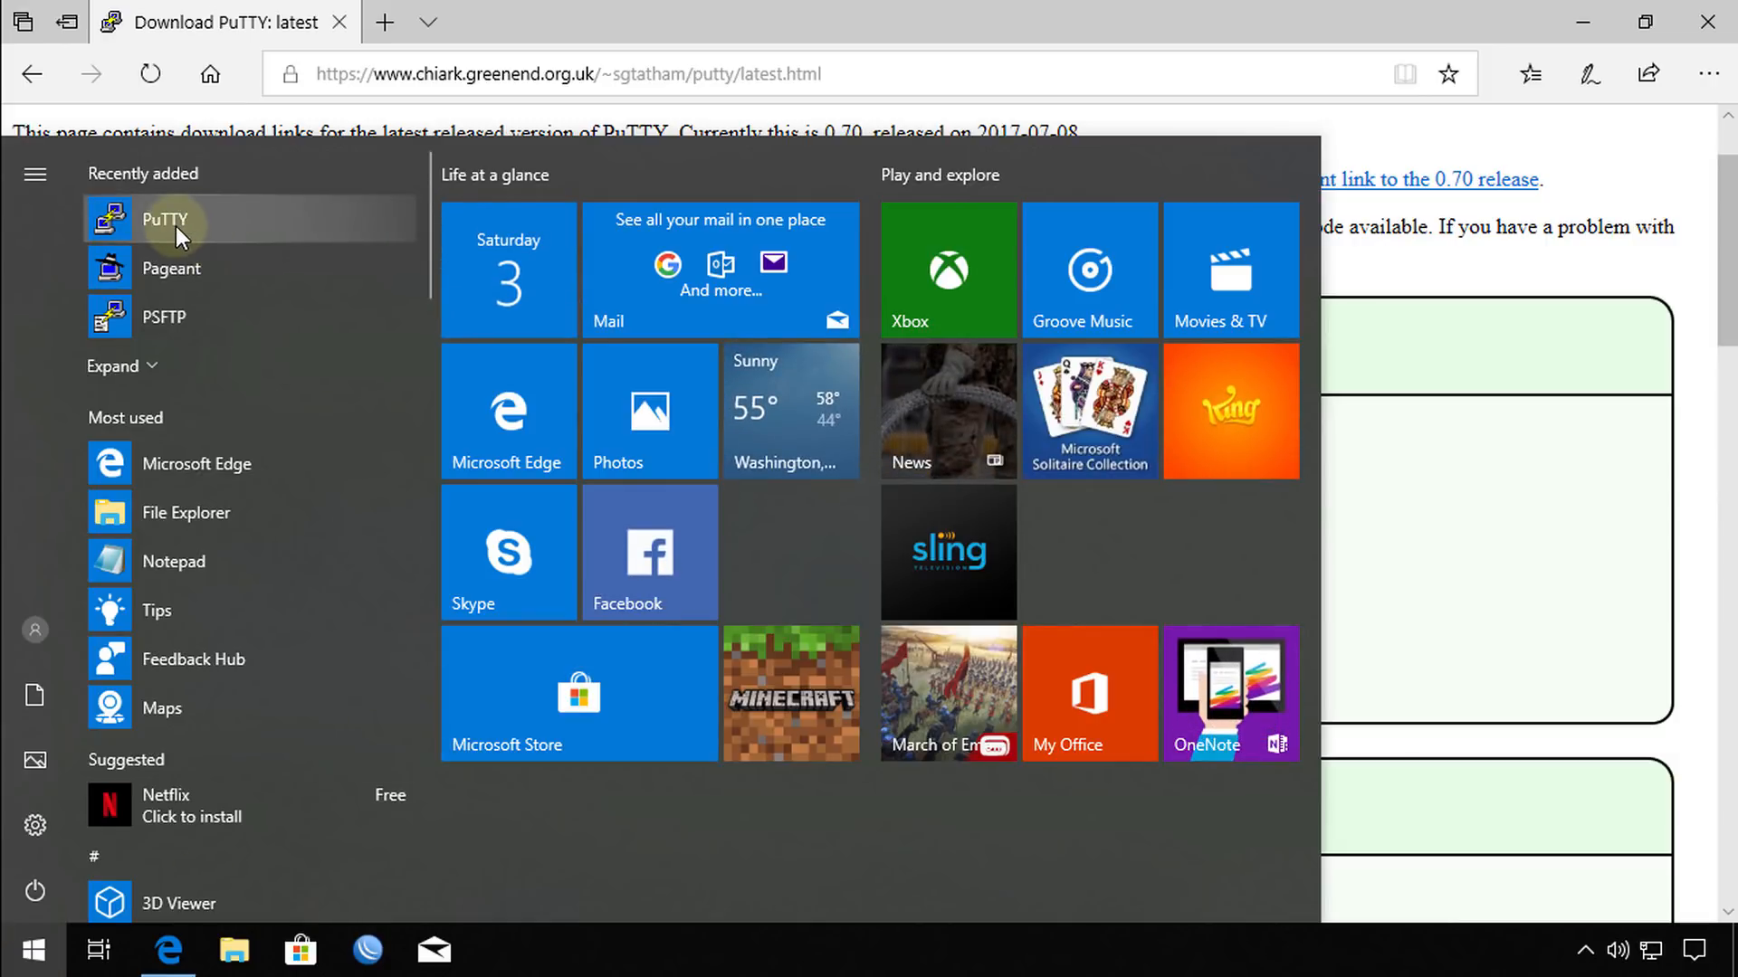
{"action": "left_click", "coordinate": [177, 220]}
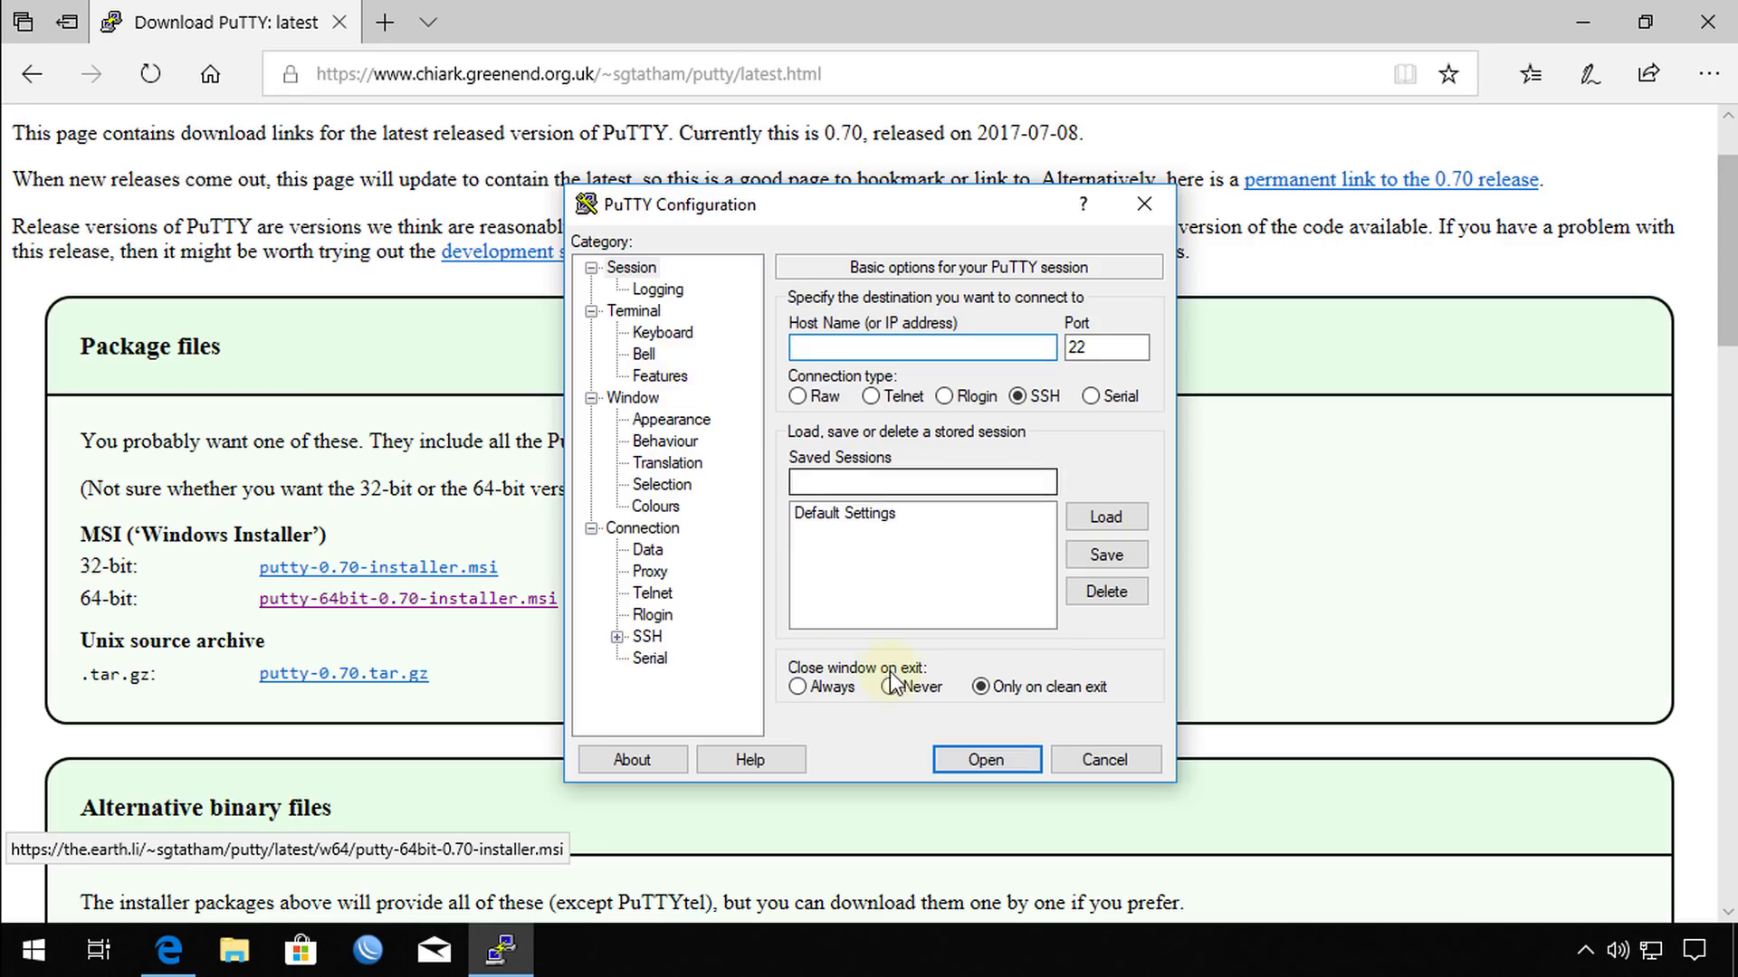
{"action": "mouse_move", "coordinate": [929, 609]}
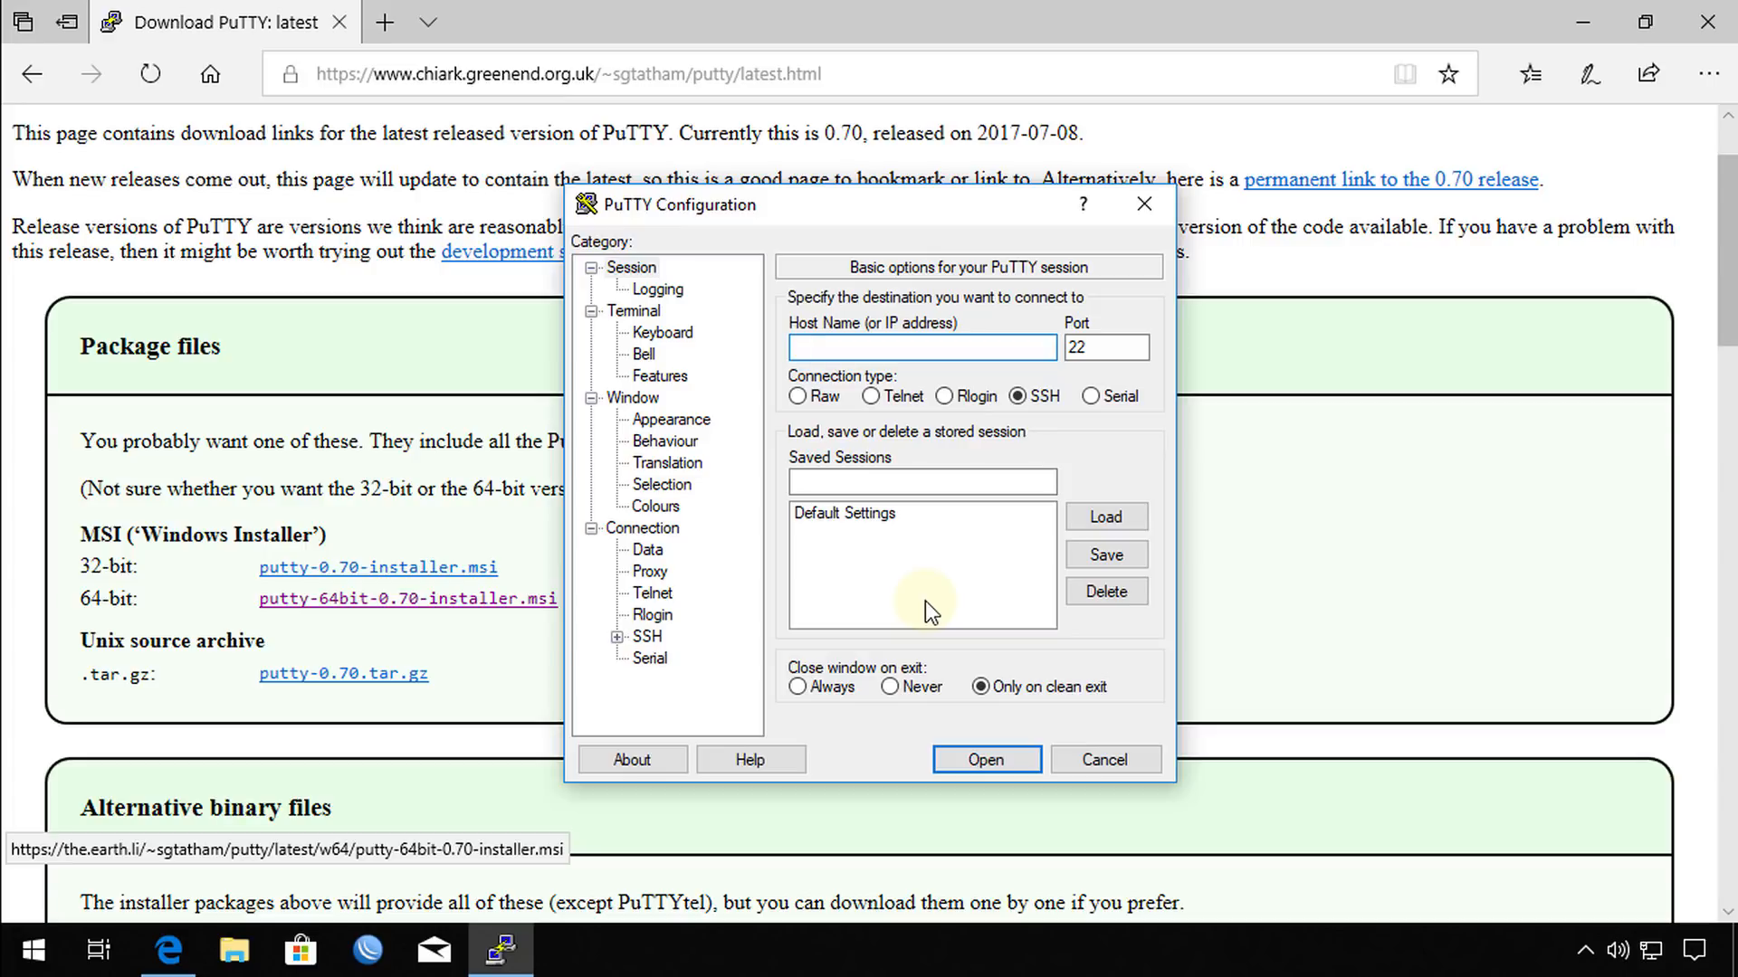
{"action": "left_click", "coordinate": [920, 347]}
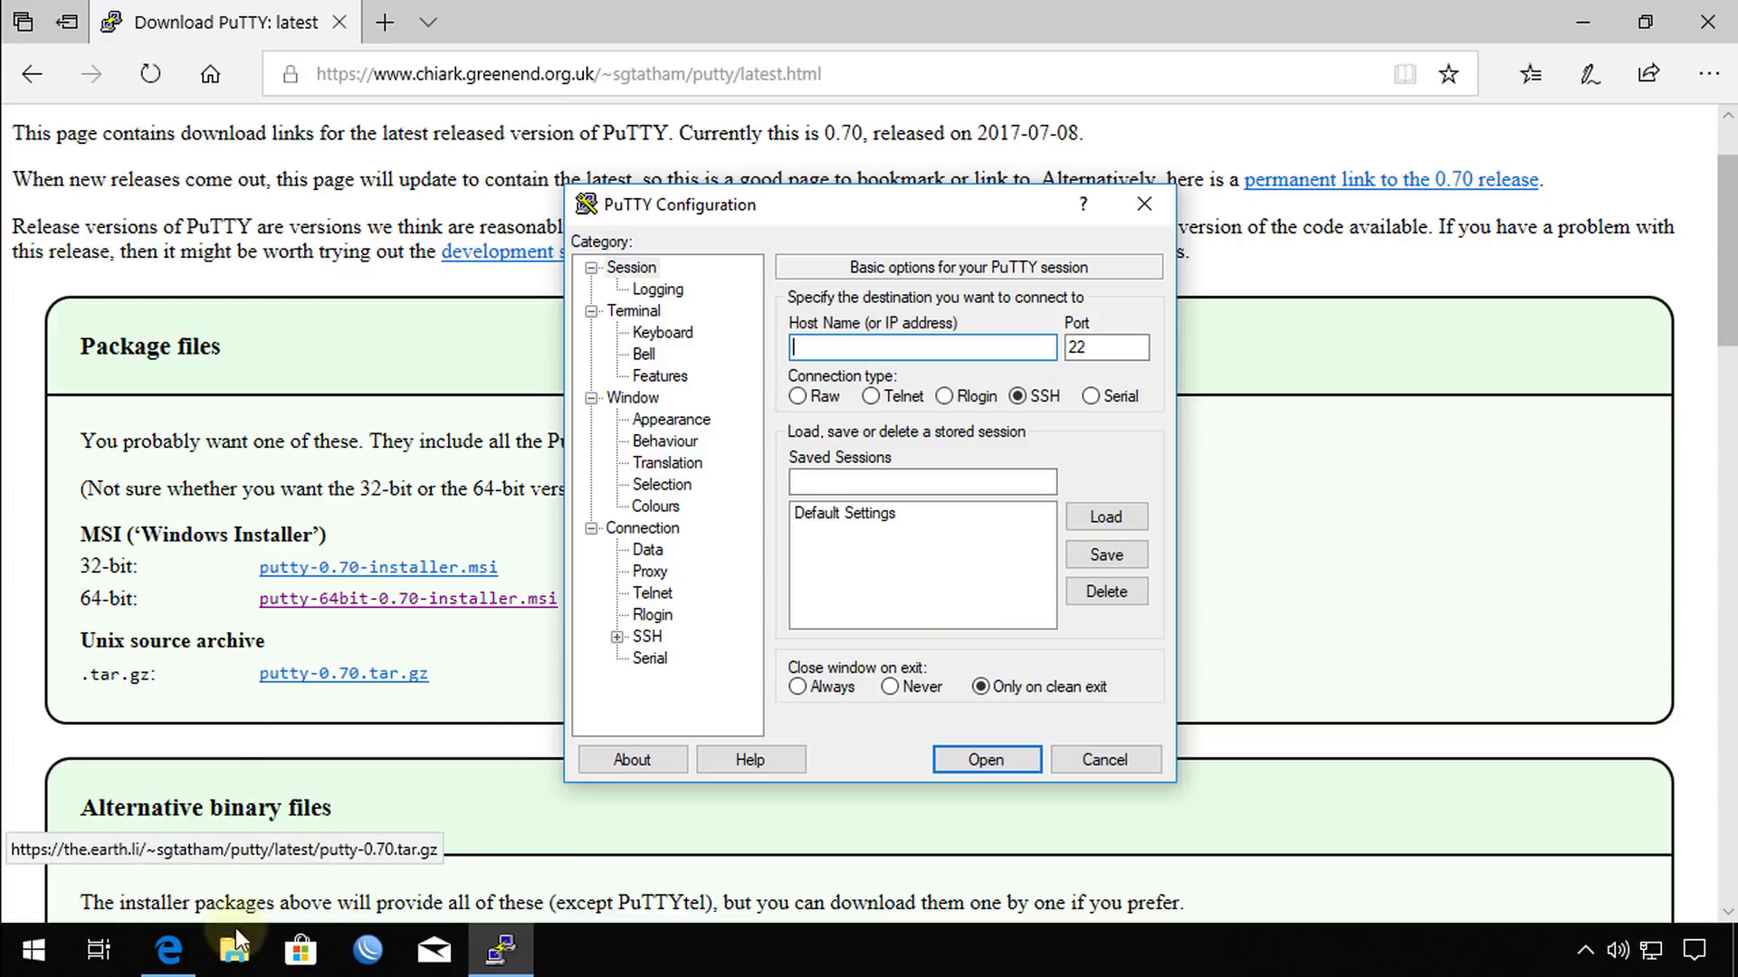
{"action": "left_click", "coordinate": [233, 951]}
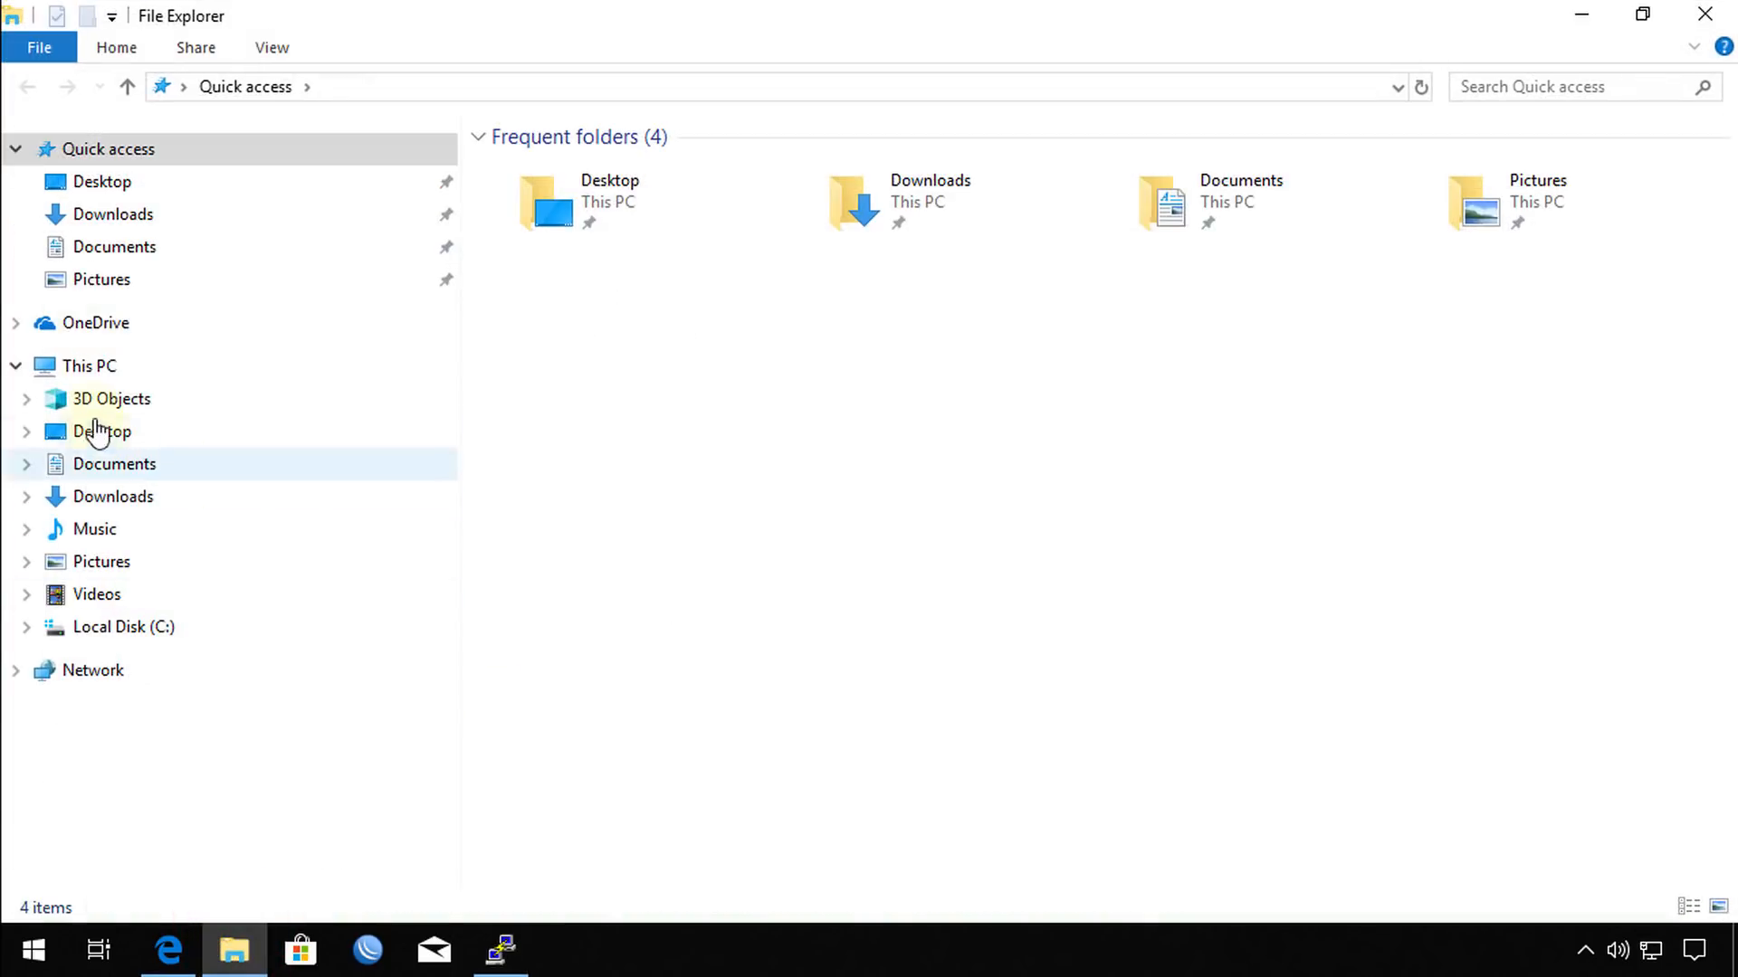
Check Device Manager's Ports list for USB Serial Port on COM3, then close it.
{"action": "right_click", "coordinate": [86, 367]}
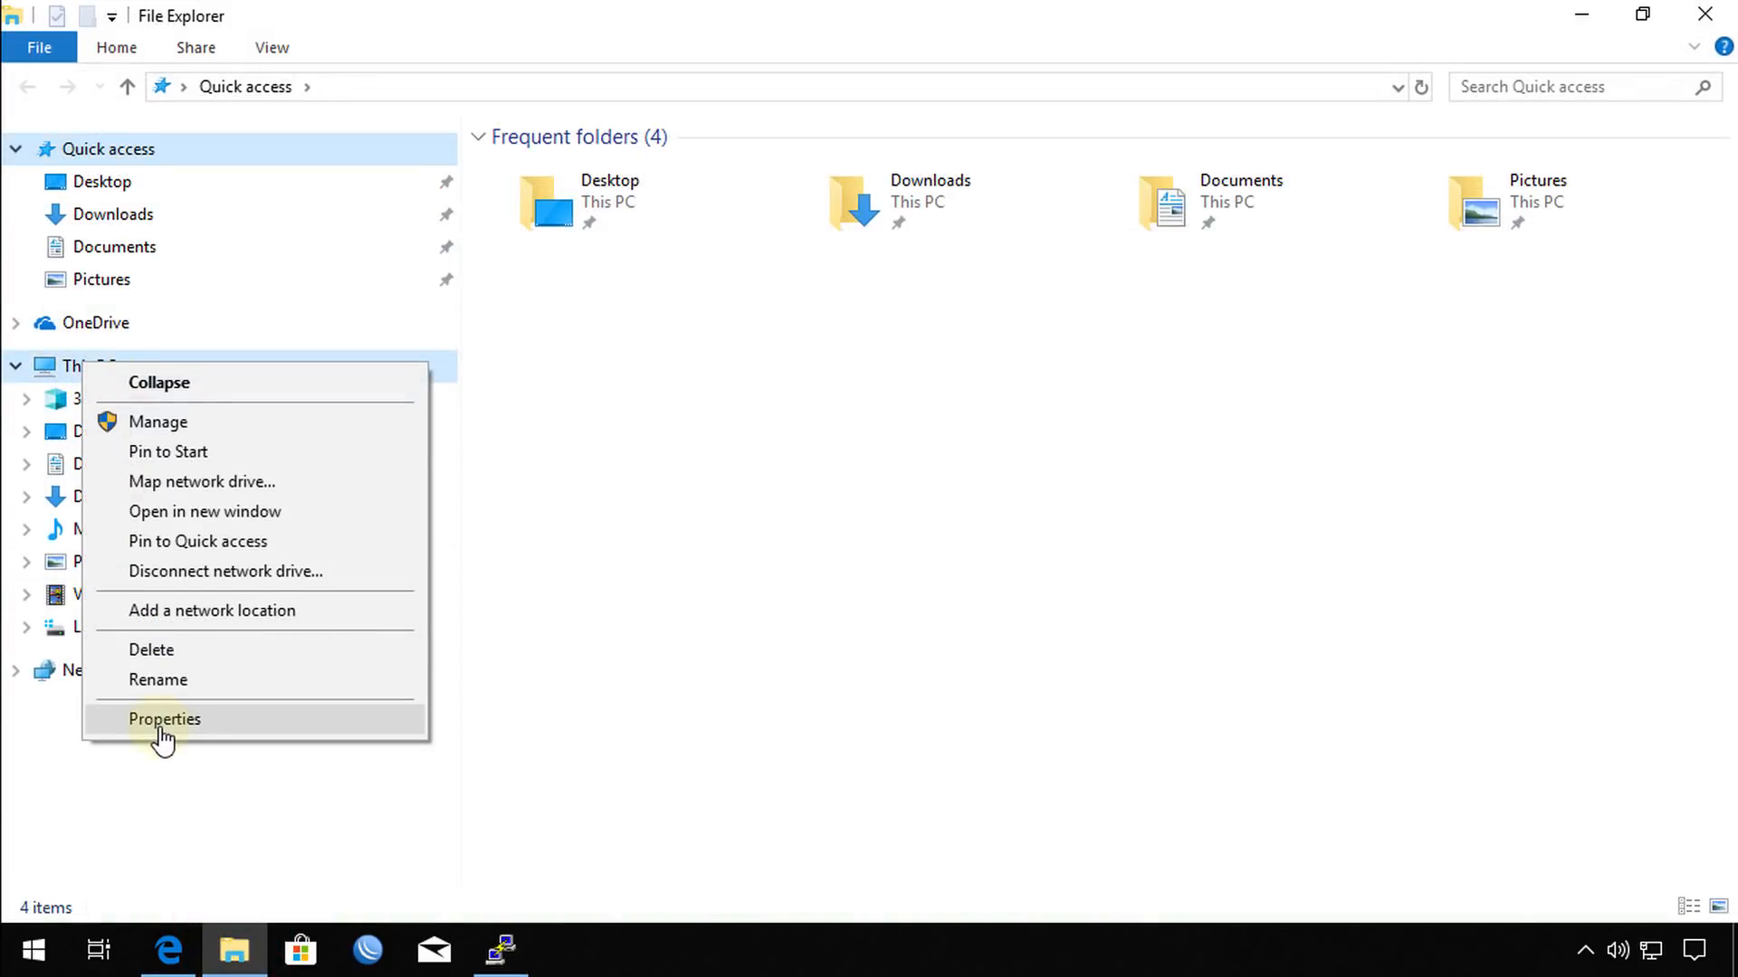
{"action": "left_click", "coordinate": [165, 720]}
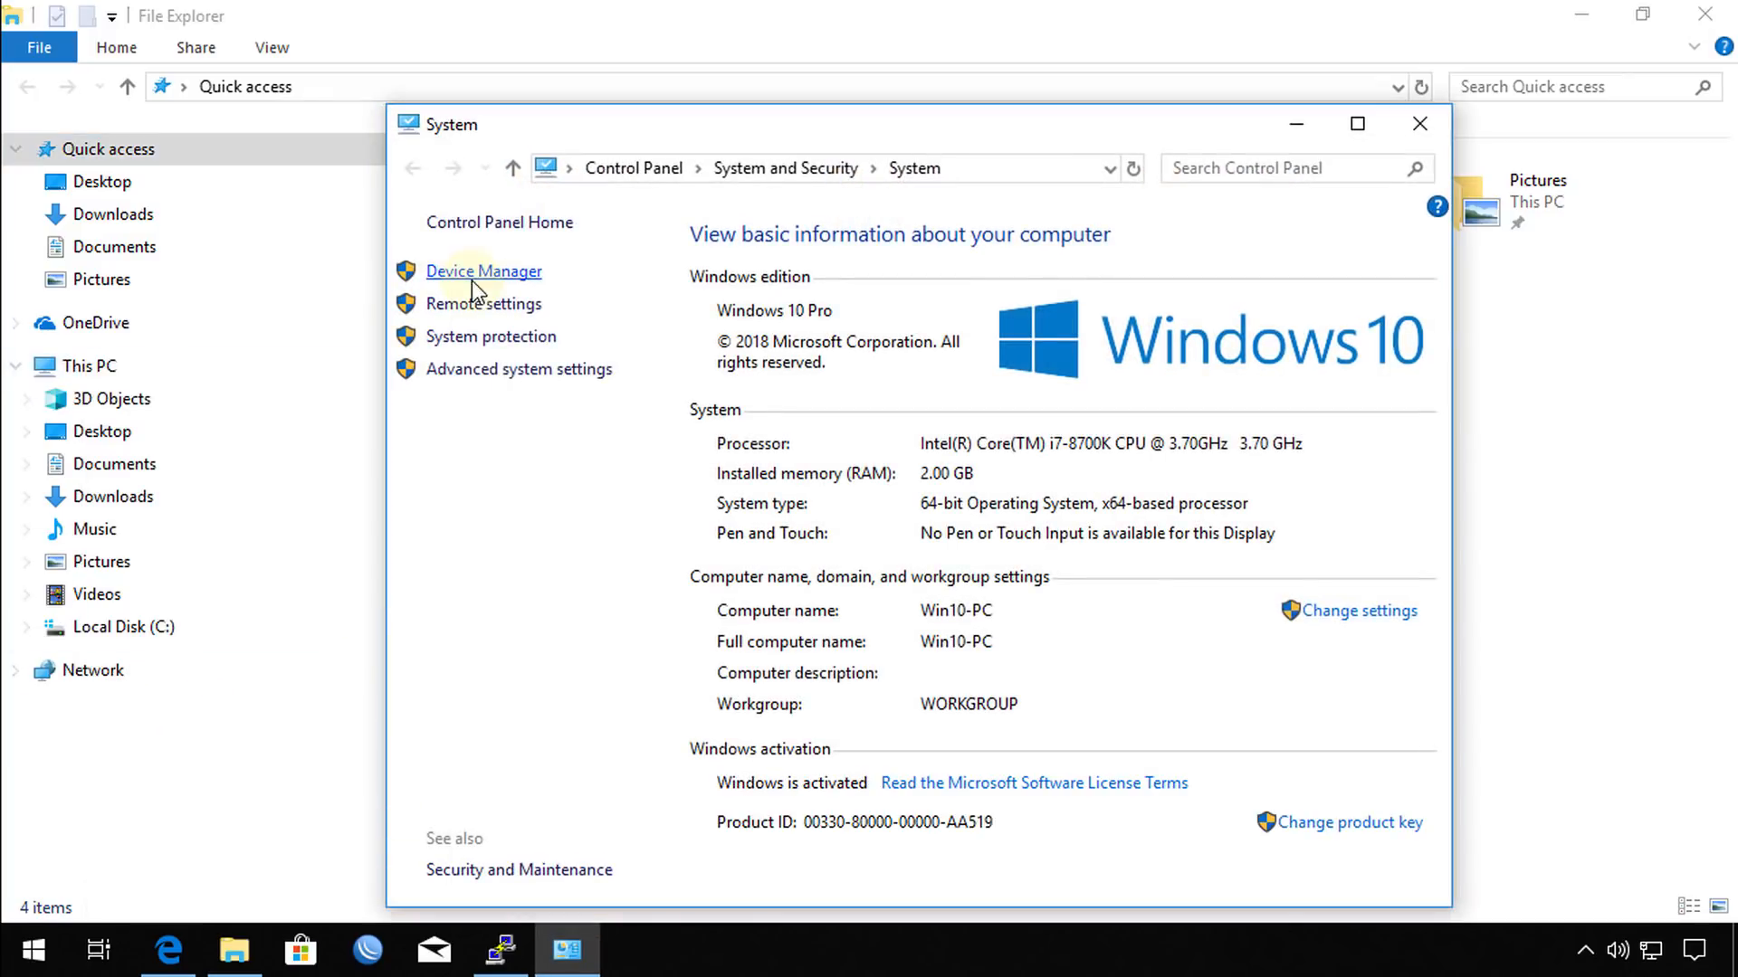
{"action": "left_click", "coordinate": [483, 272]}
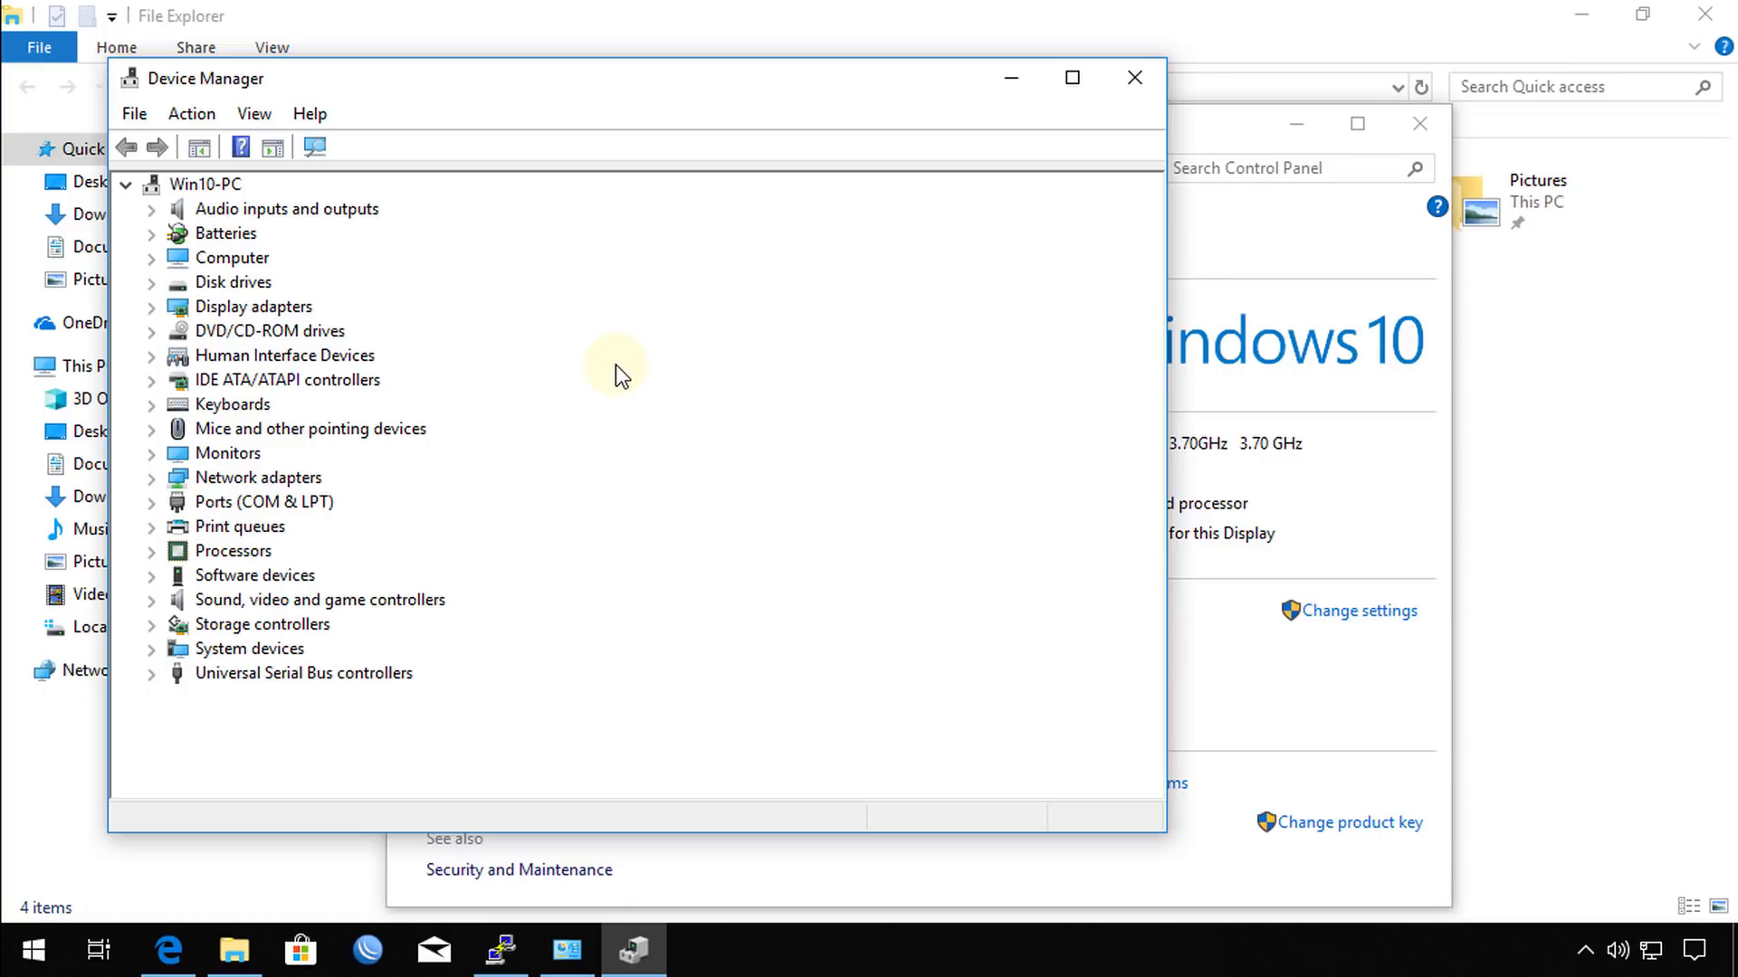
{"action": "mouse_move", "coordinate": [308, 351]}
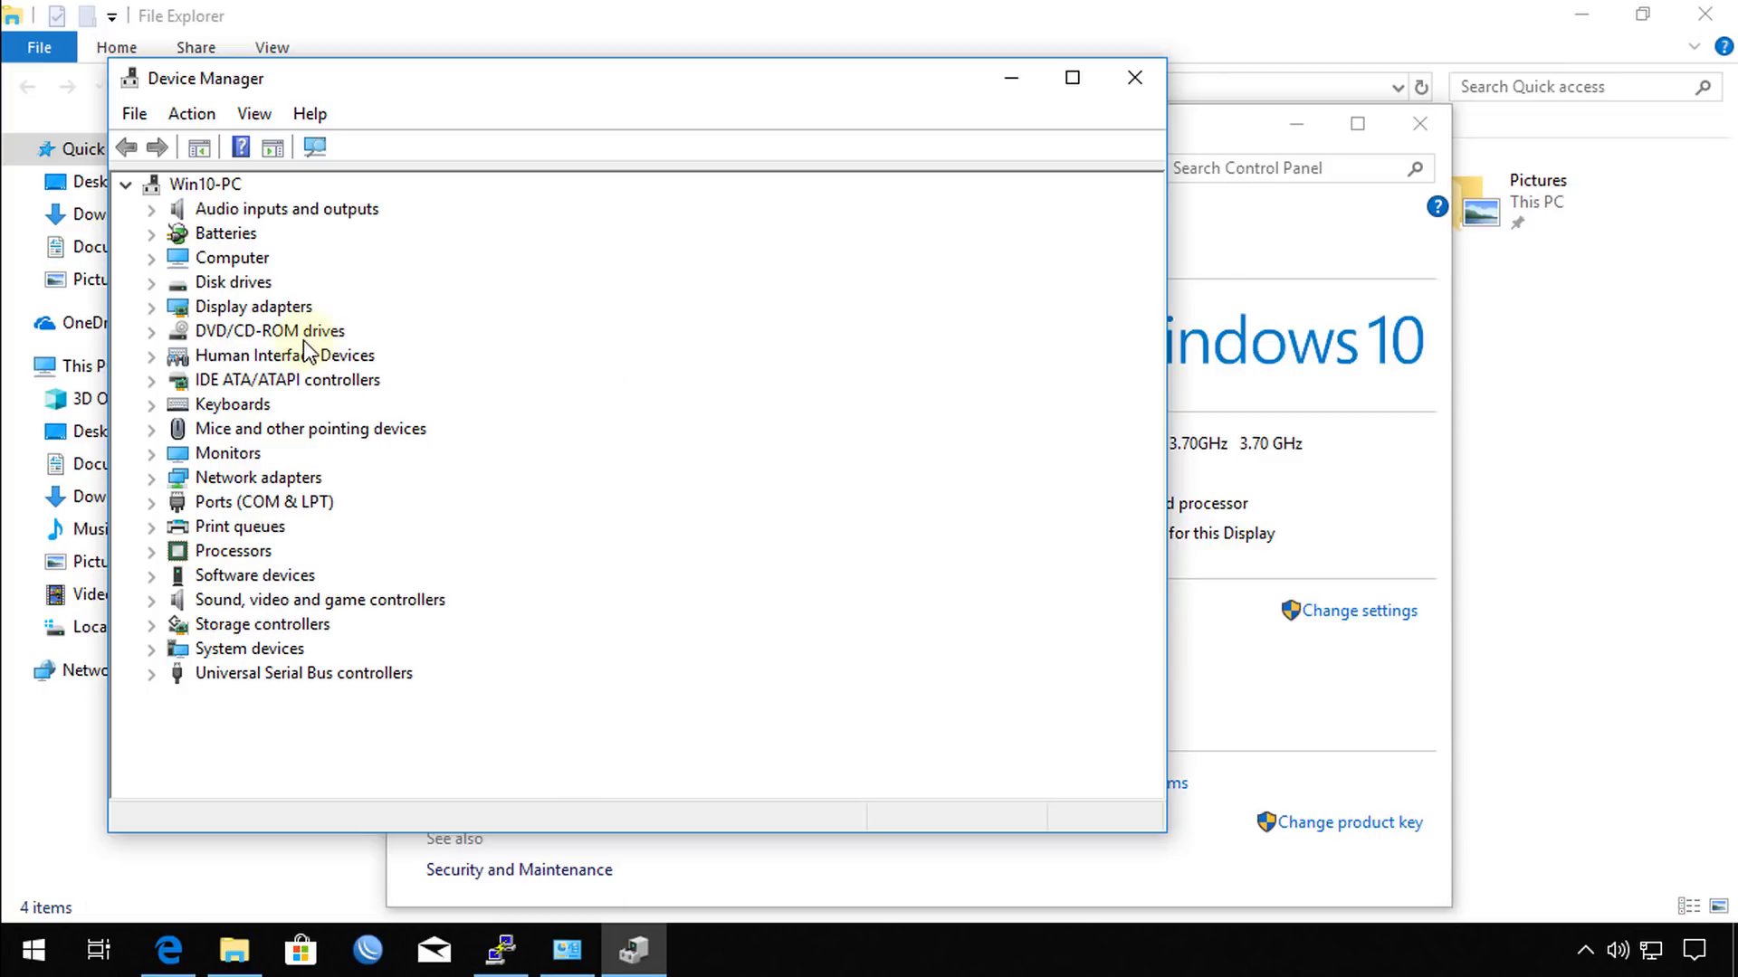
{"action": "left_click", "coordinate": [150, 502]}
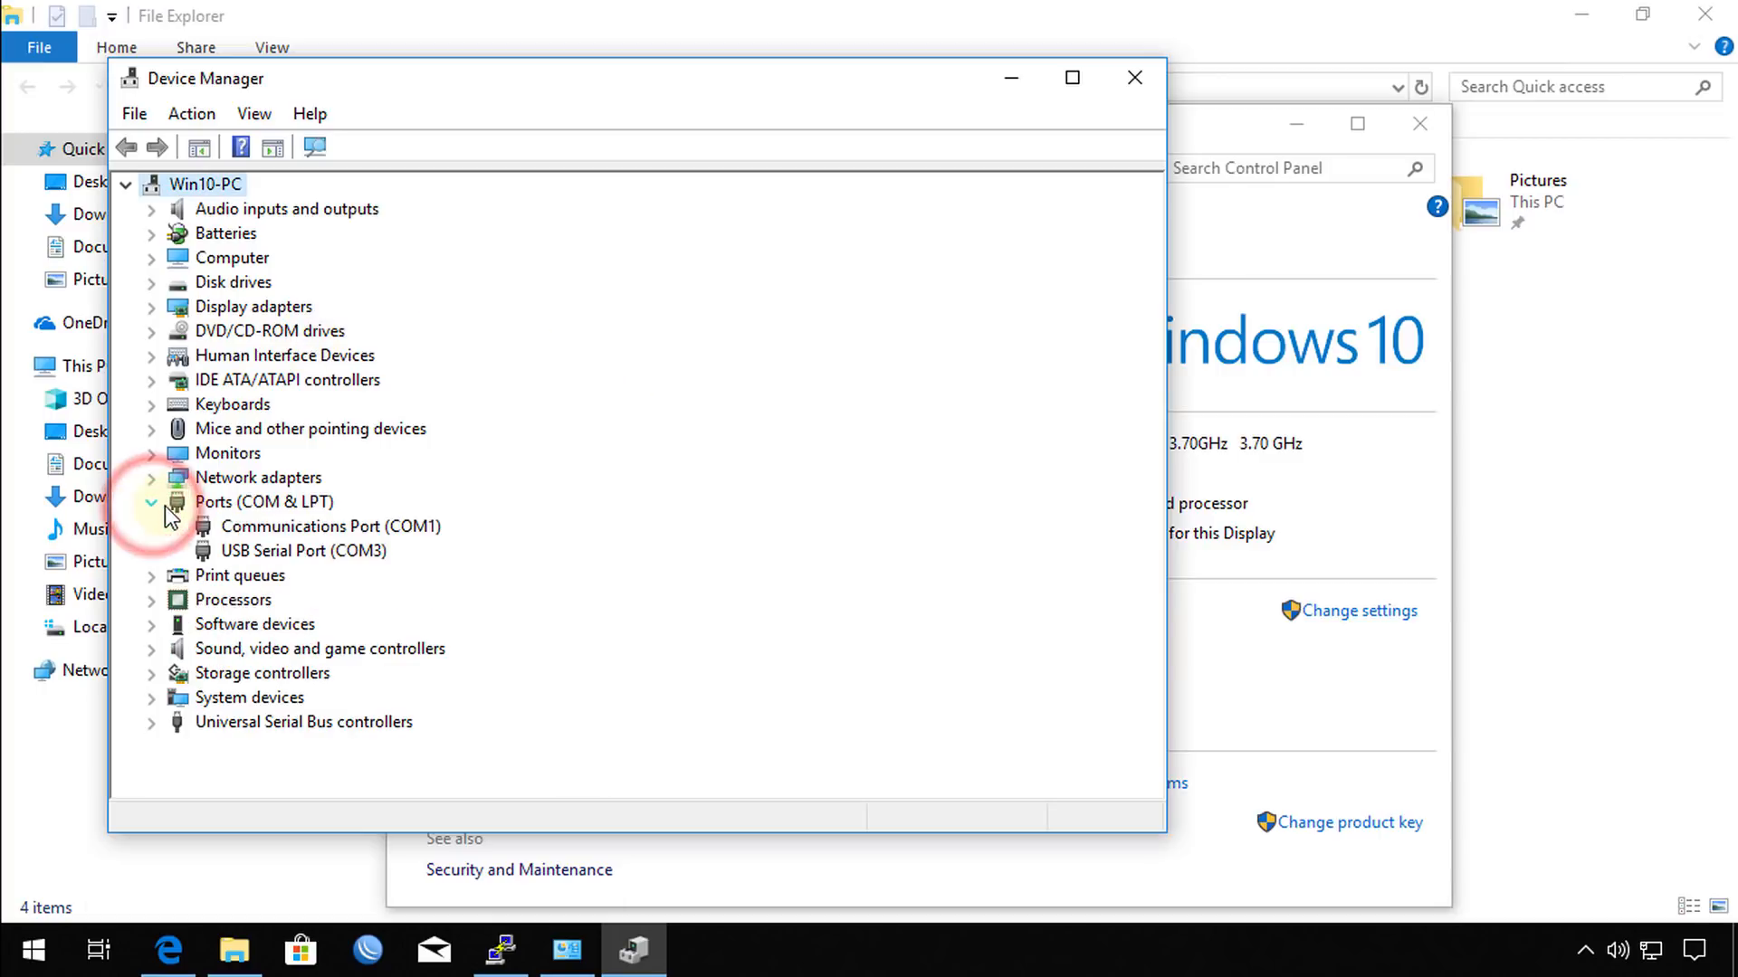
{"action": "mouse_move", "coordinate": [249, 579]}
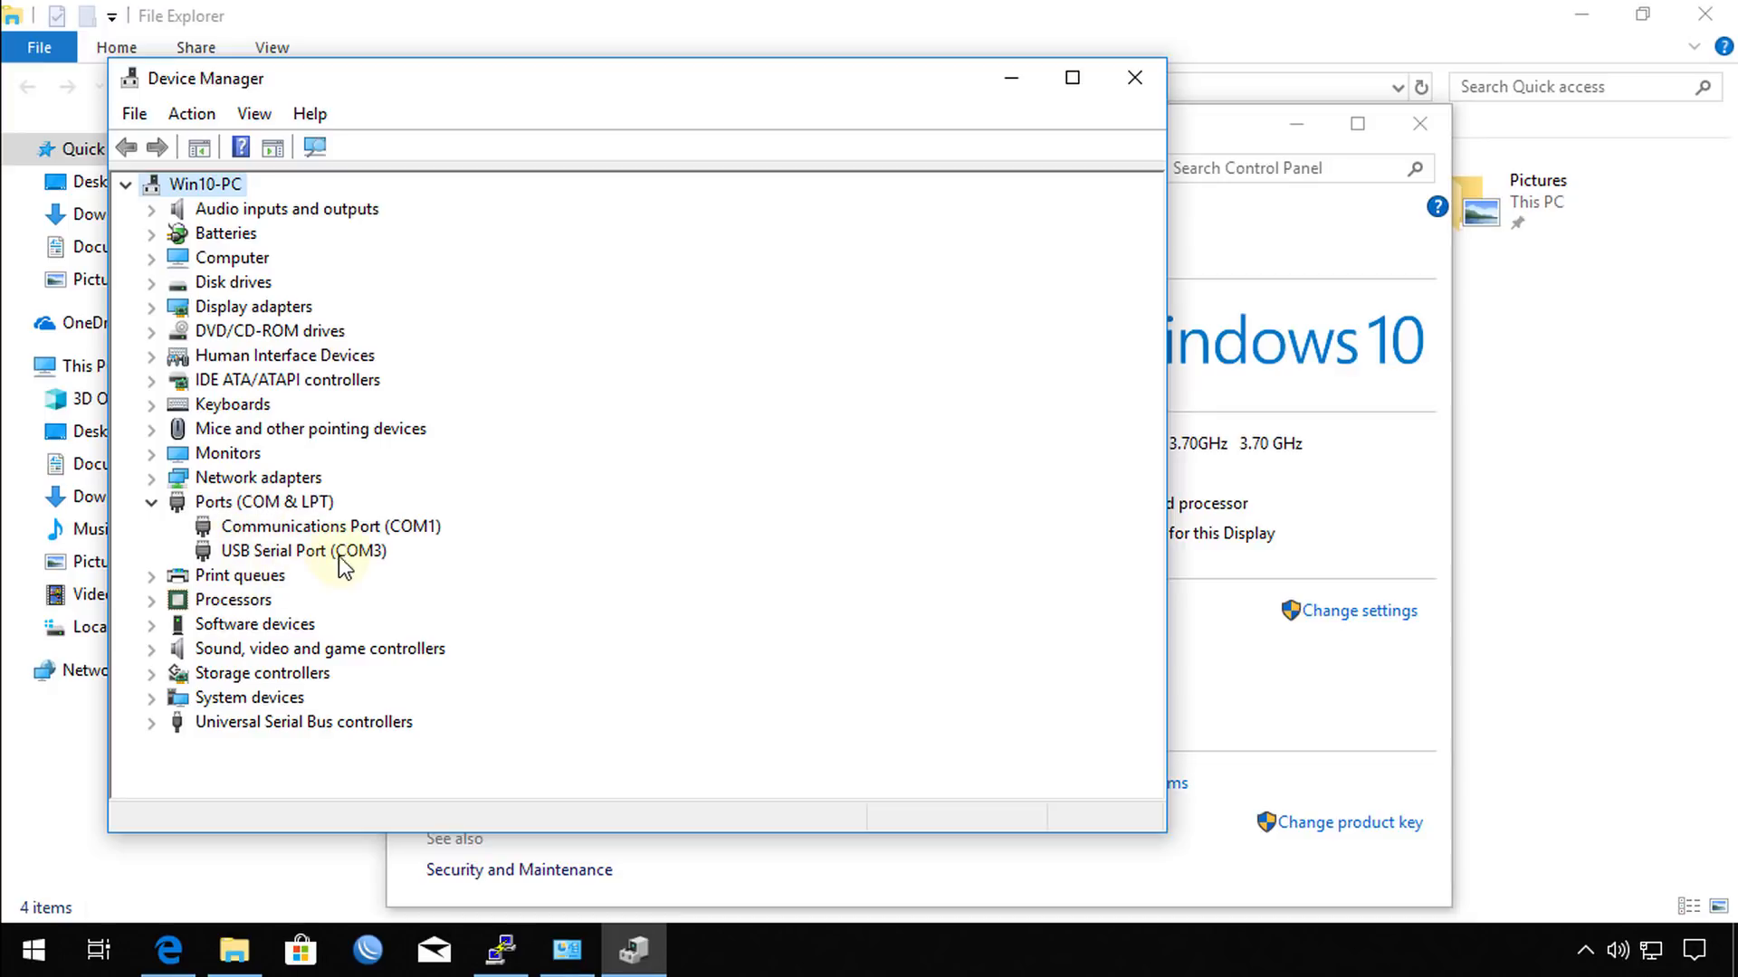
{"action": "left_click", "coordinate": [302, 552]}
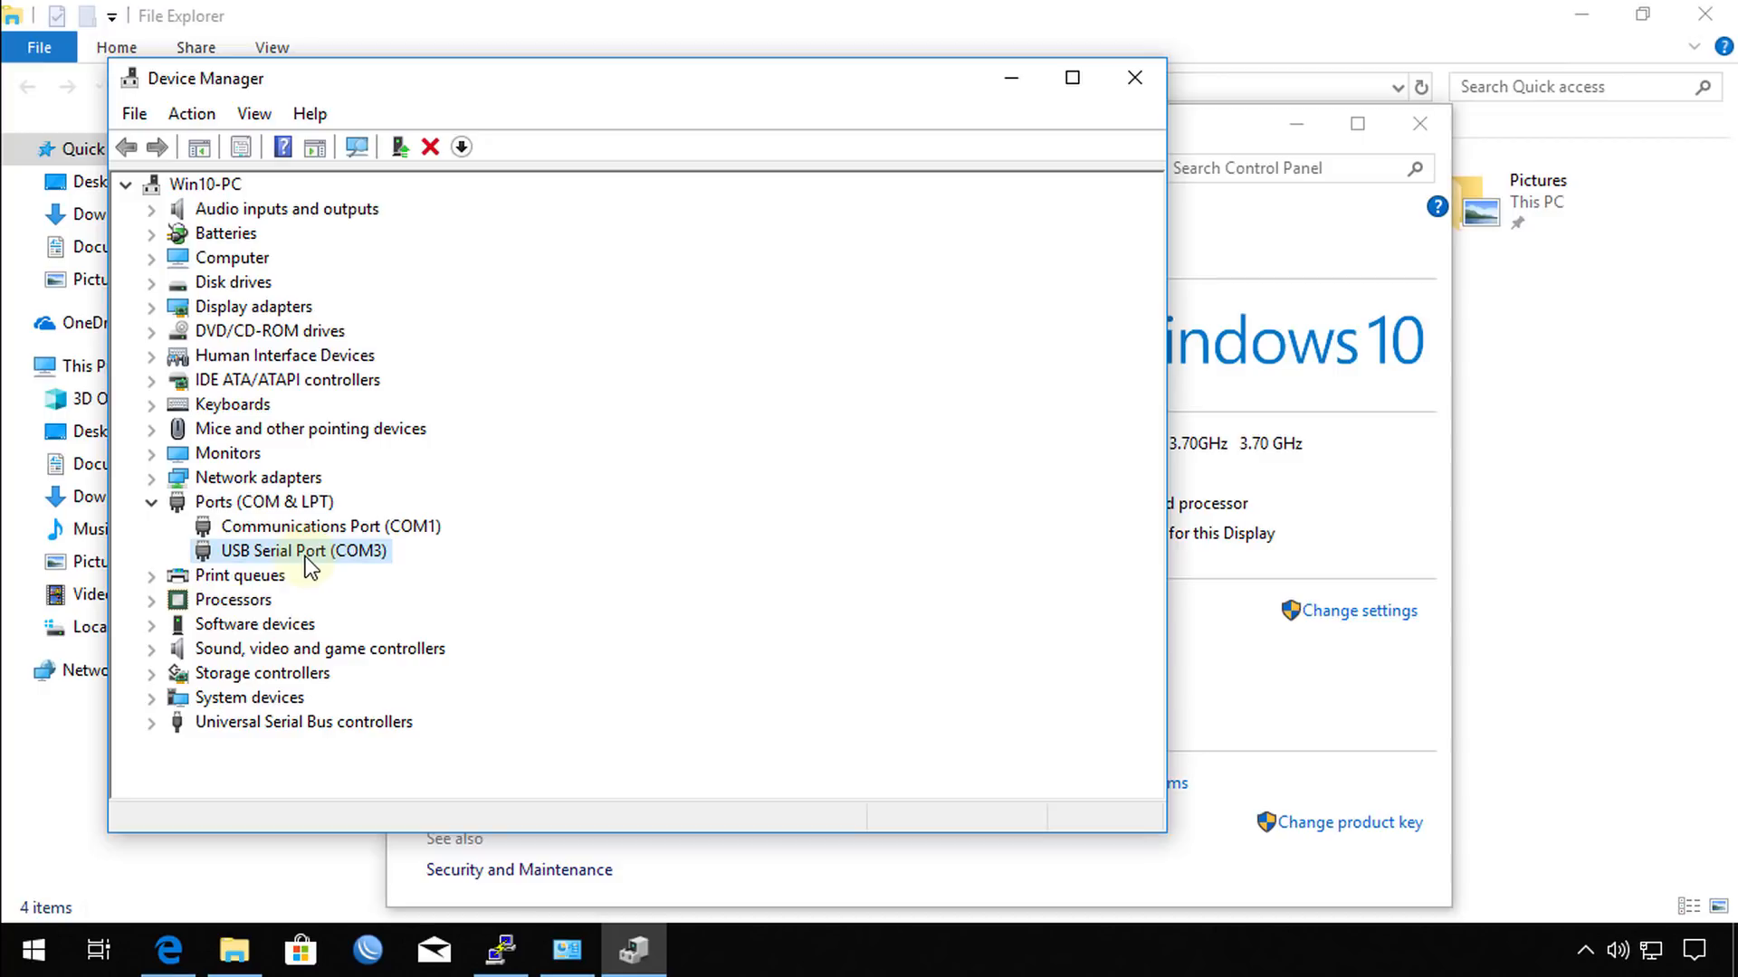
{"action": "mouse_move", "coordinate": [278, 573]}
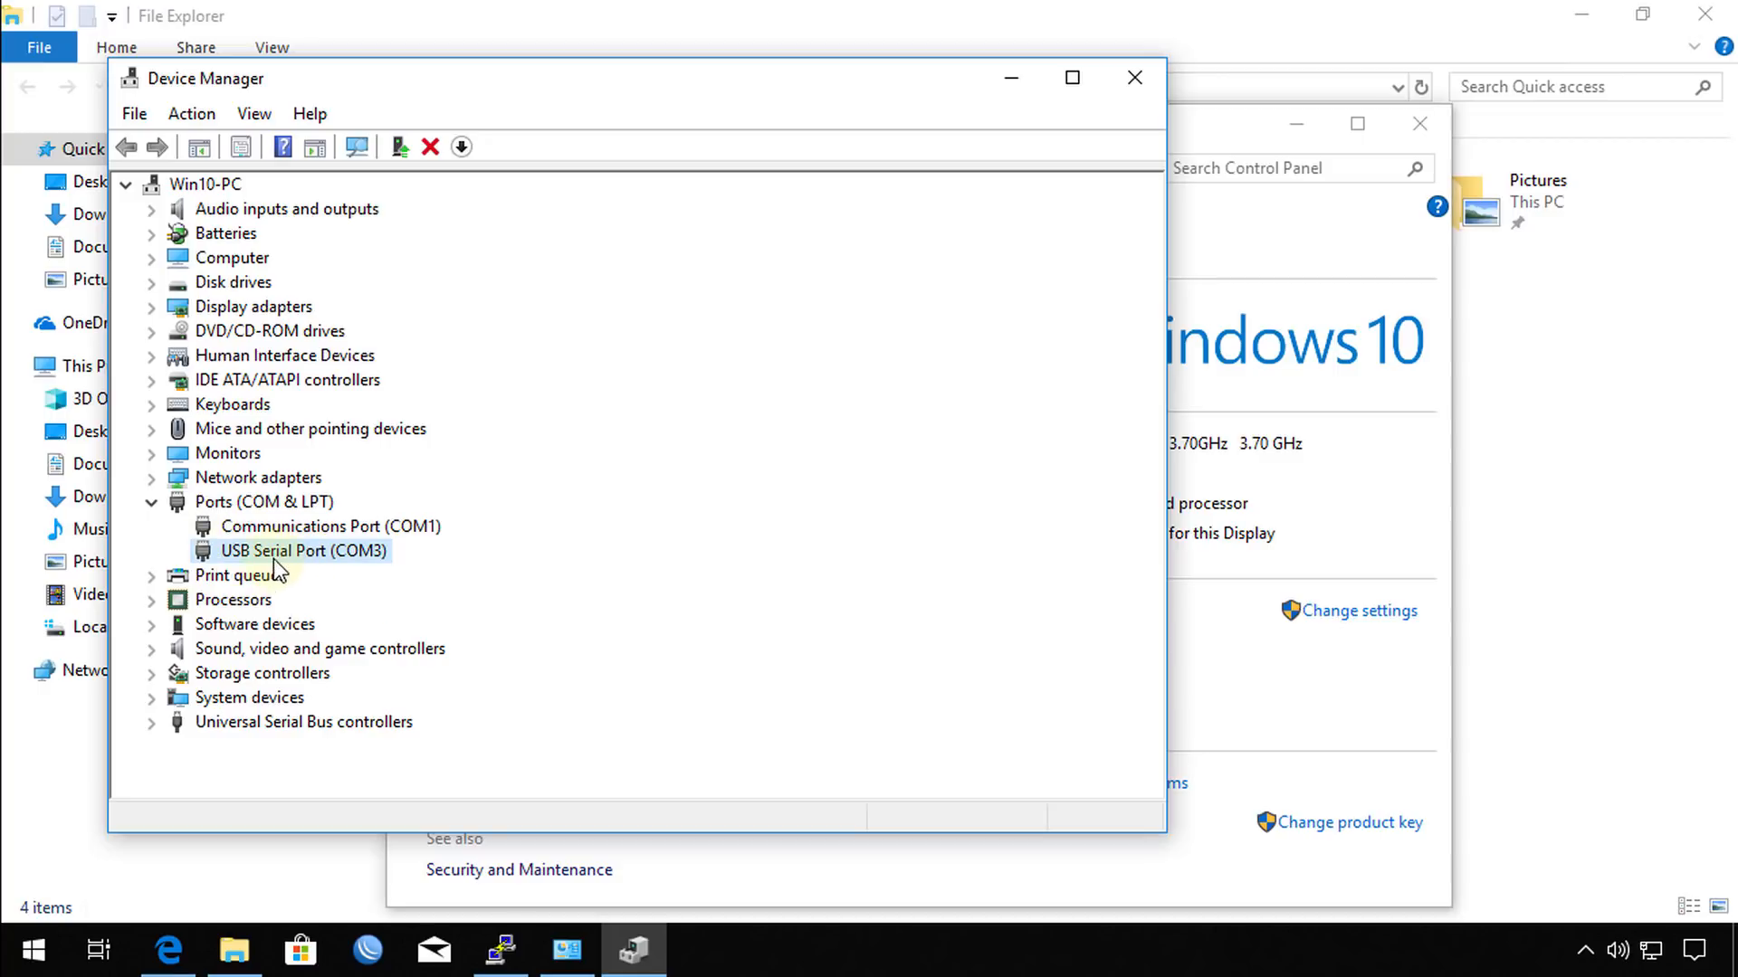
{"action": "mouse_move", "coordinate": [315, 575]}
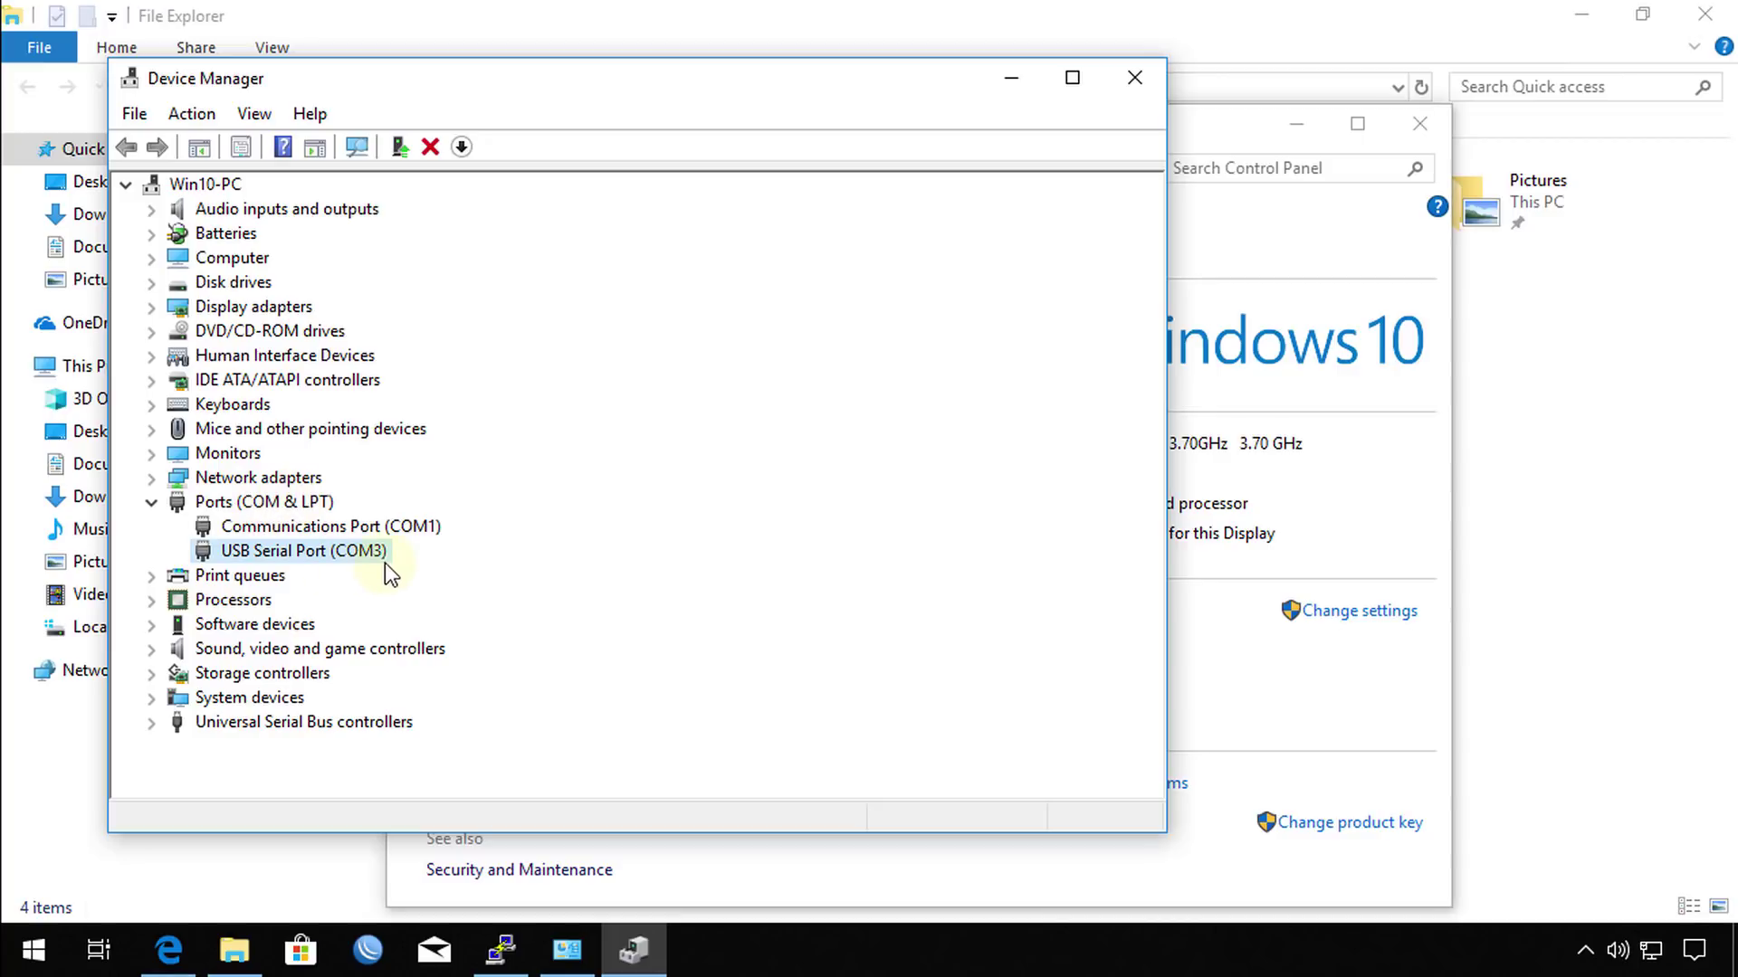
{"action": "mouse_move", "coordinate": [413, 566]}
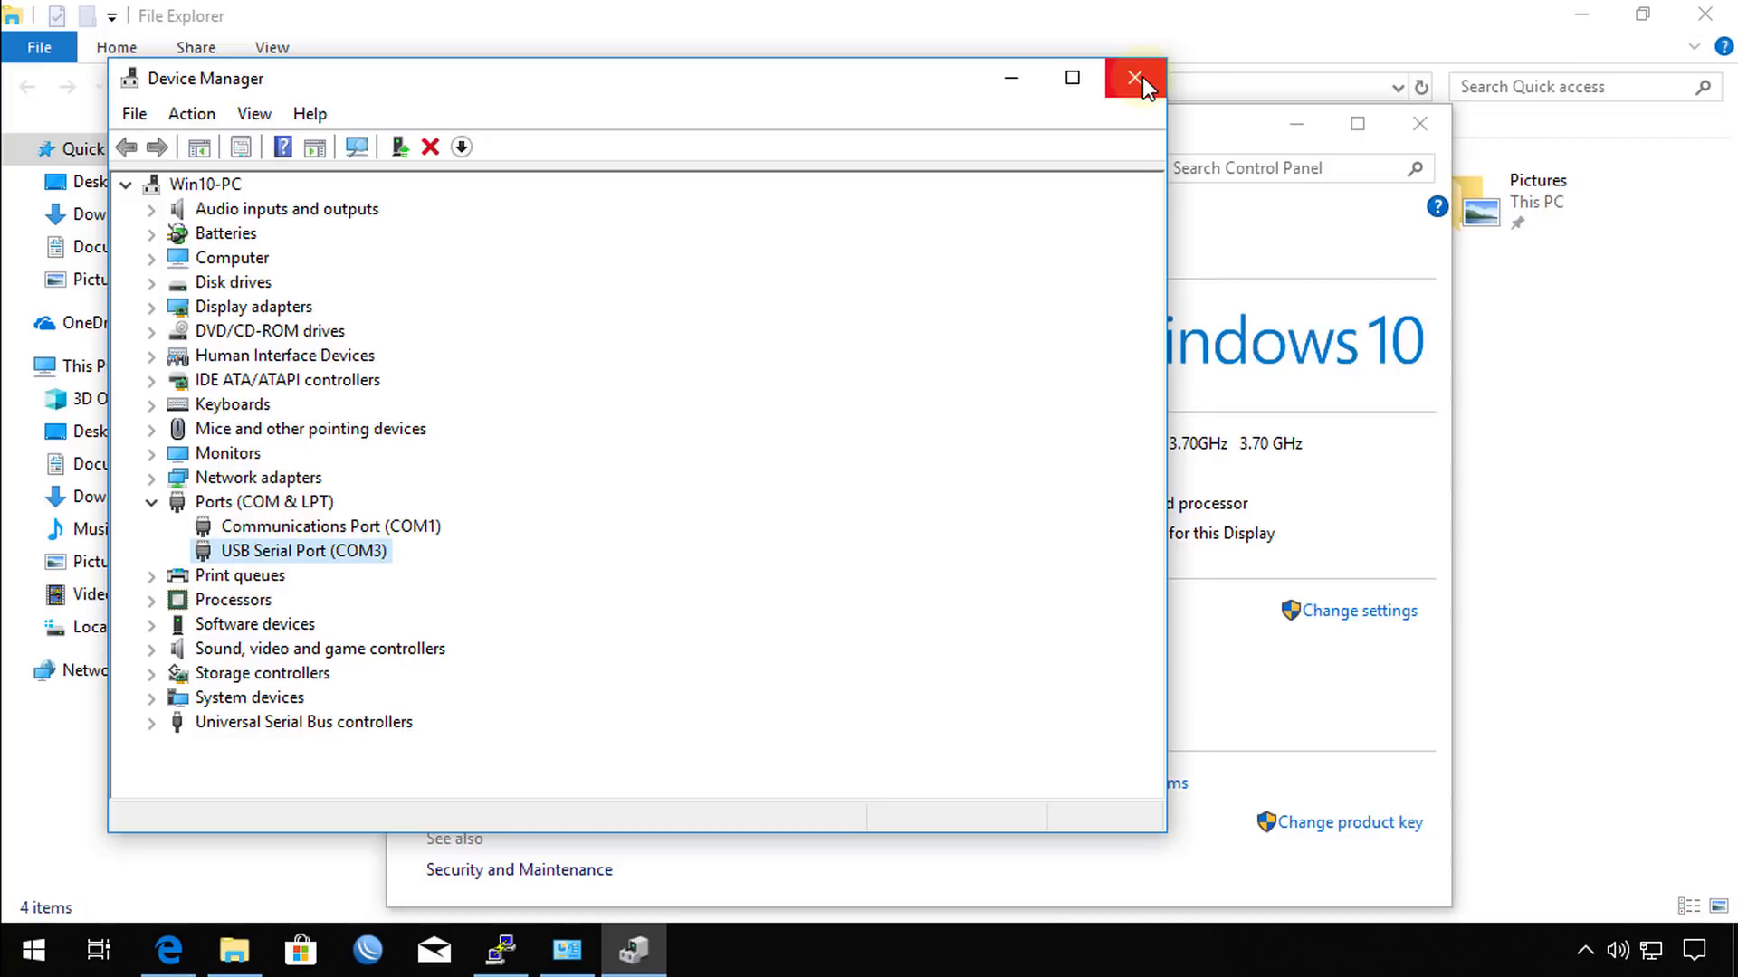
{"action": "left_click", "coordinate": [1130, 78]}
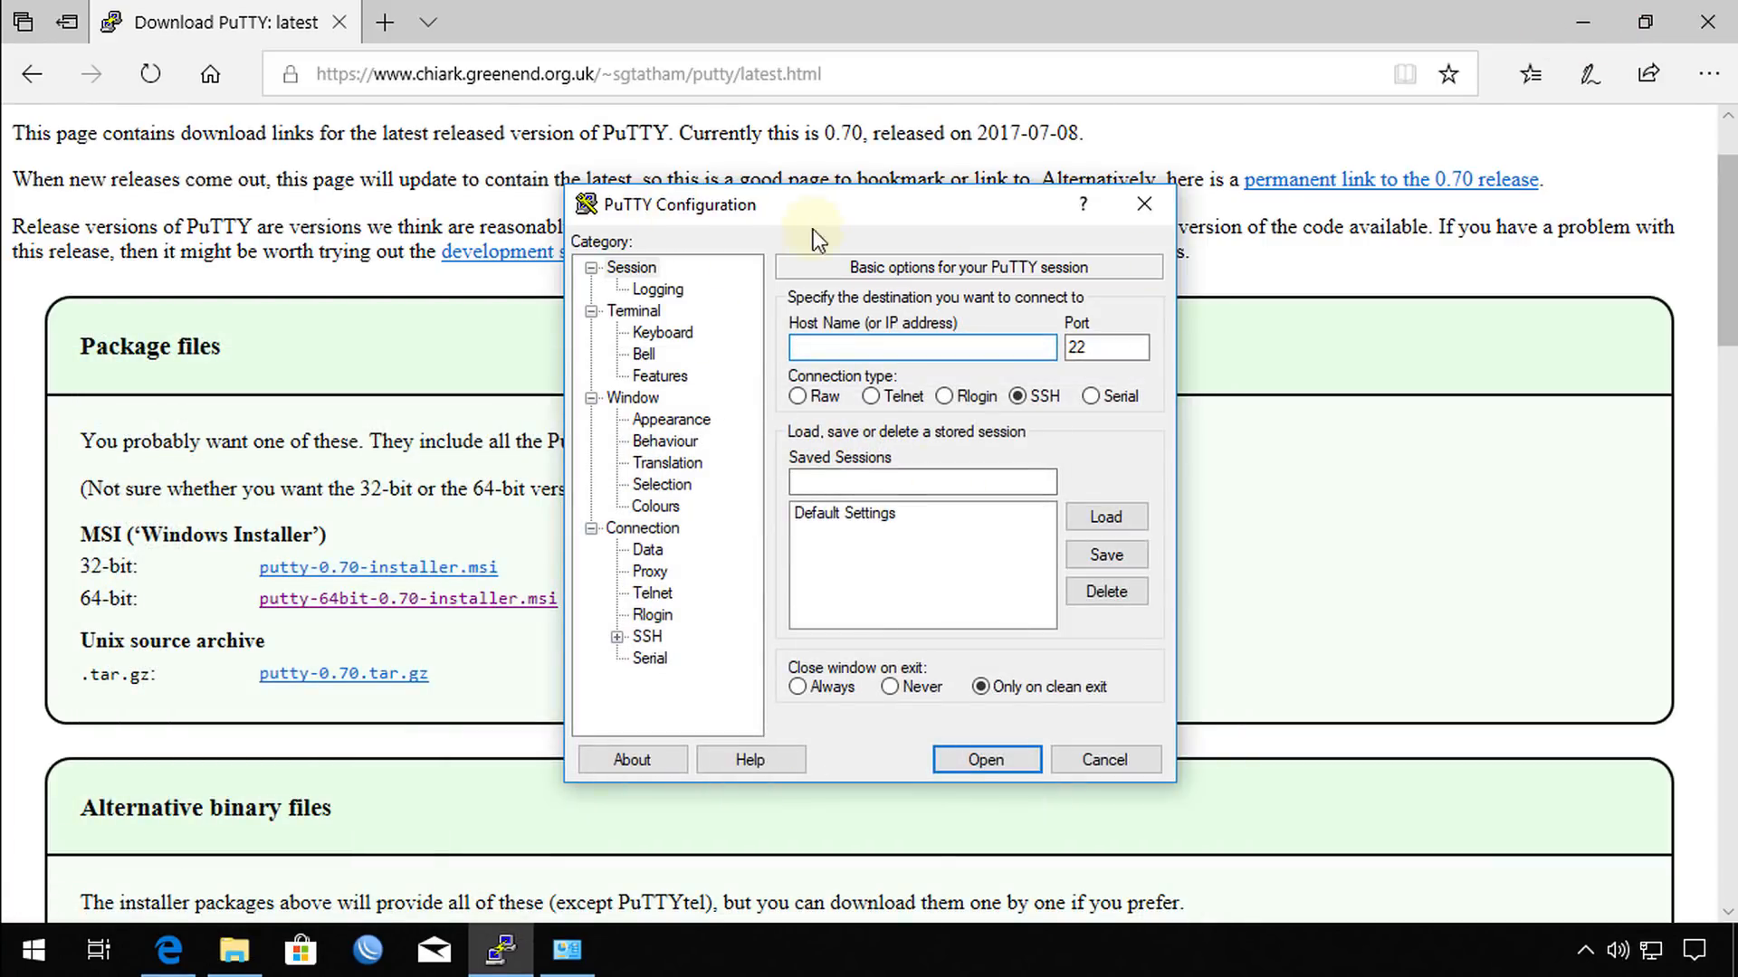
In Connection > Serial, set the serial line to COM3 and speed to 115200.
{"action": "left_click", "coordinate": [650, 658]}
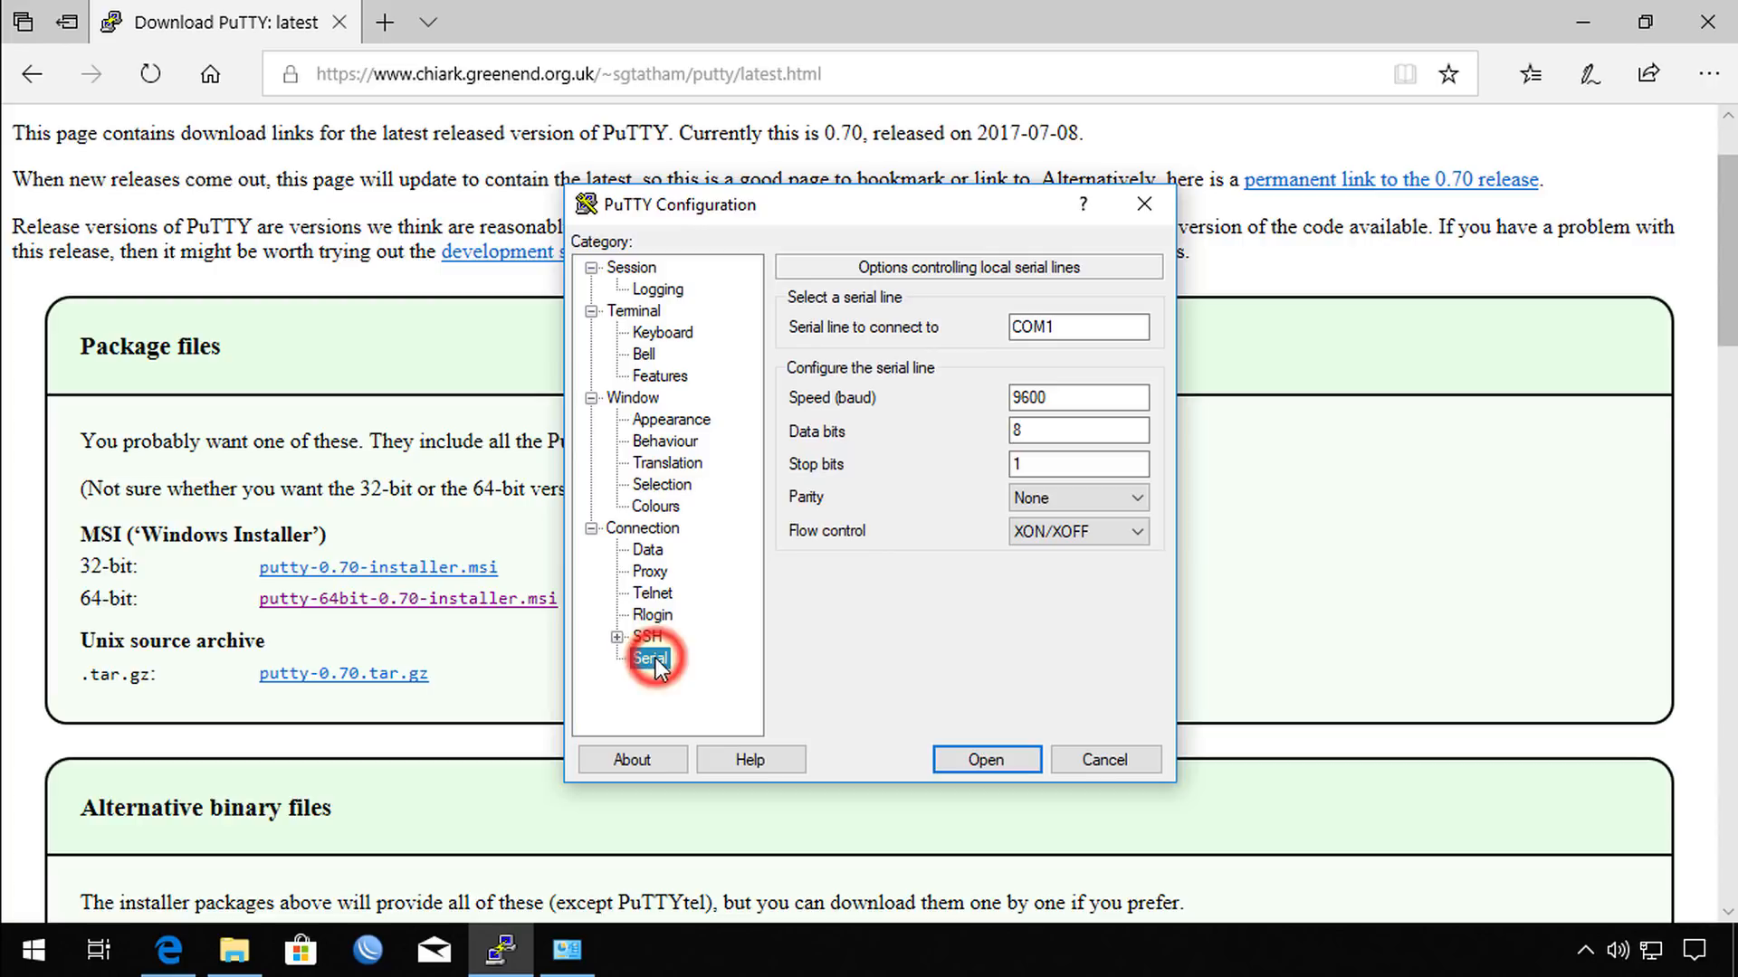
{"action": "left_click", "coordinate": [650, 658]}
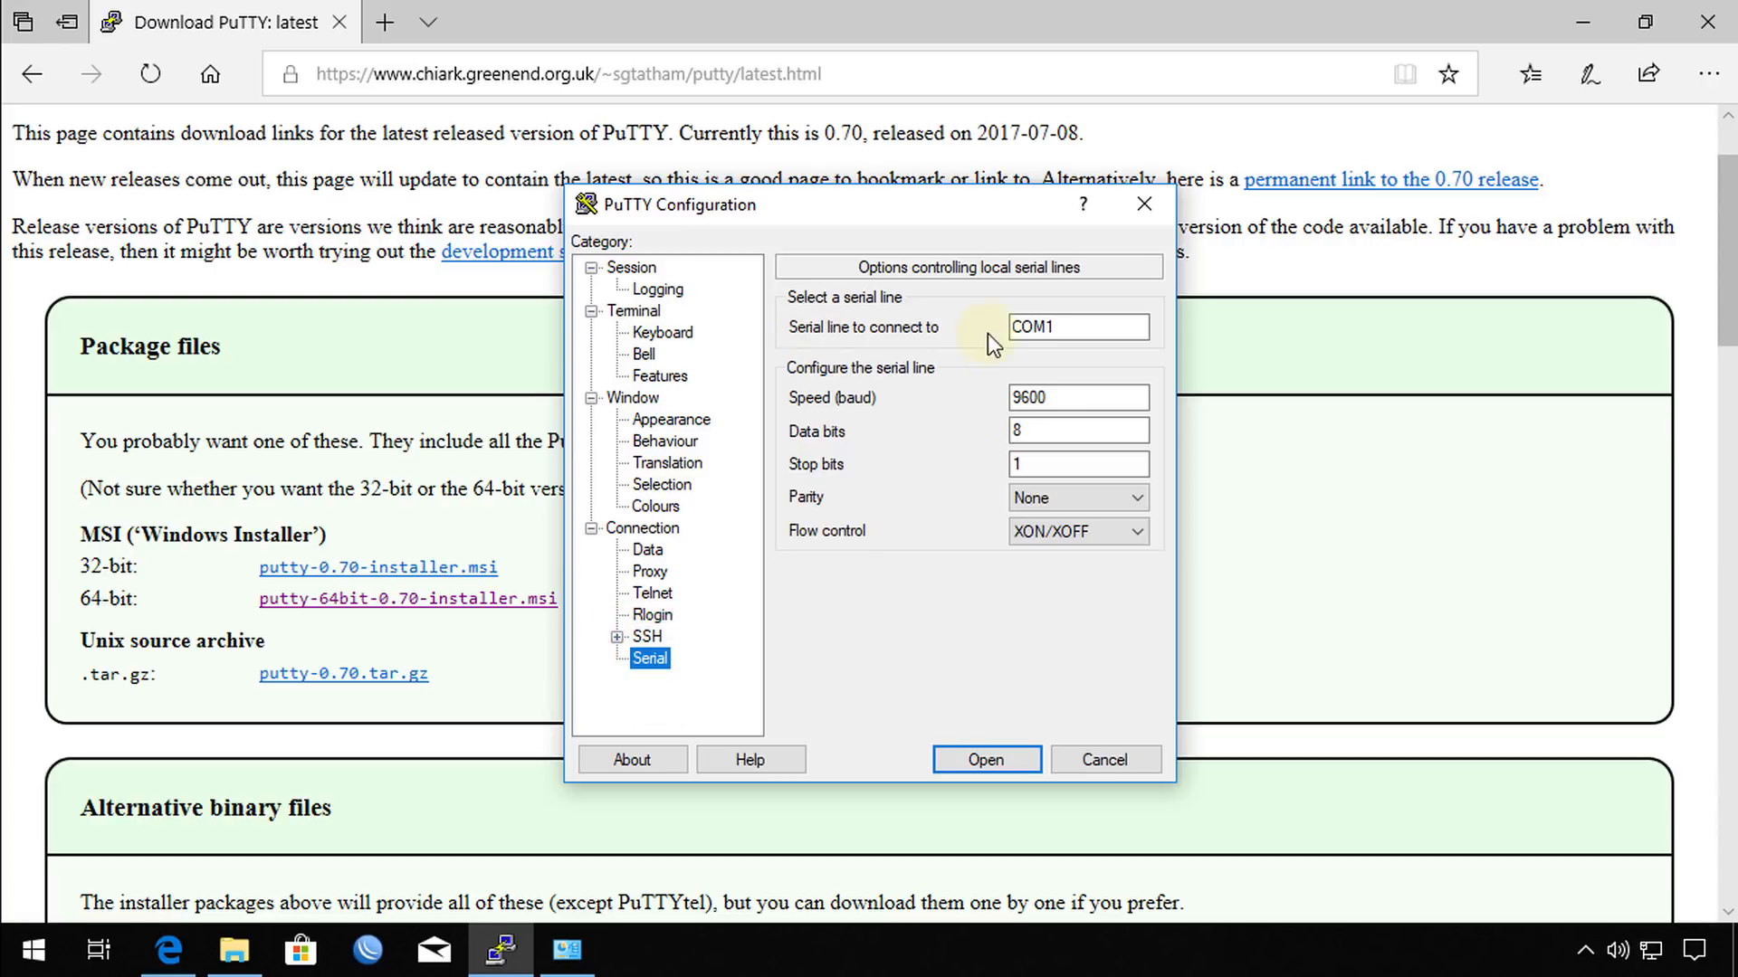
{"action": "left_click", "coordinate": [1115, 322]}
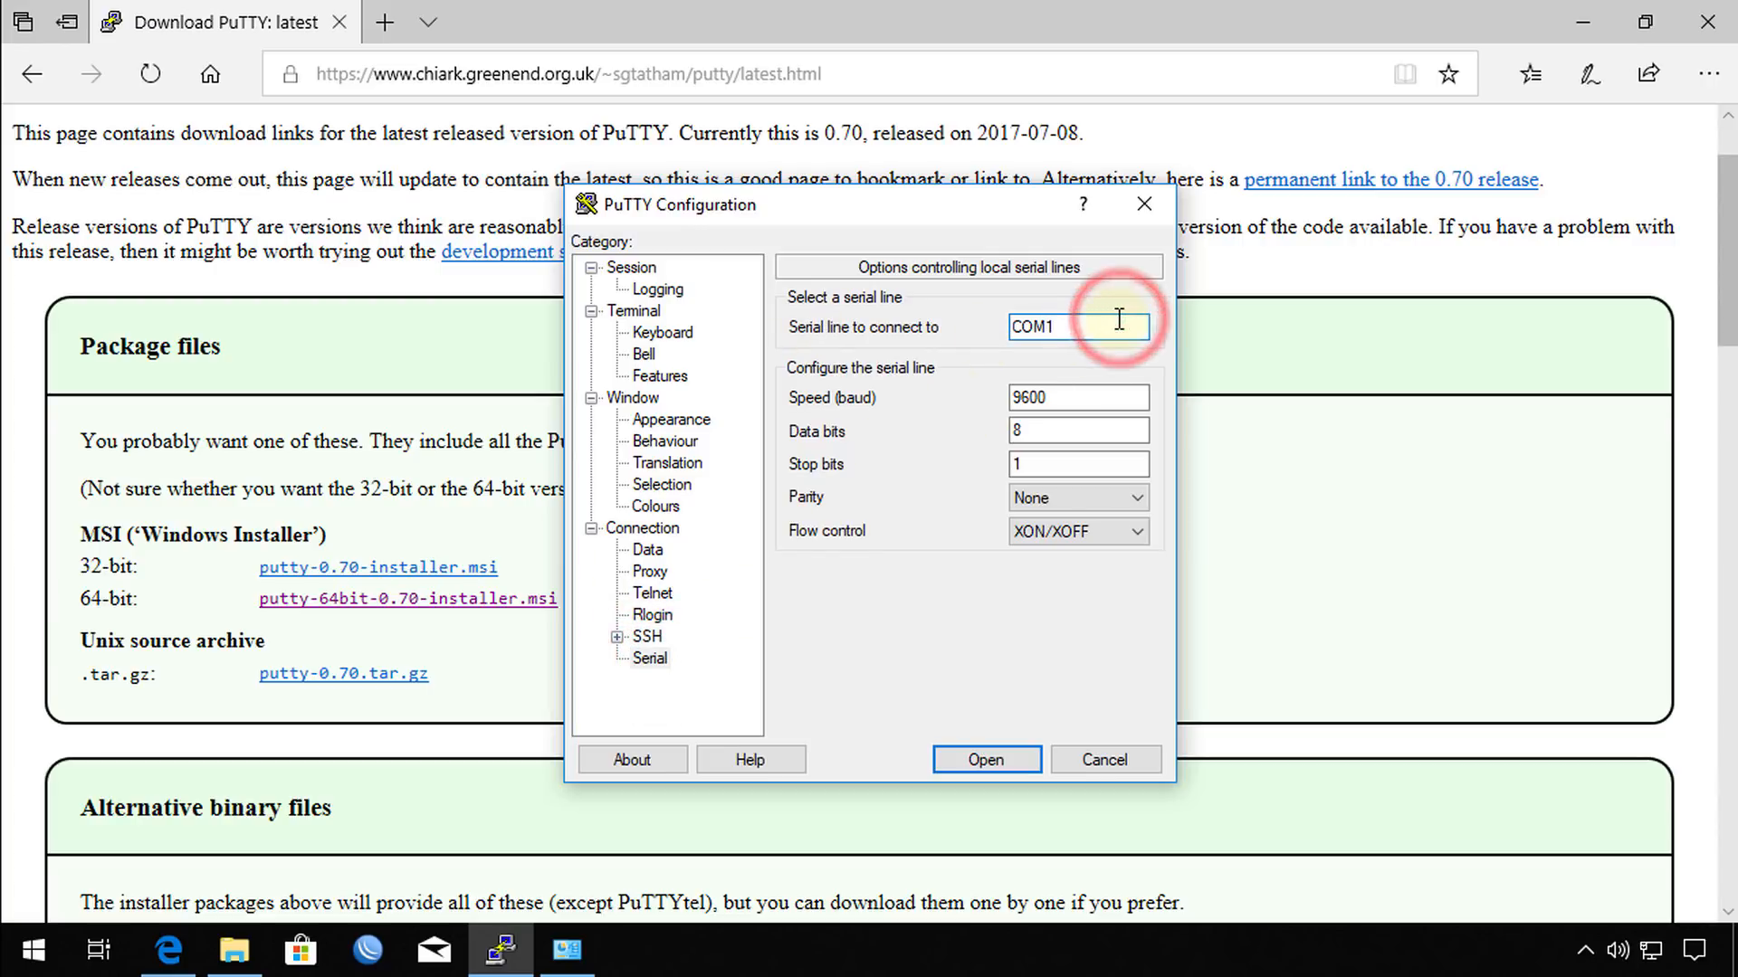
{"action": "type", "text": "COM3"}
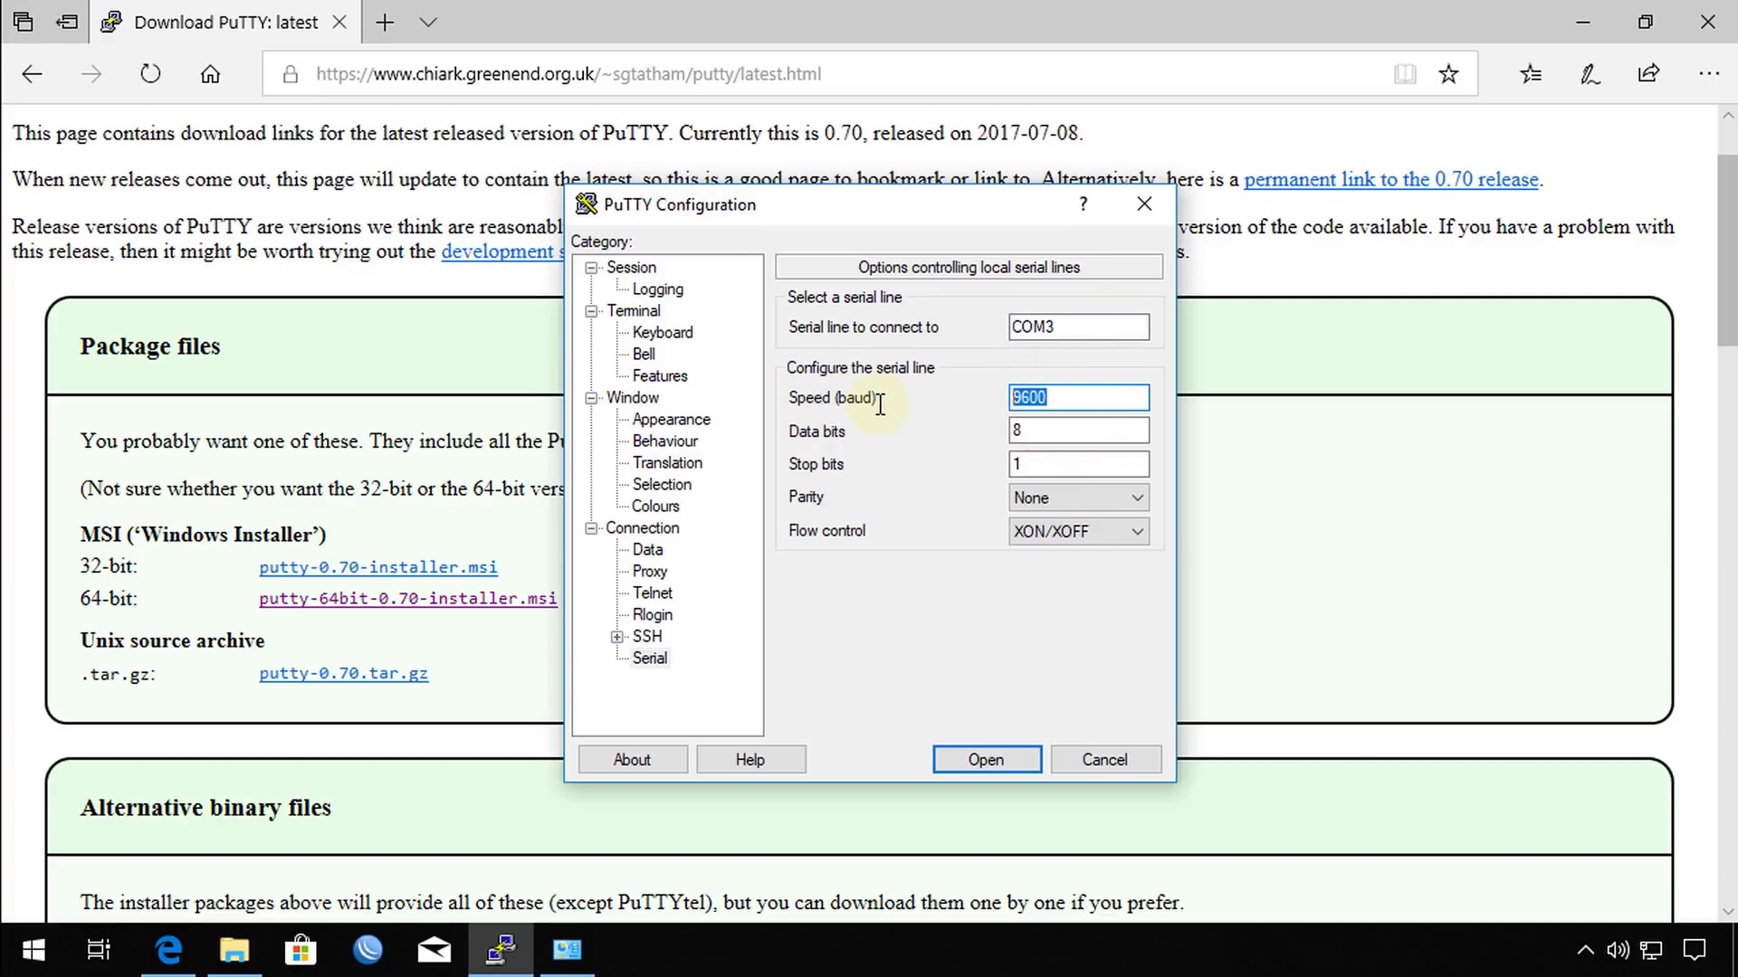
{"action": "type", "text": "1152"}
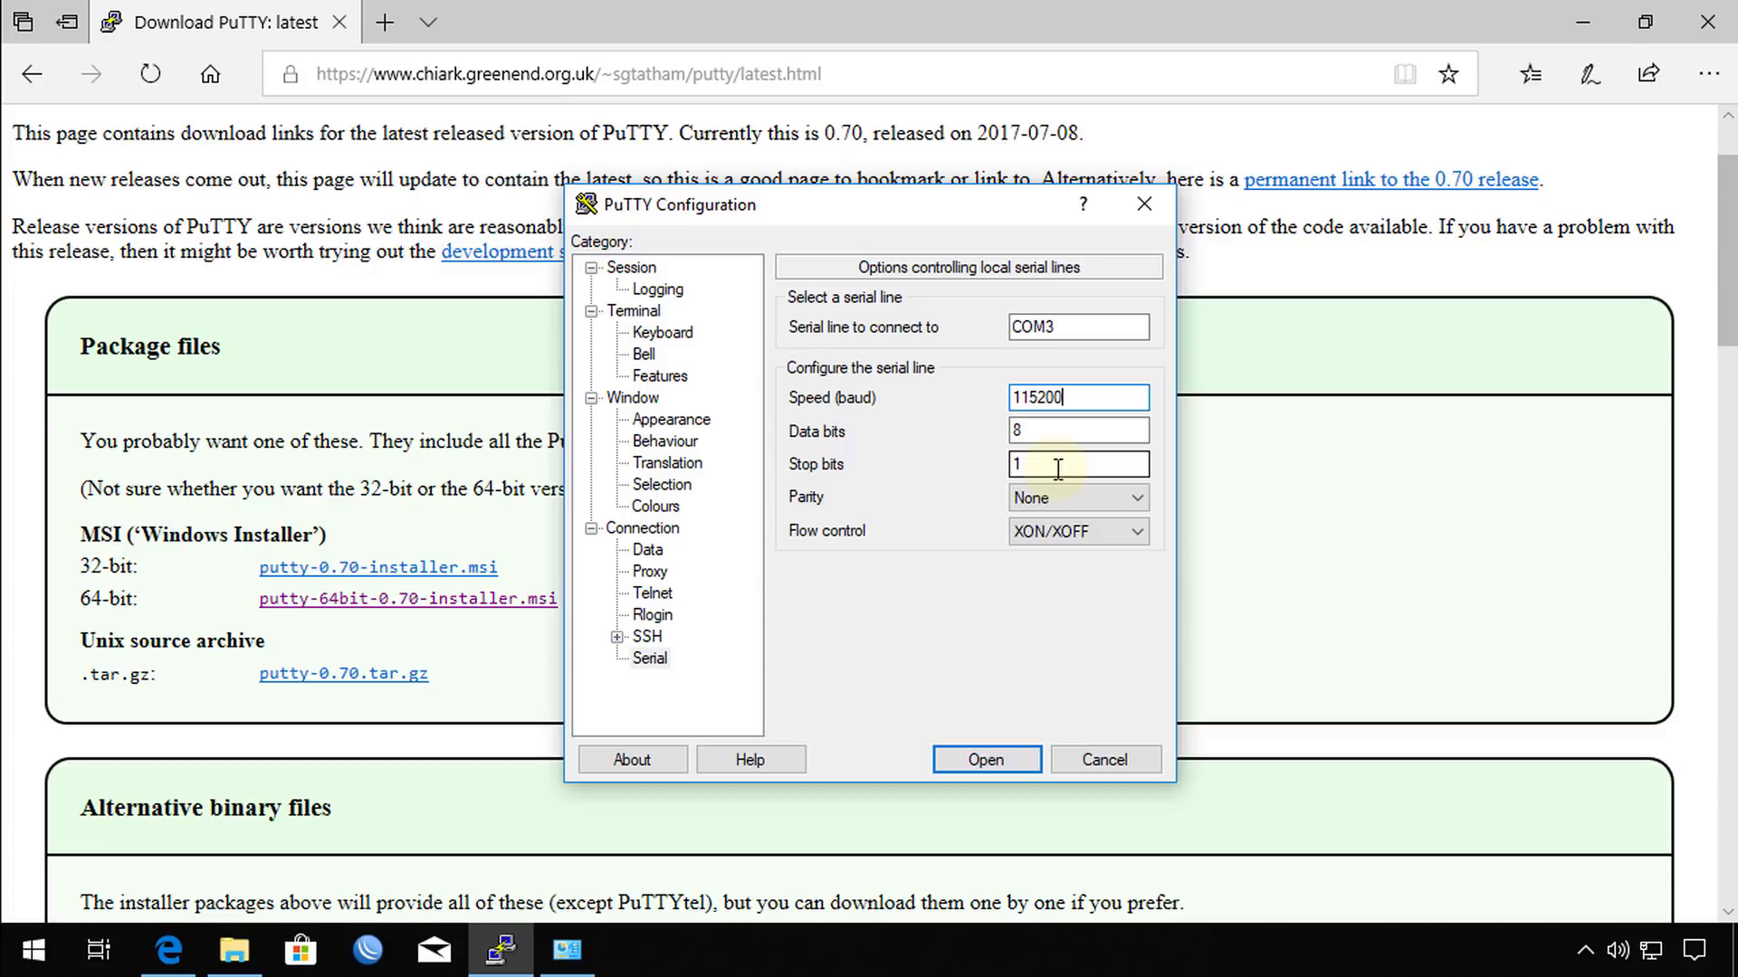
{"action": "mouse_move", "coordinate": [1127, 540]}
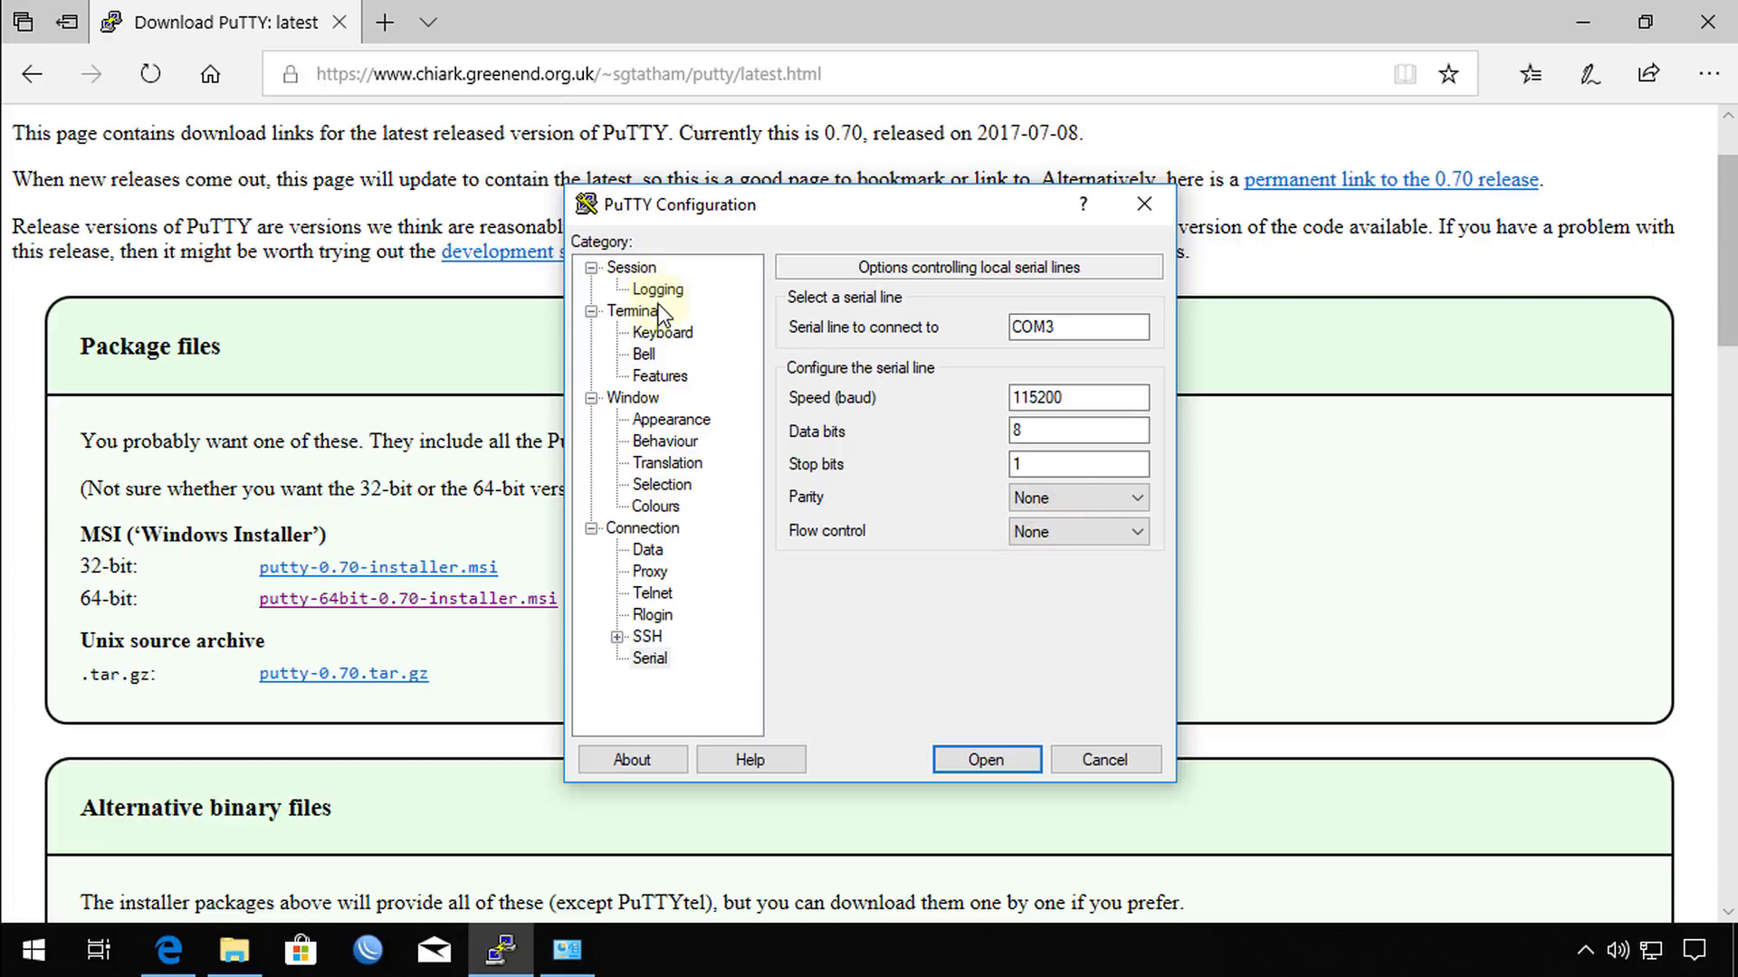
Set the Session connection type to Serial and open the COM3 session.
{"action": "left_click", "coordinate": [631, 311]}
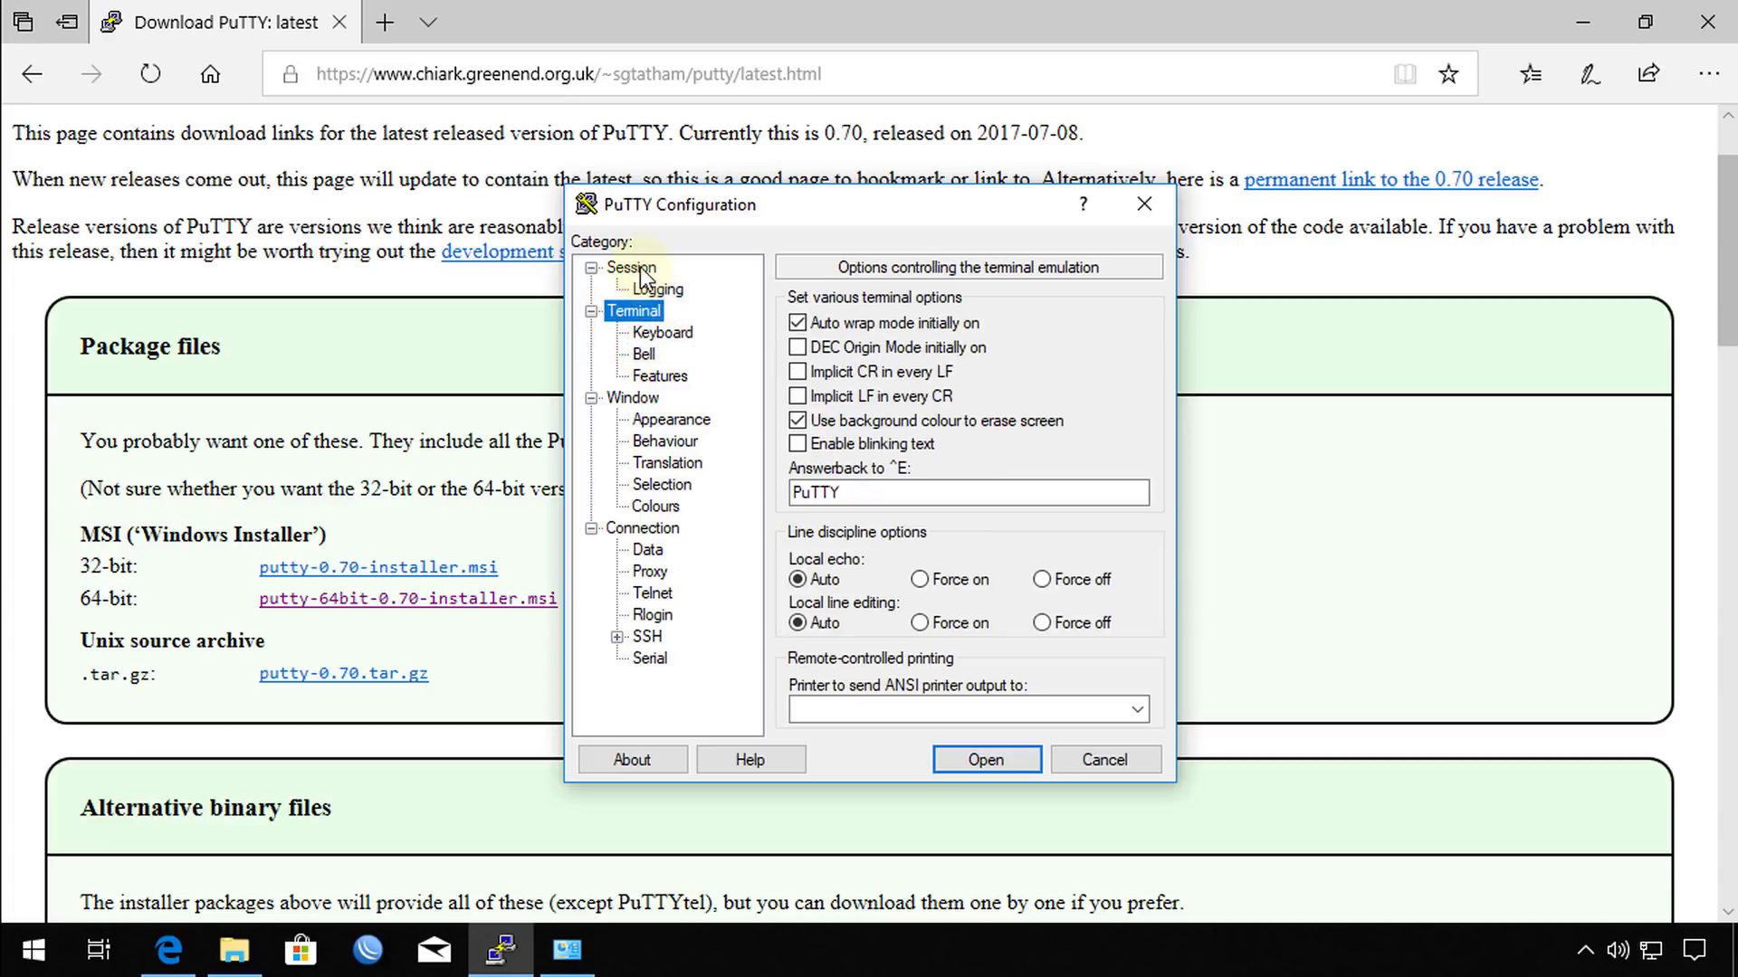
{"action": "left_click", "coordinate": [631, 268]}
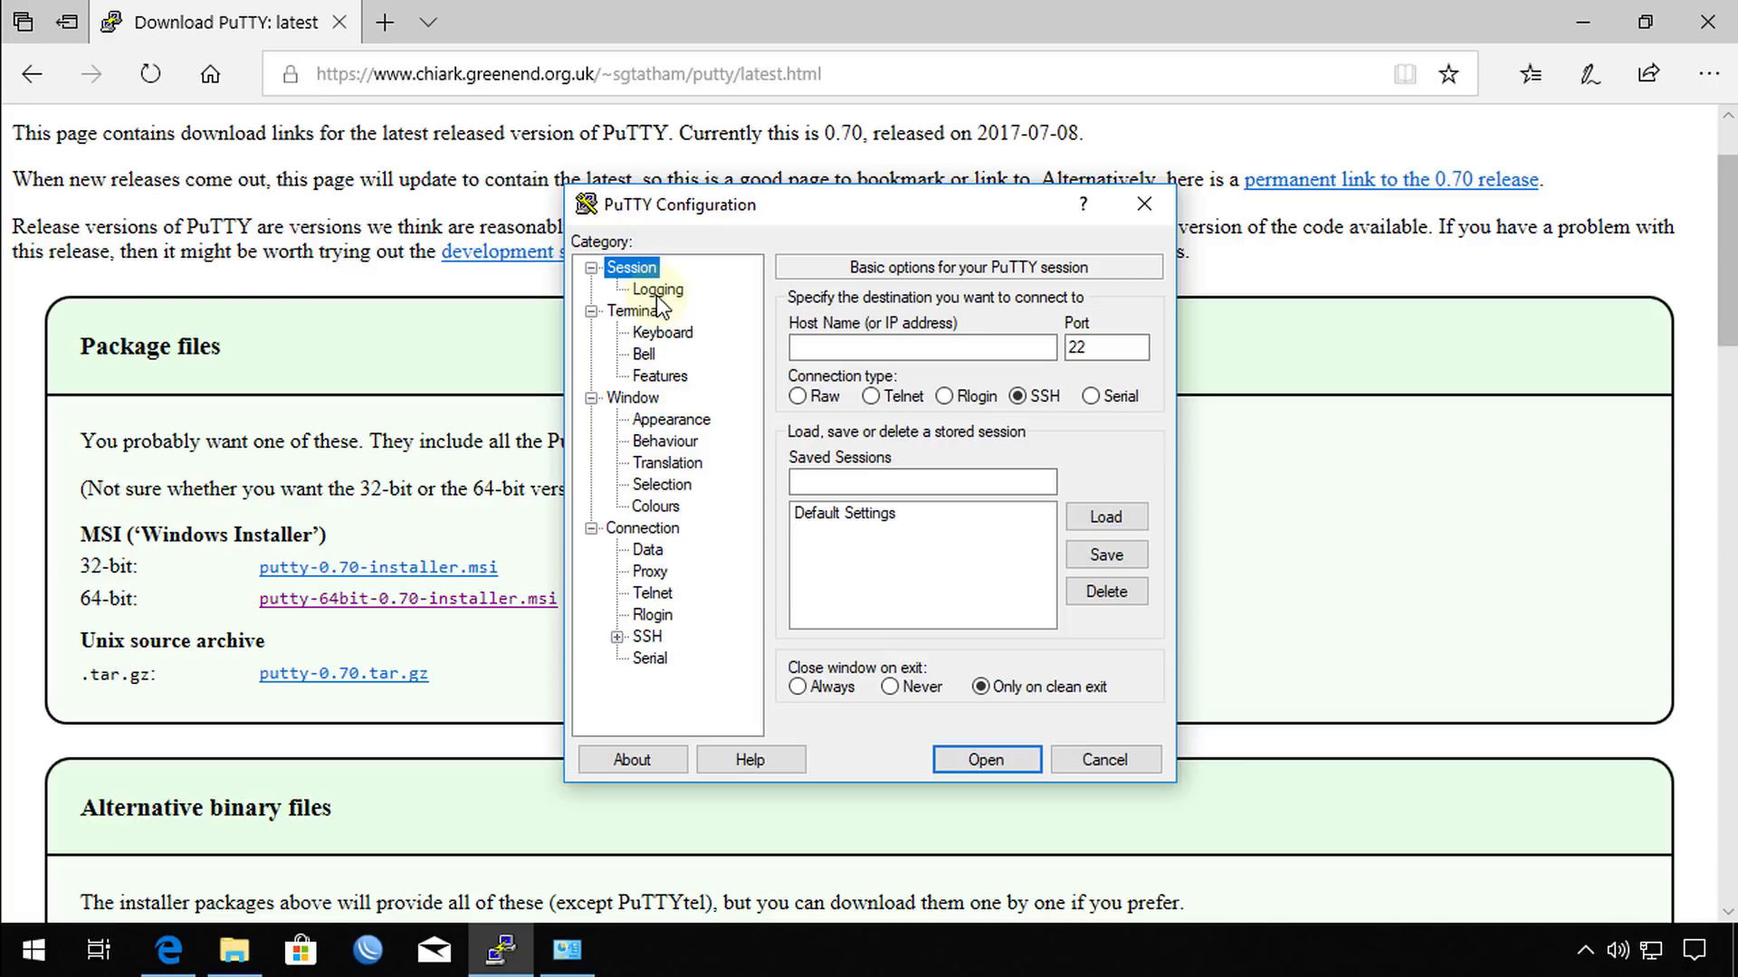
{"action": "left_click", "coordinate": [1090, 397]}
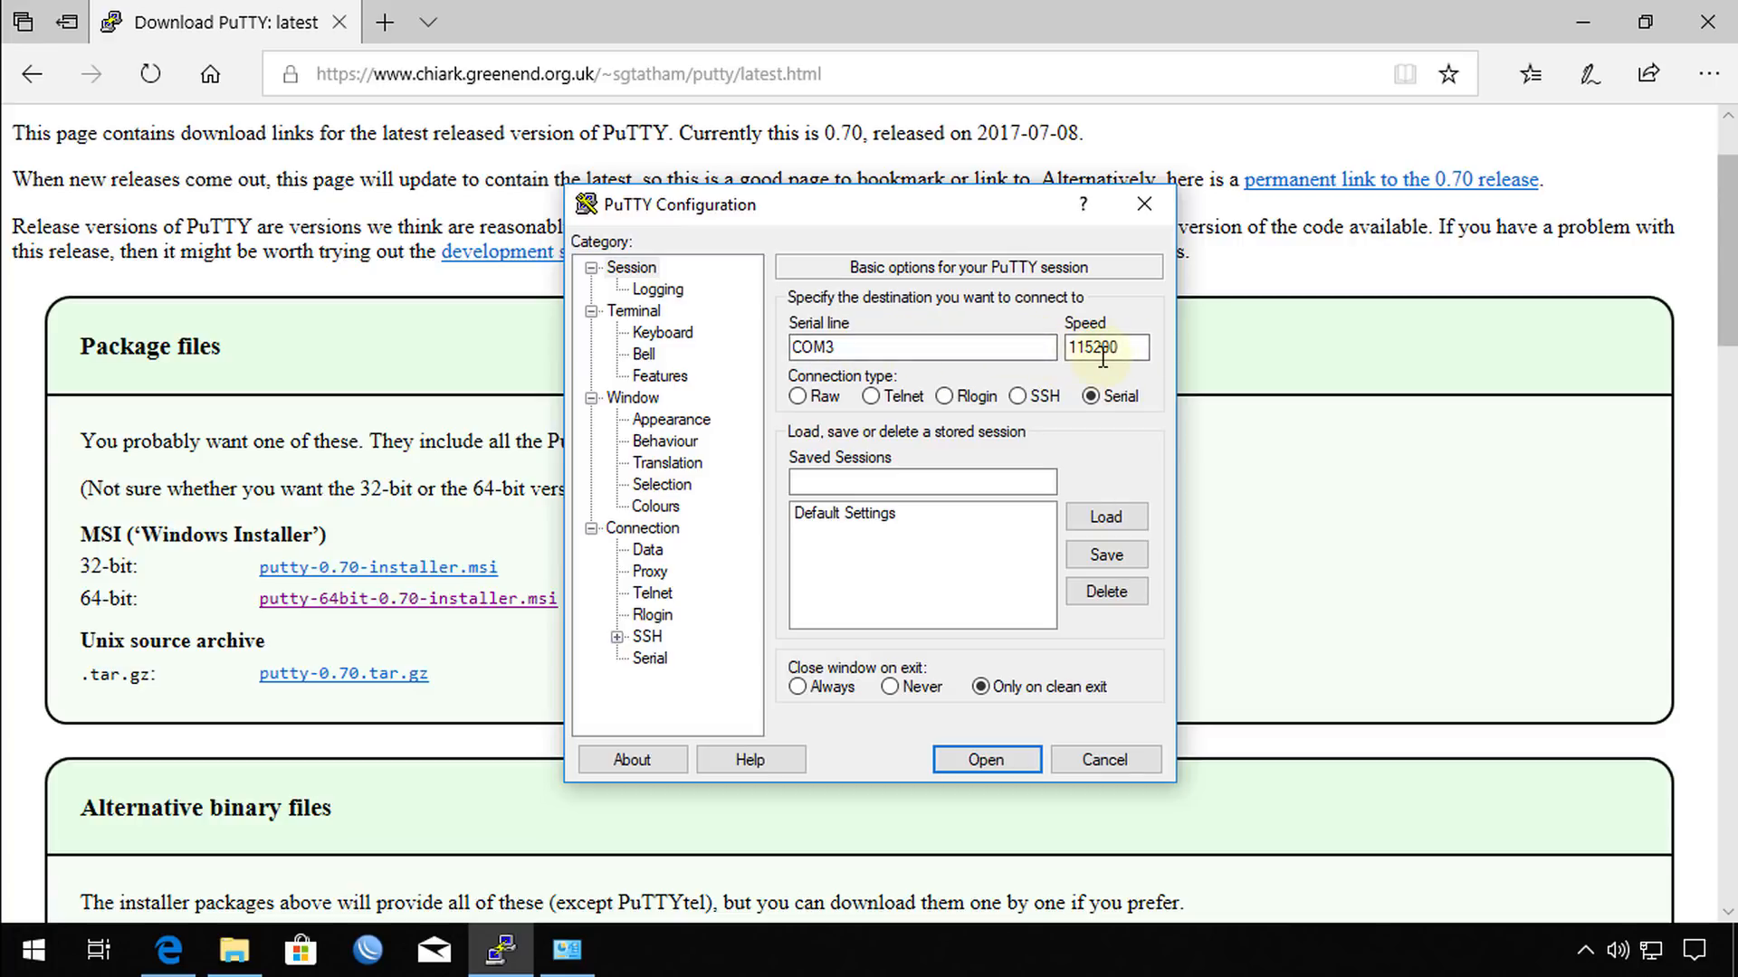
{"action": "left_click", "coordinate": [986, 760]}
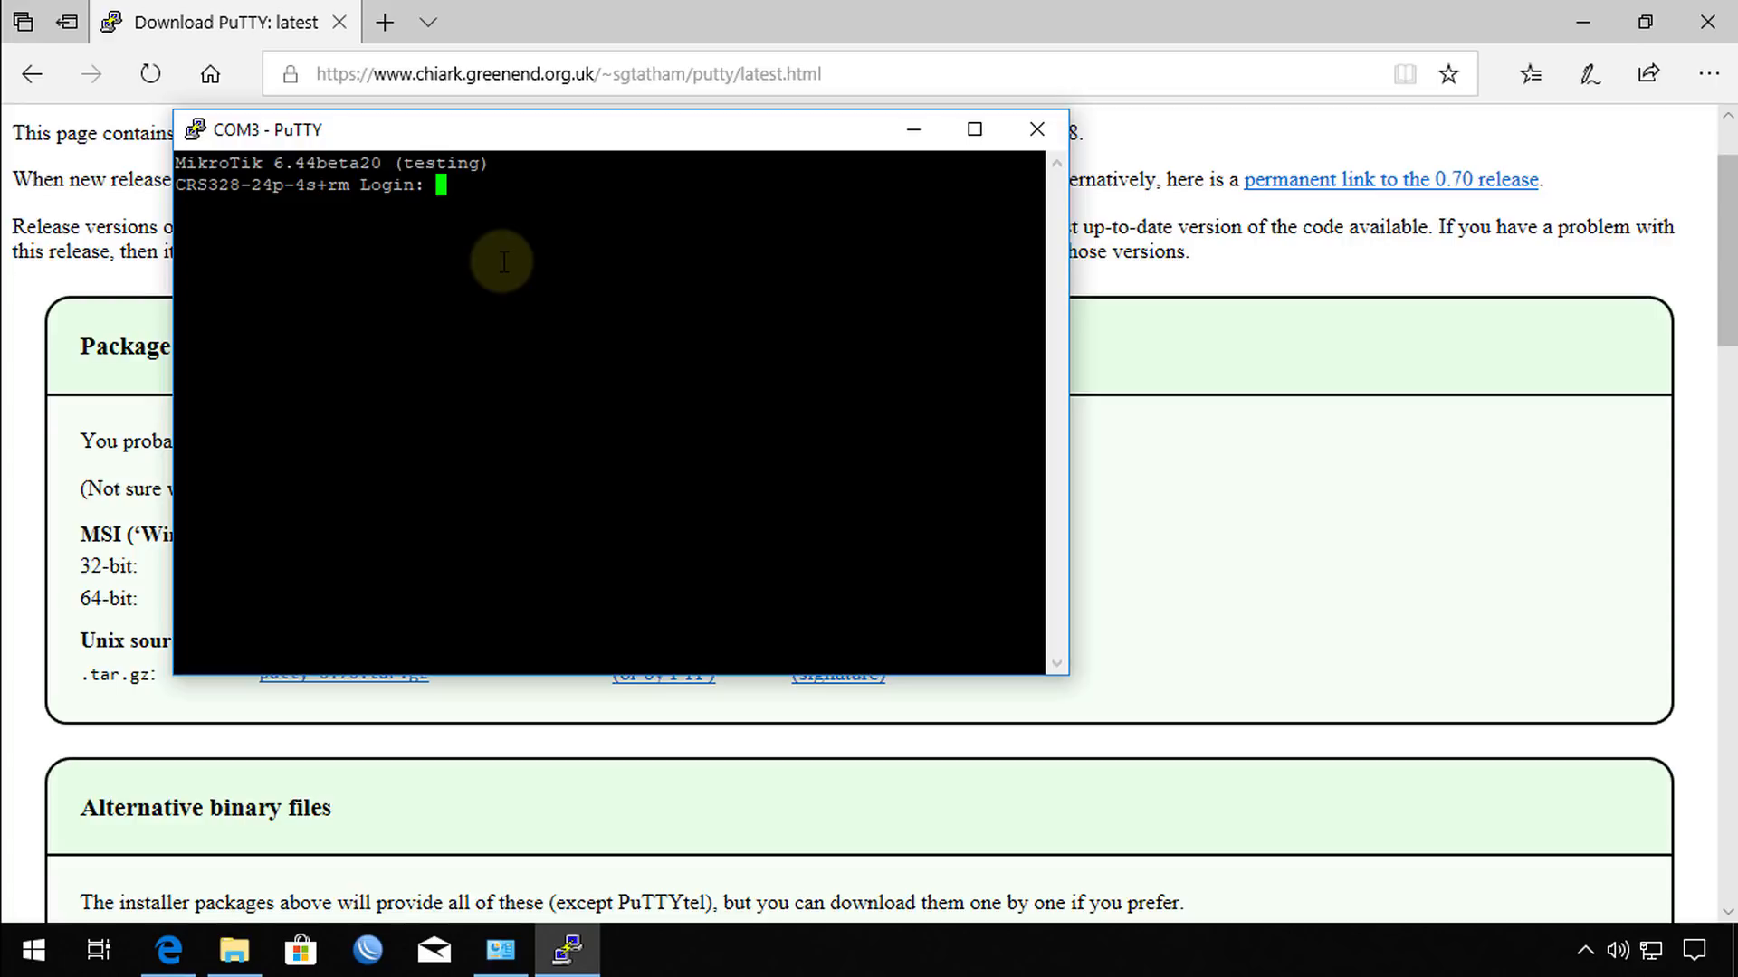
{"action": "mouse_move", "coordinate": [522, 144]}
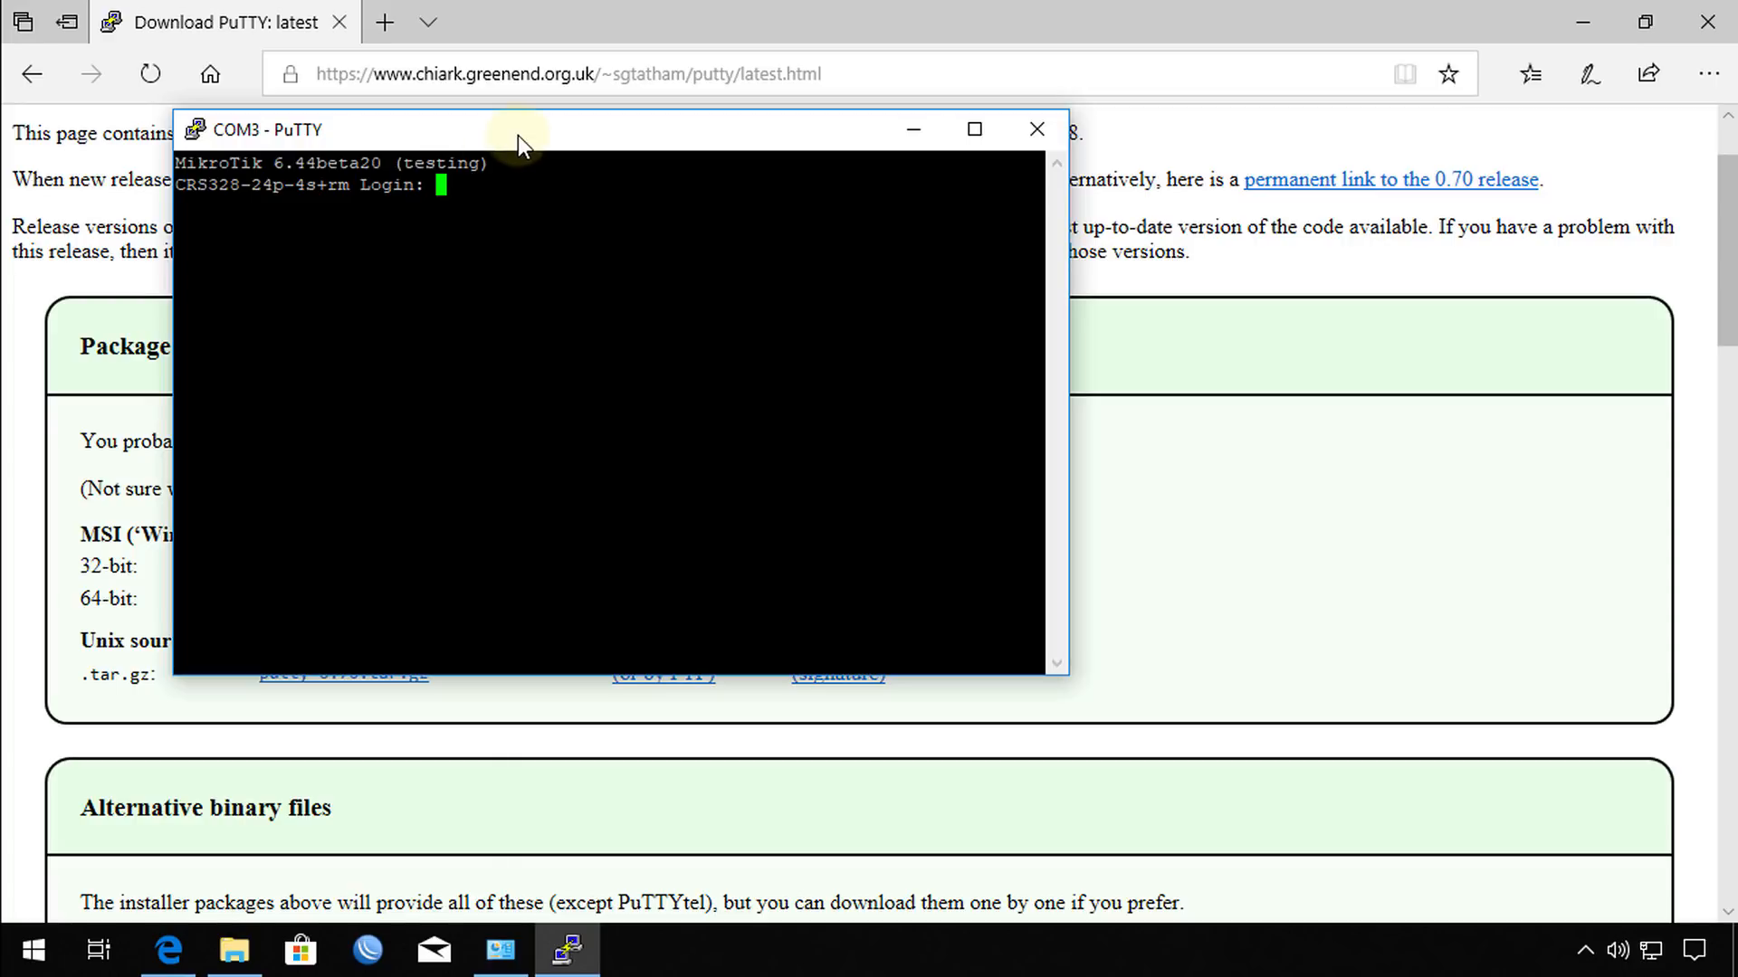
{"action": "mouse_move", "coordinate": [469, 222]}
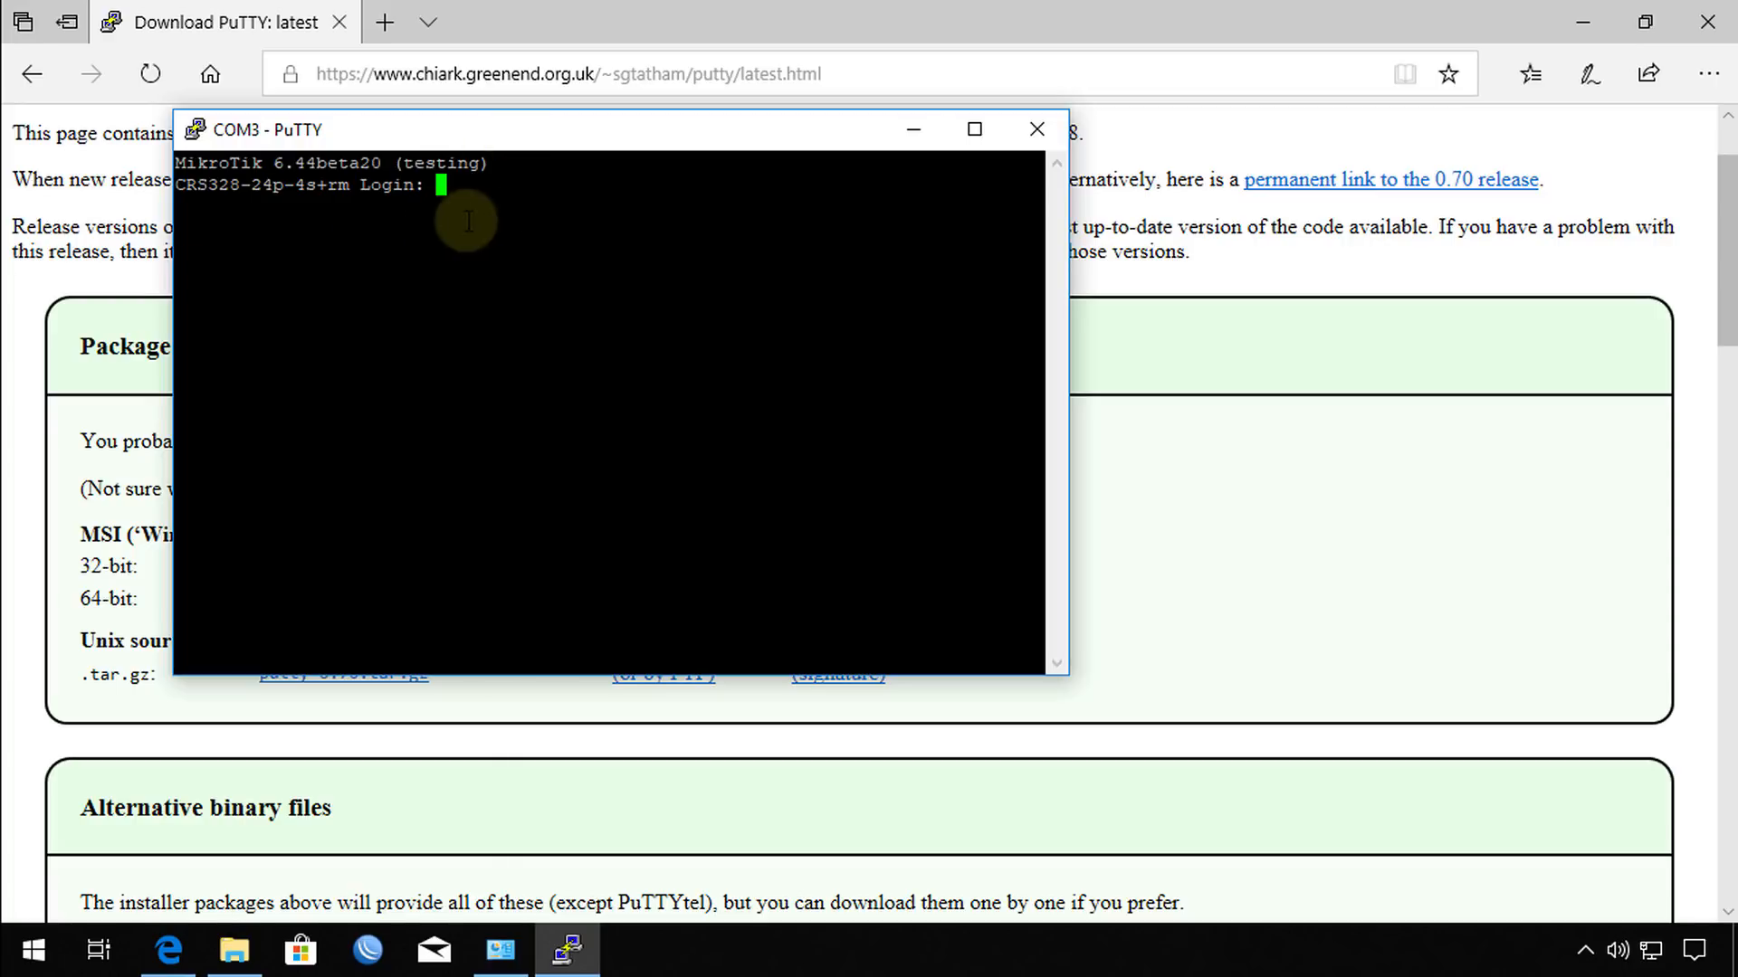
{"action": "mouse_move", "coordinate": [508, 216]}
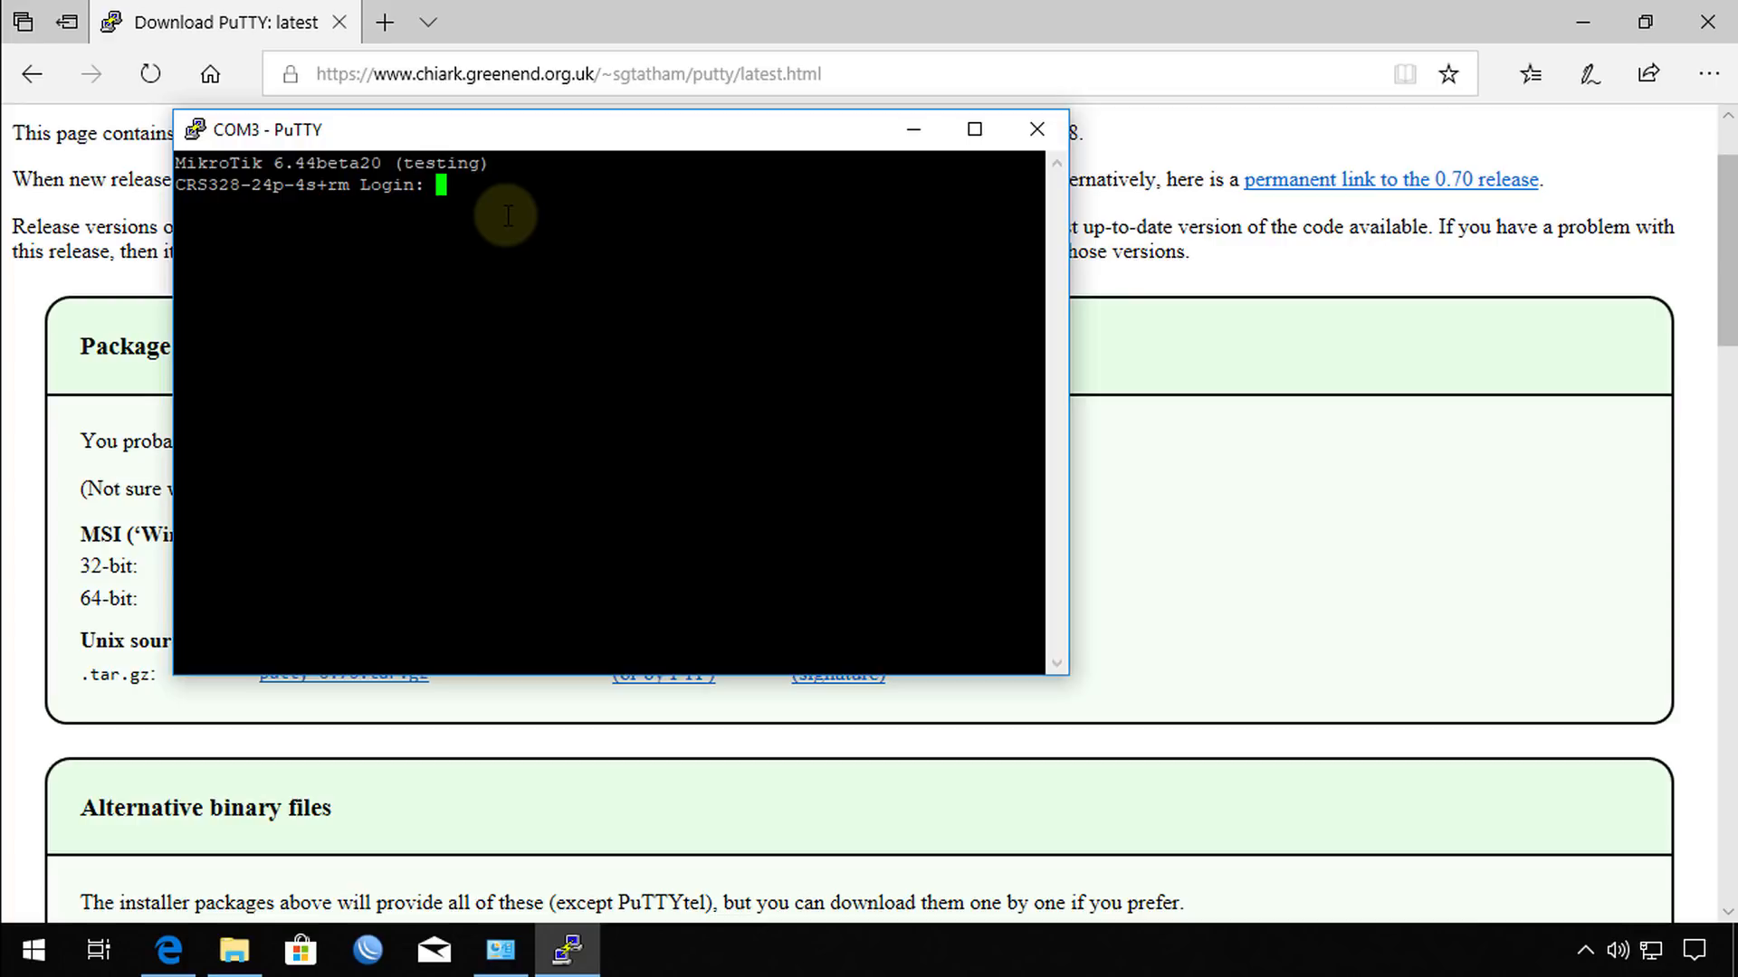
Log in as admin, enter the ip menu, and start typing print.
{"action": "type", "text": "admin"}
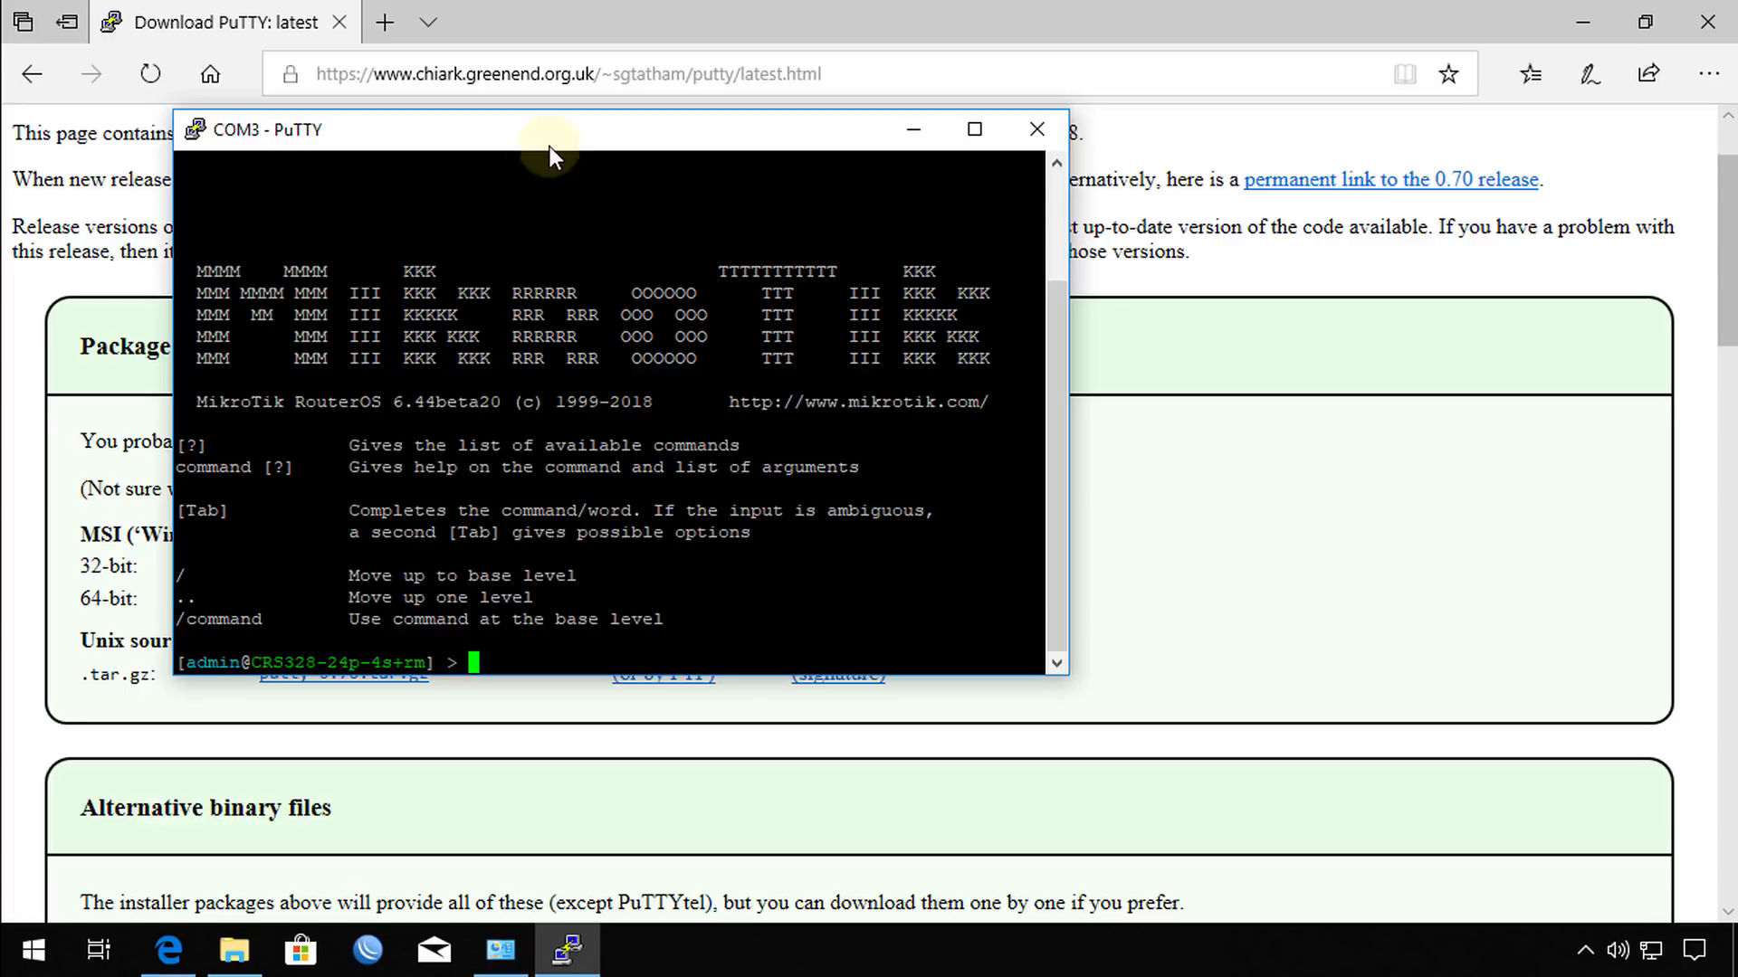
{"action": "mouse_move", "coordinate": [592, 398]}
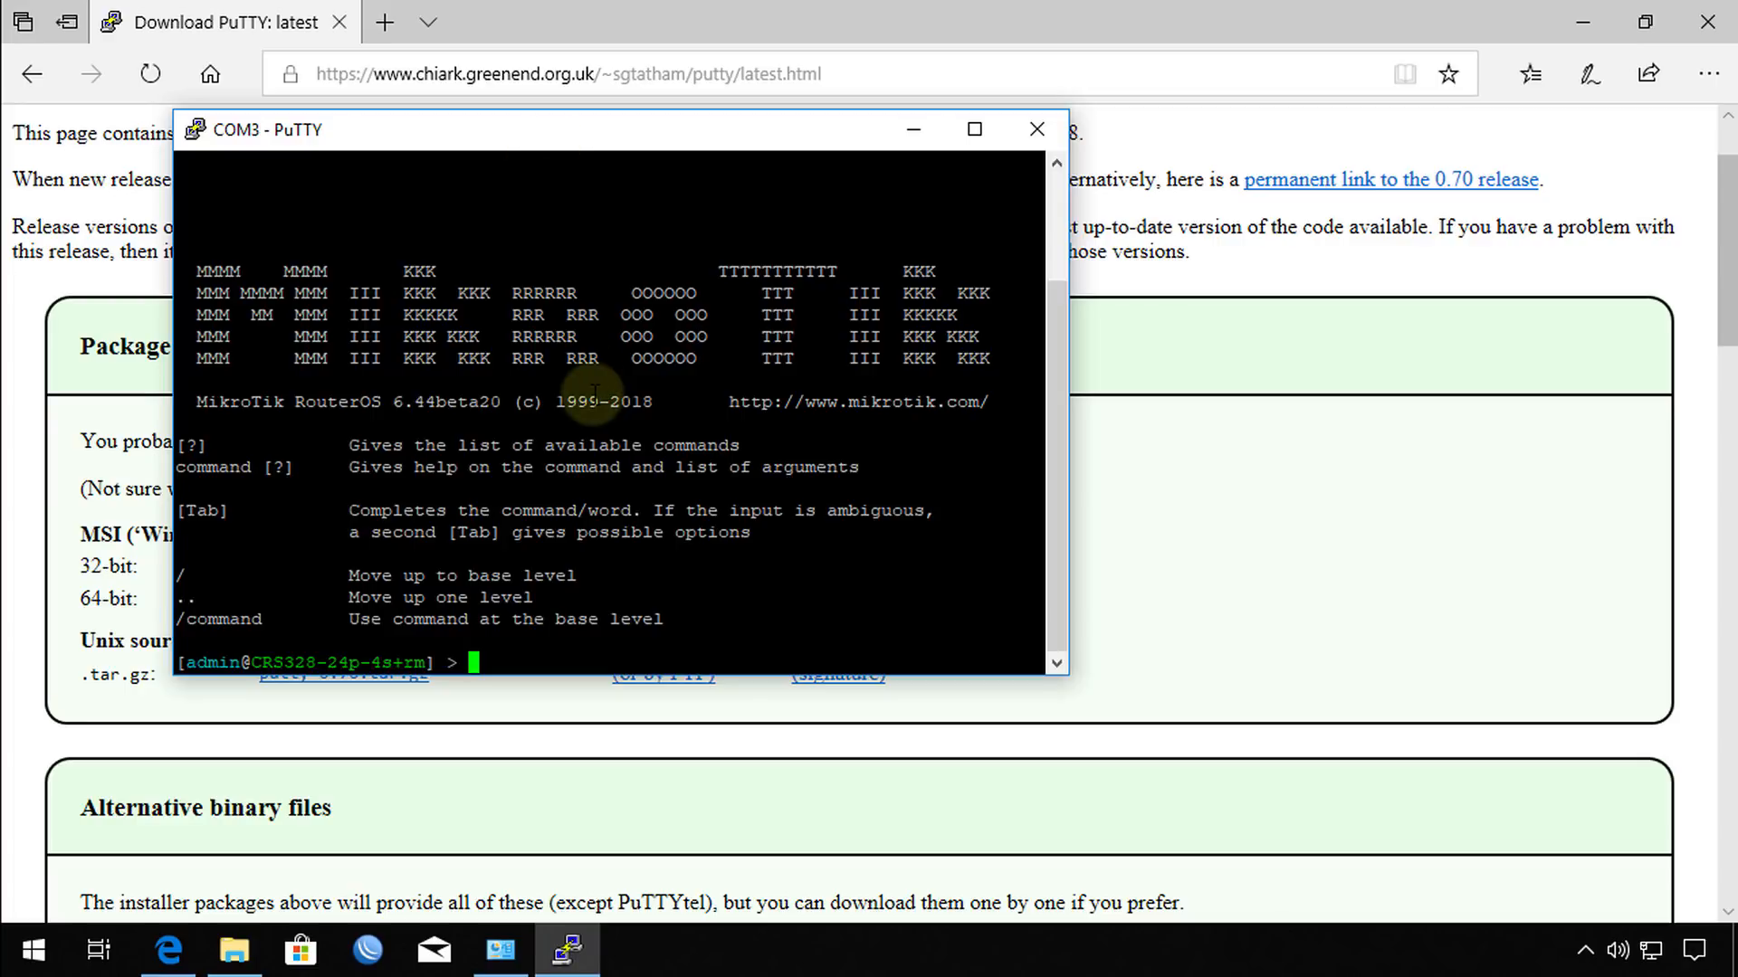
{"action": "type", "text": "ip"}
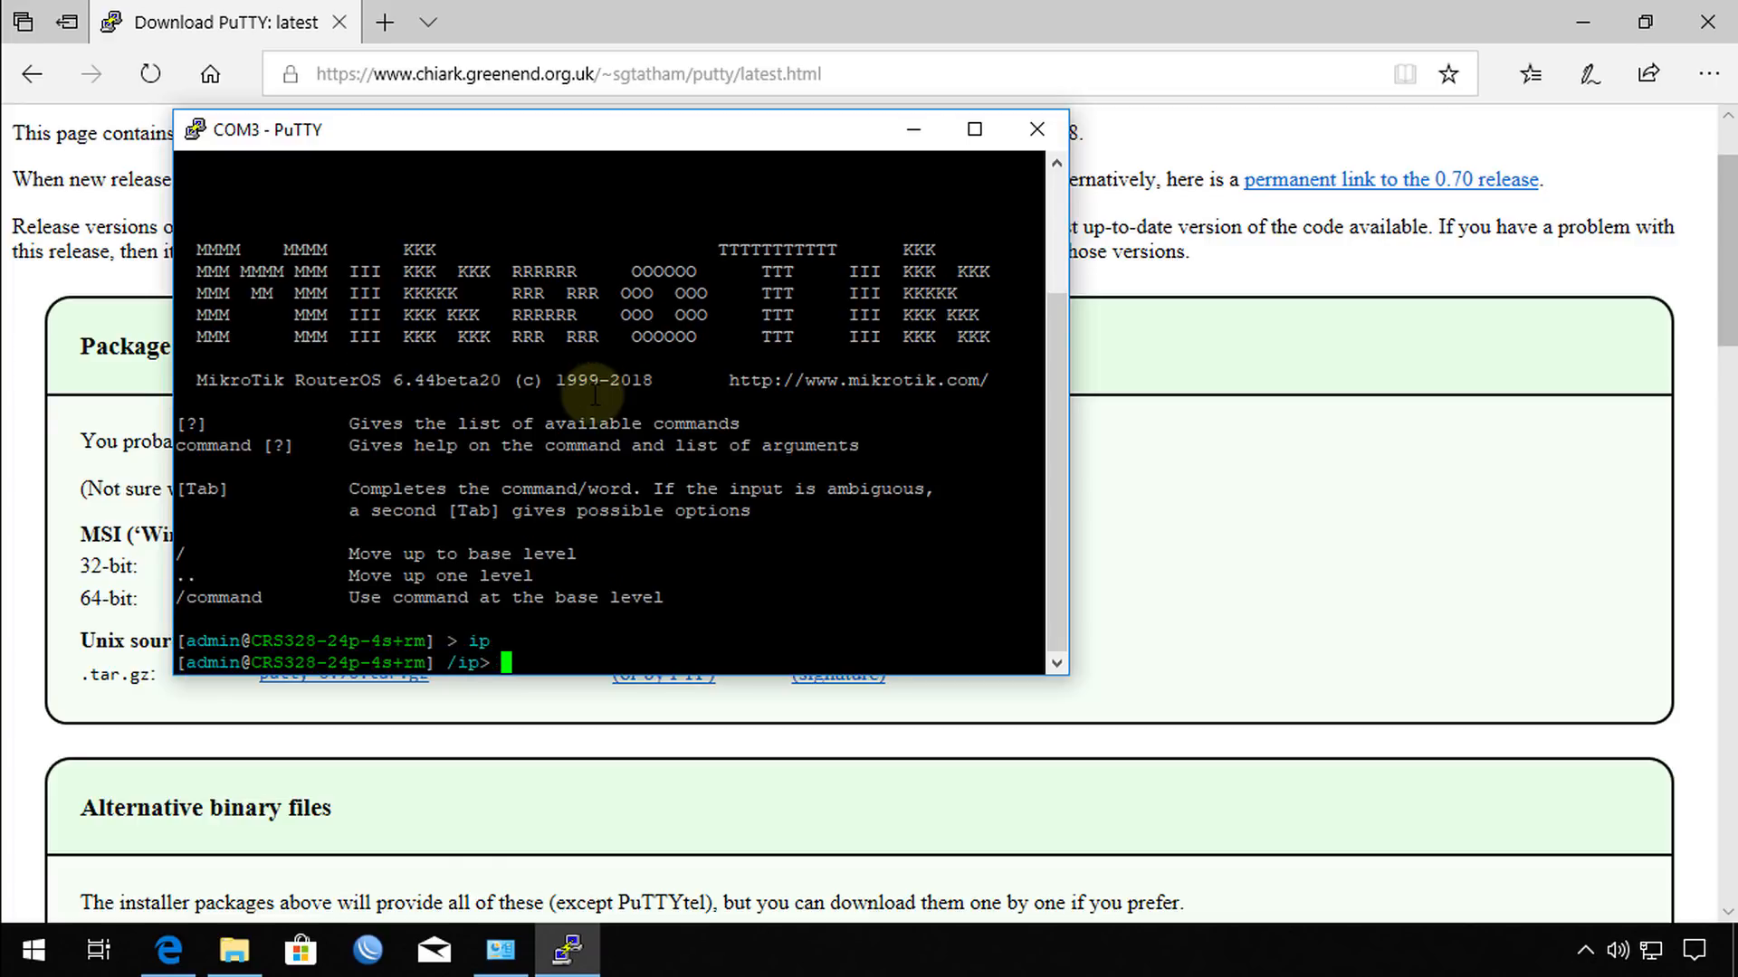
{"action": "type", "text": "print"}
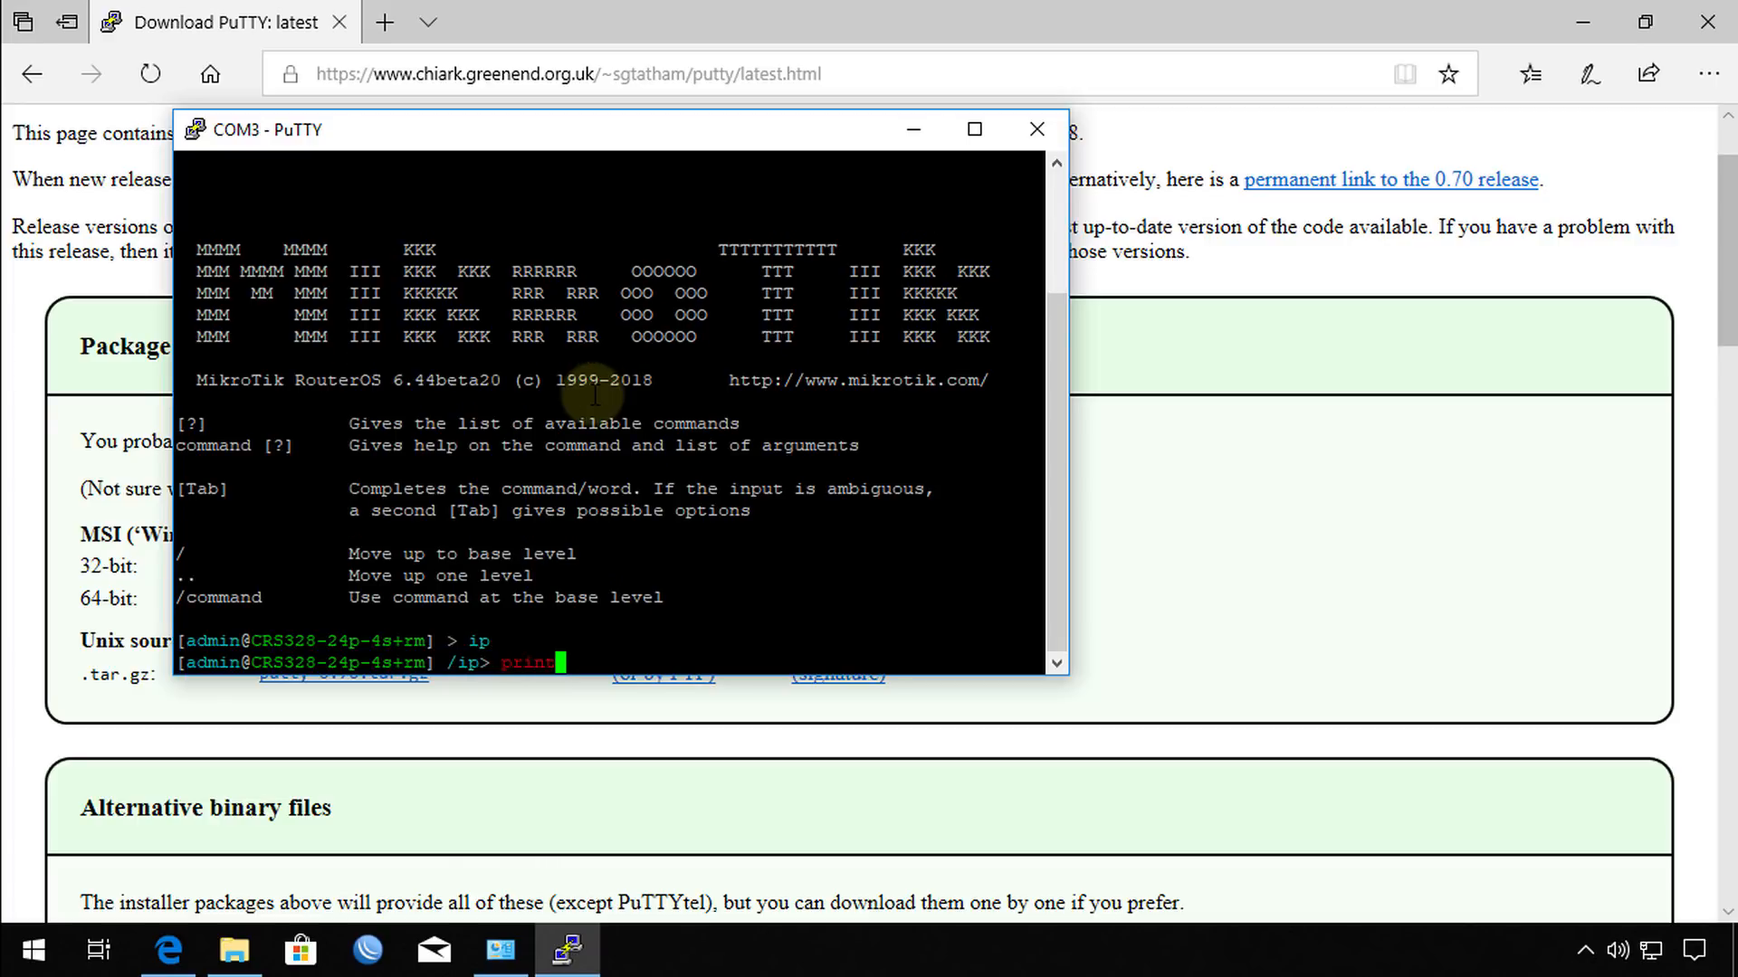